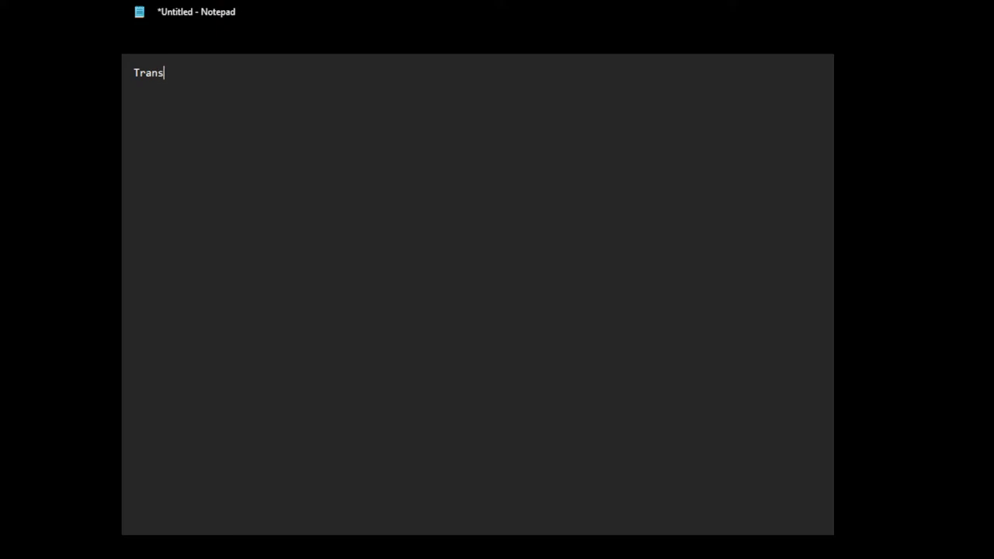
Write the heading line 'Trans Women in Sports!!!' at the top of the blank note
text(Wome)
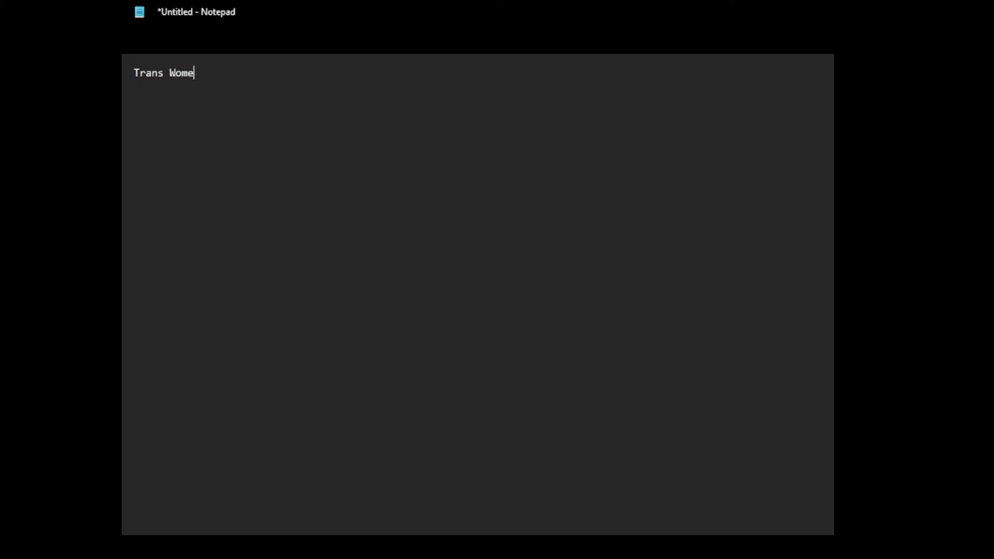
text(n in Spor)
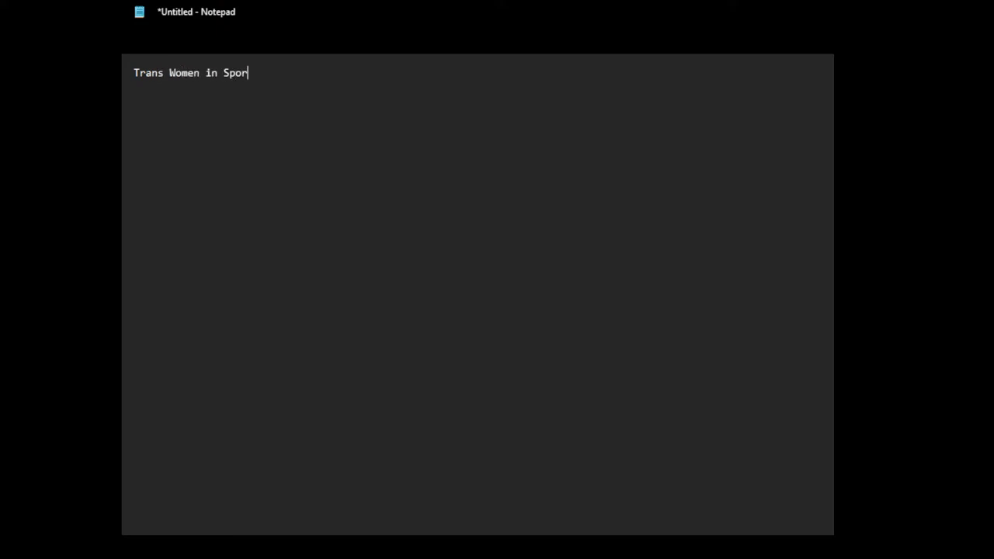
text(ts!!!)
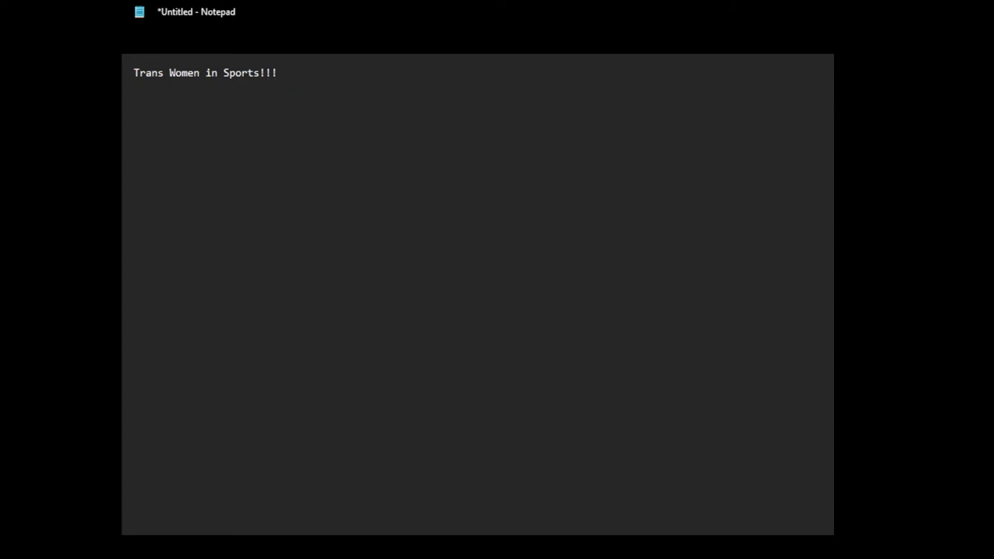
text(https://en.wikipedia.org/wiki/Transgender)
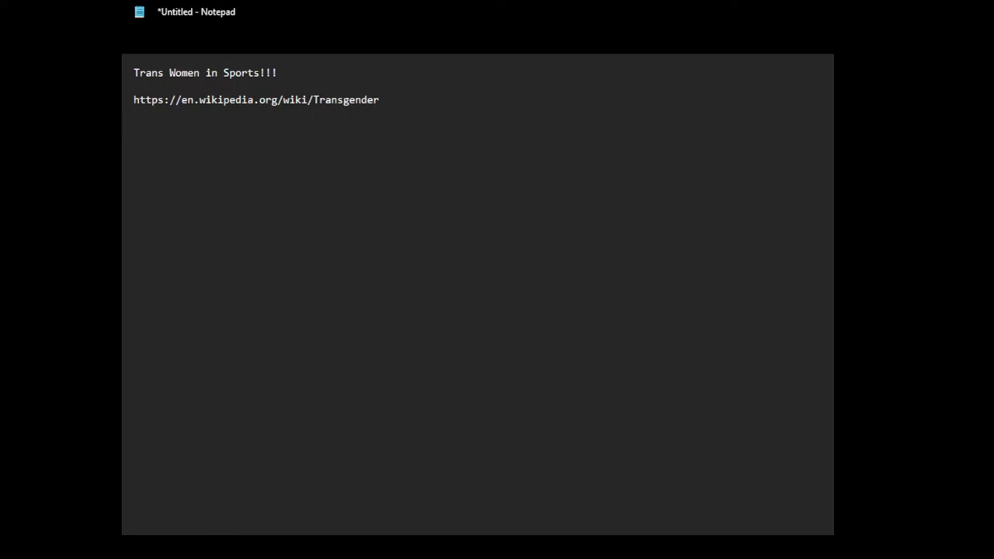
mouse_move(428, 163)
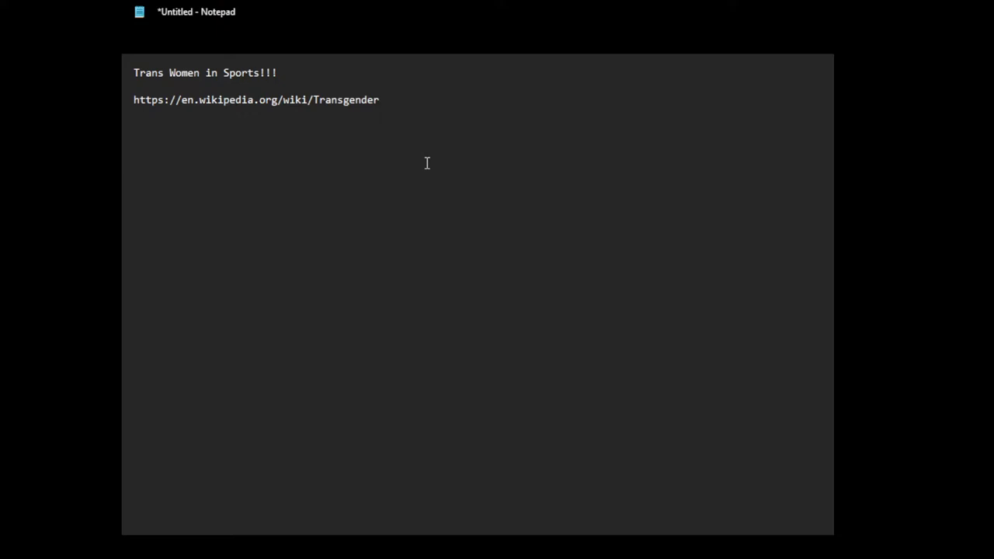
text(0.)
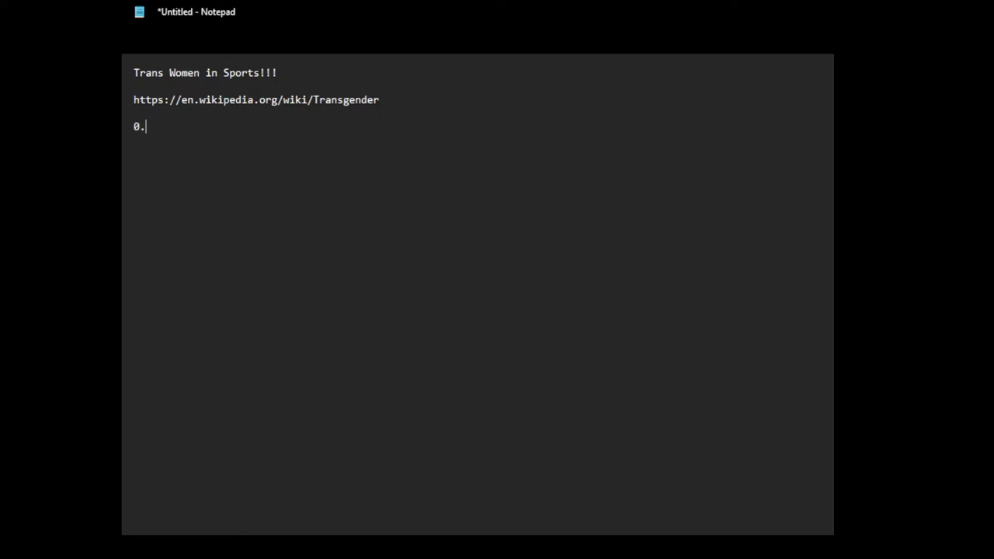
text(3)
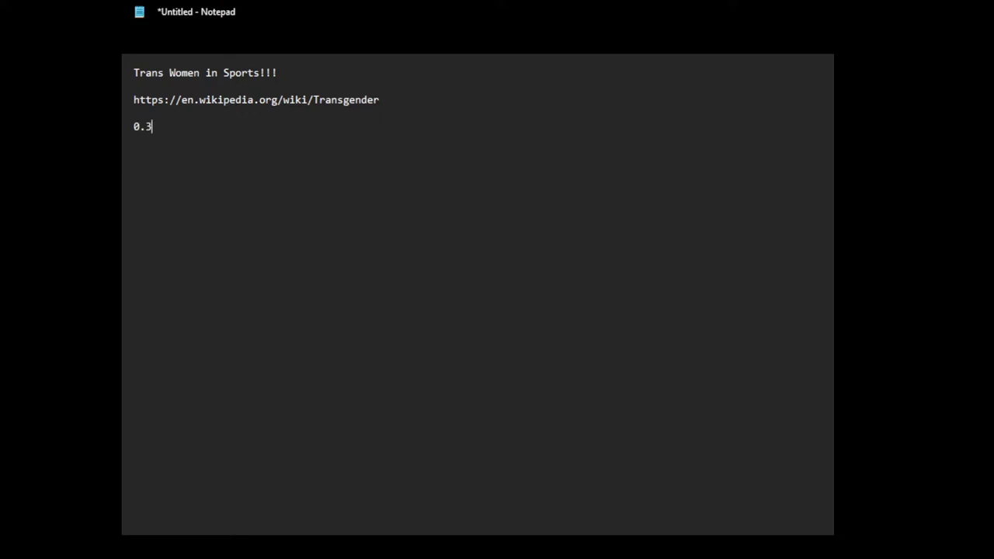
text(- 1.)
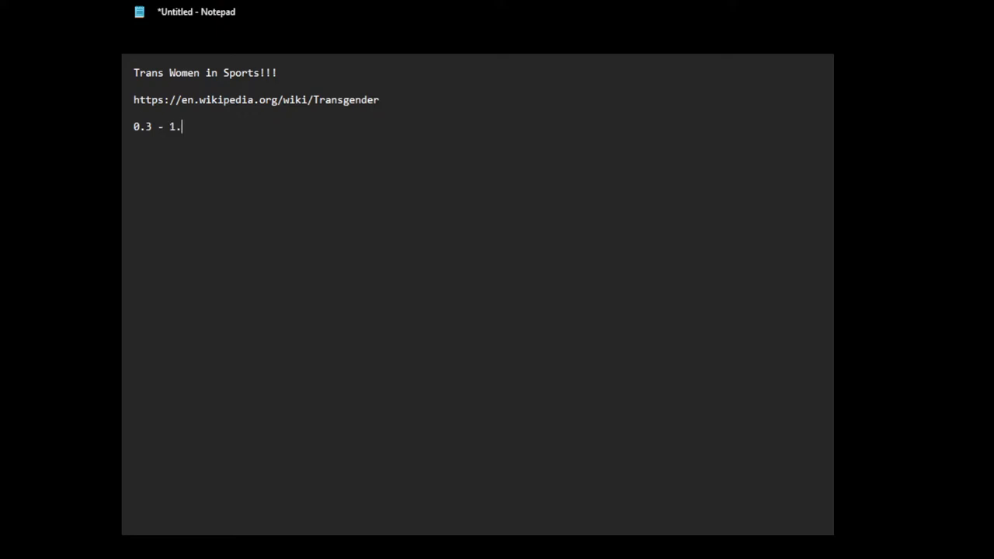
text(4)
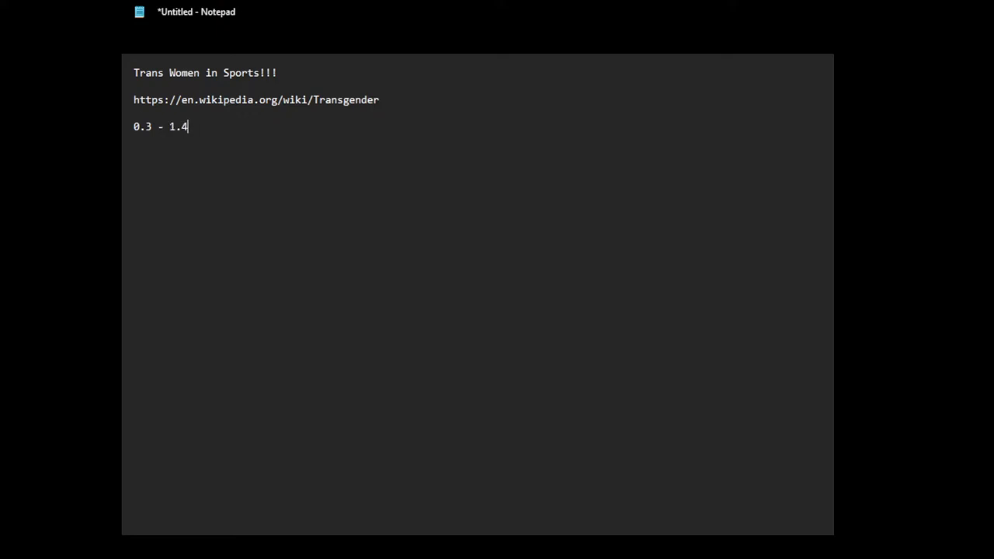
key(Backspace)
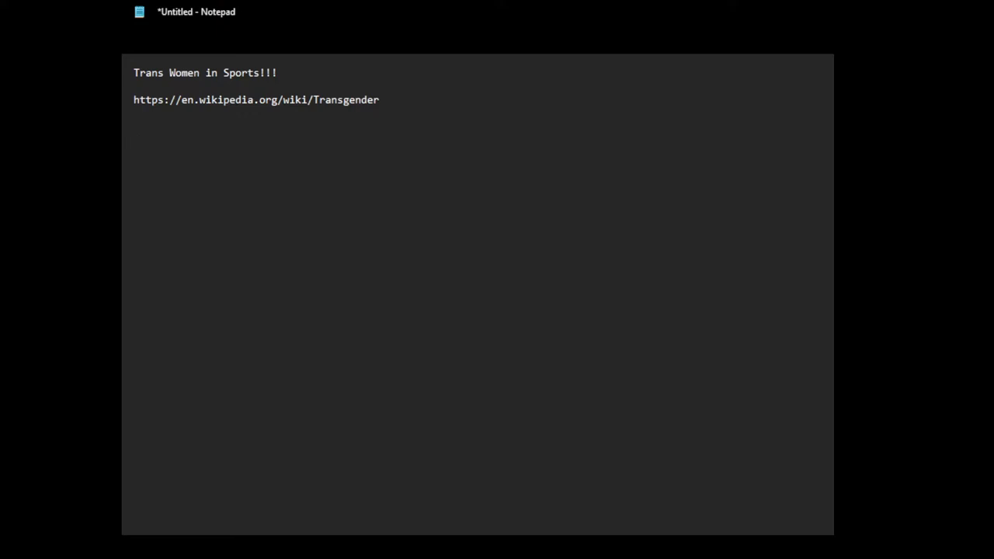
text(2)
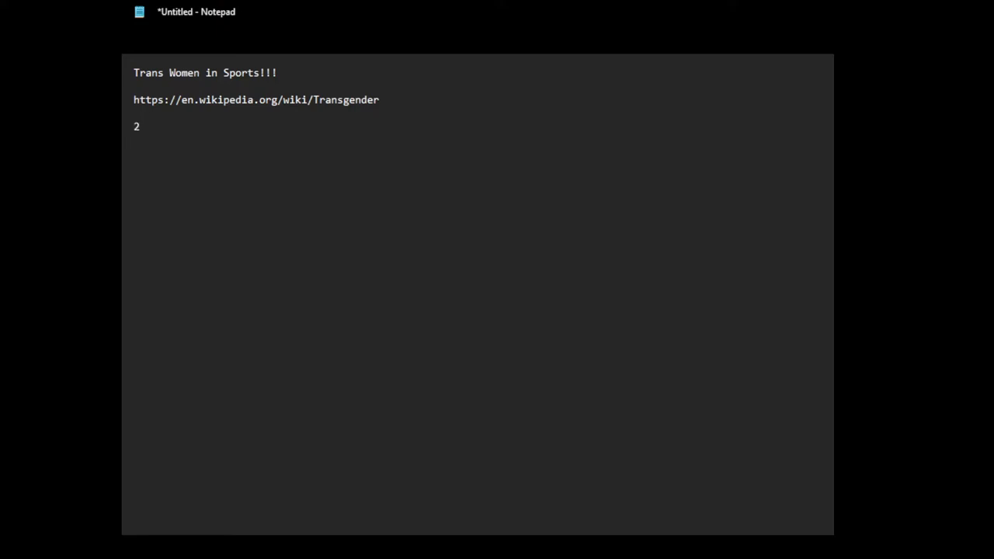
text(perce)
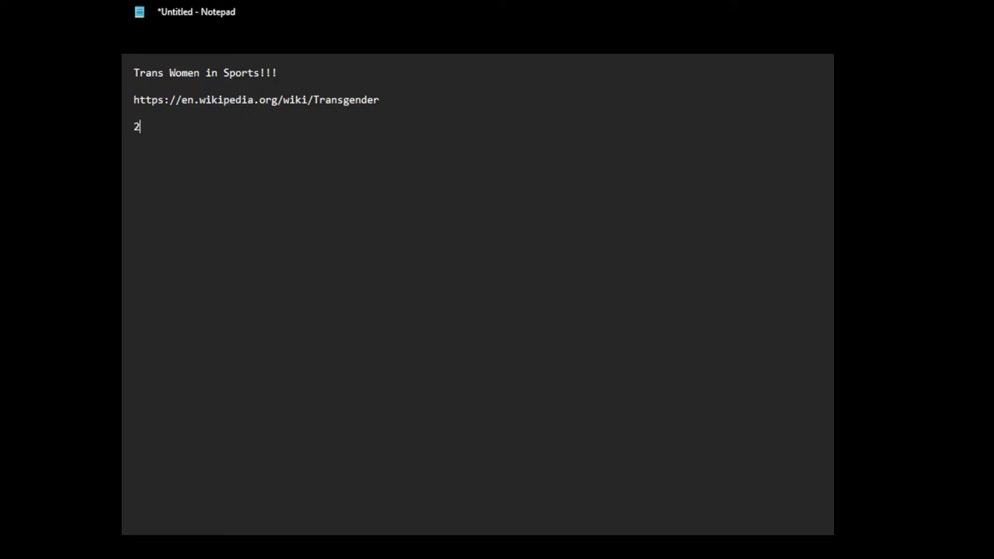
key(BackSpace)
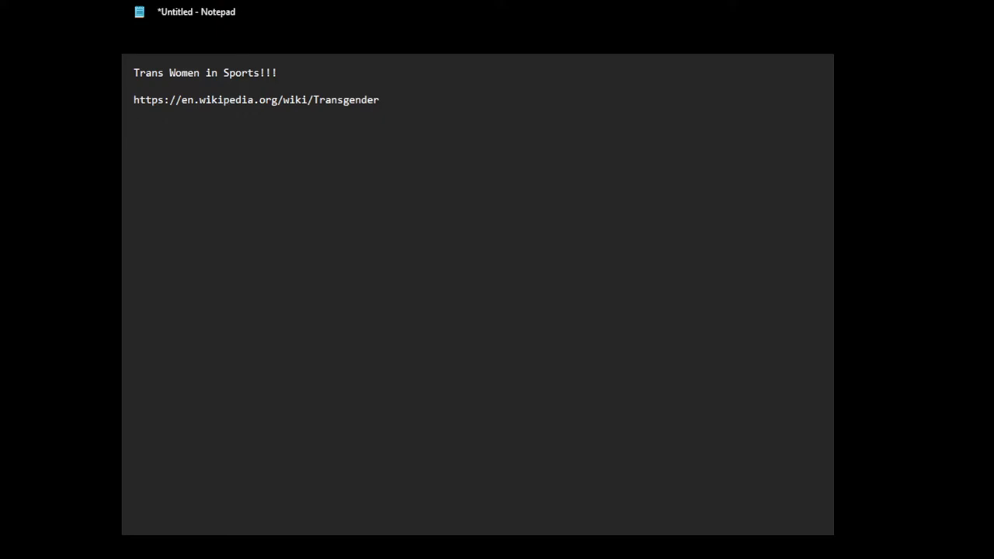
Write the line 'less than 1 percent of people in world are transgender'
text(<)
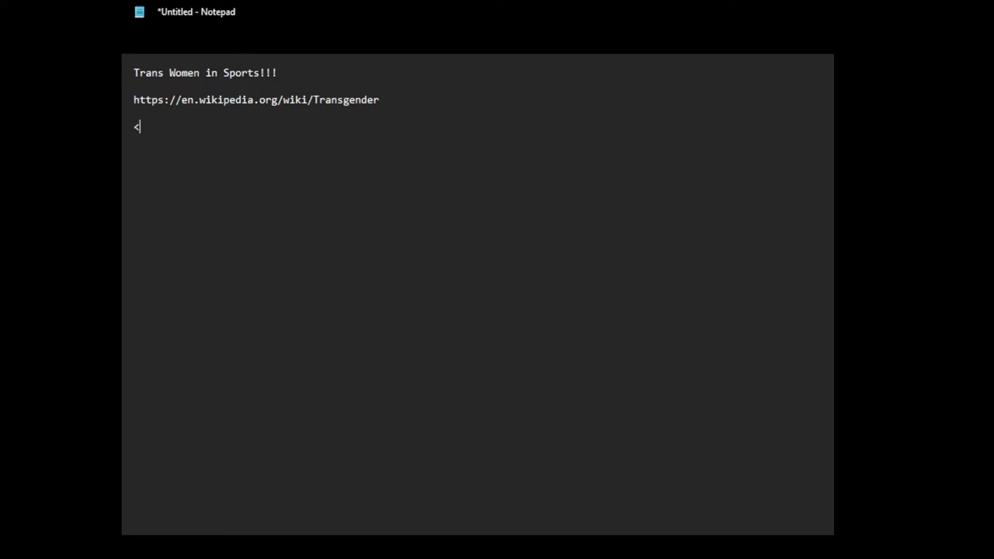
text(1)
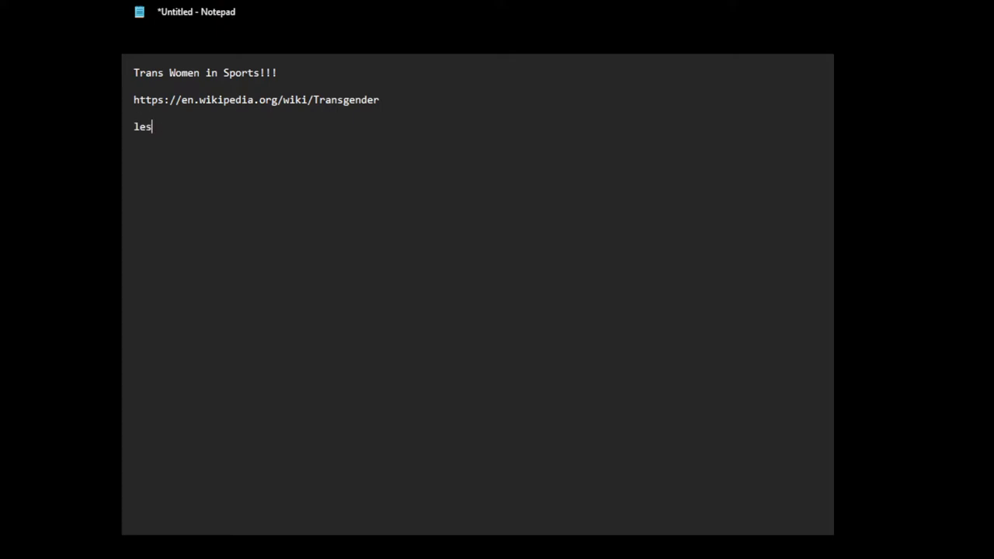
text(s than 1 per)
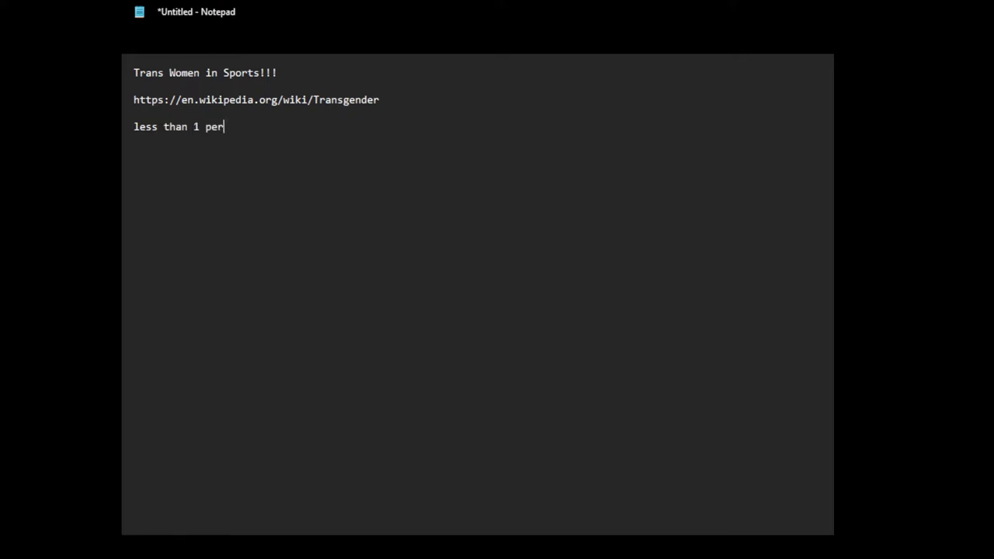
text(cent)
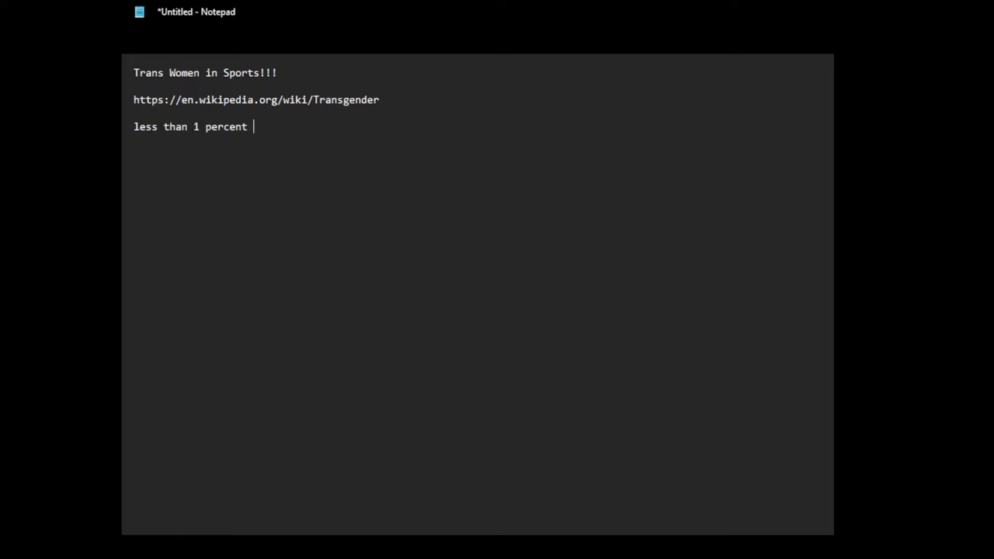
text(of people in wor)
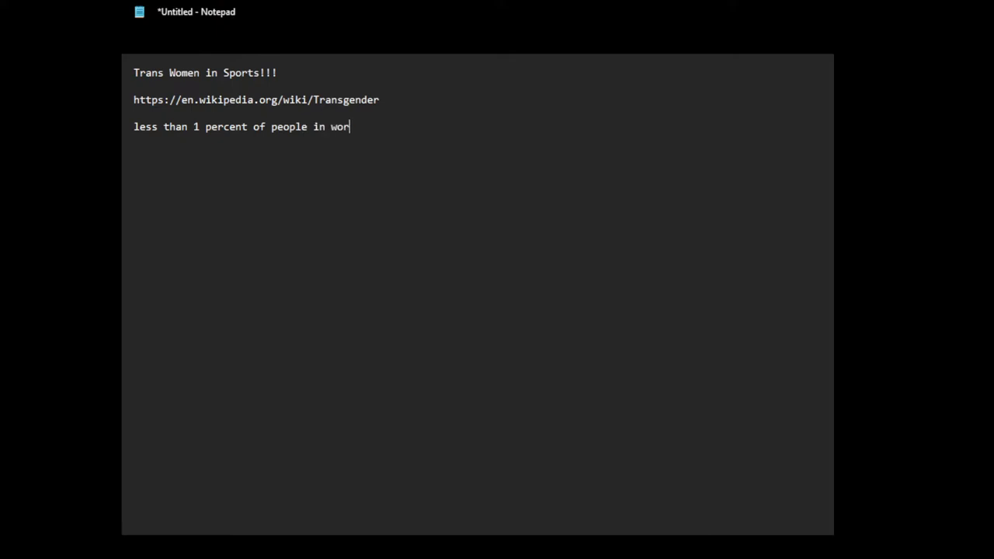
text(ld are transg)
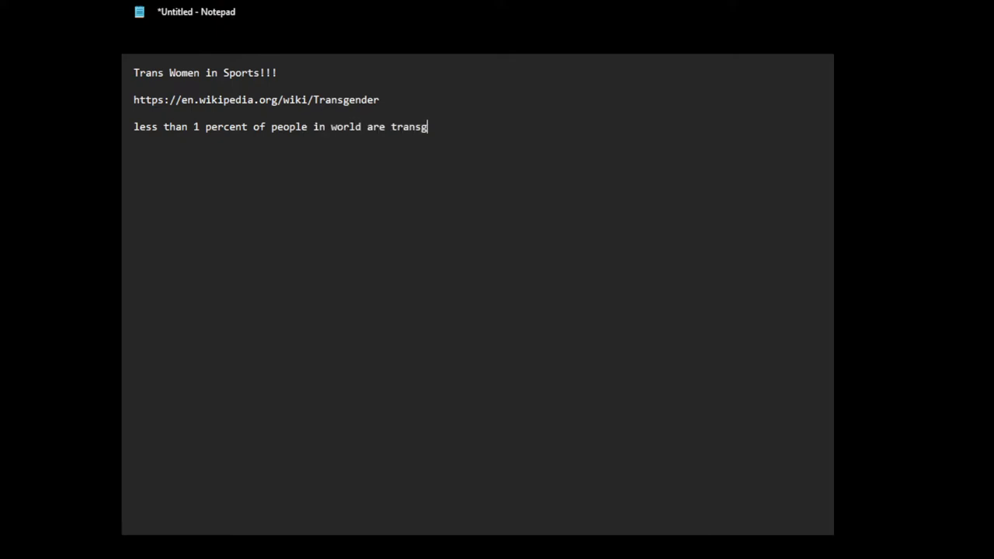
text(ender)
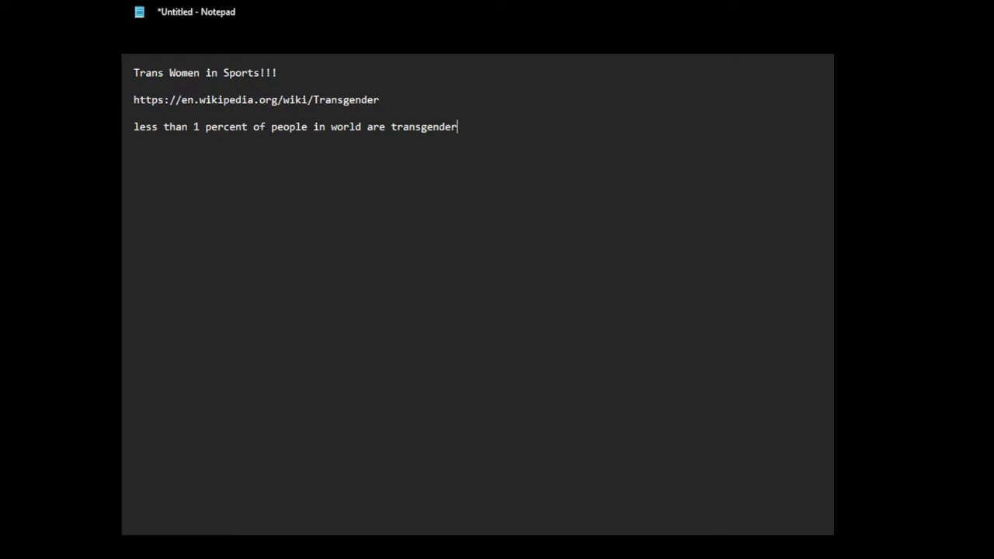
mouse_move(537, 412)
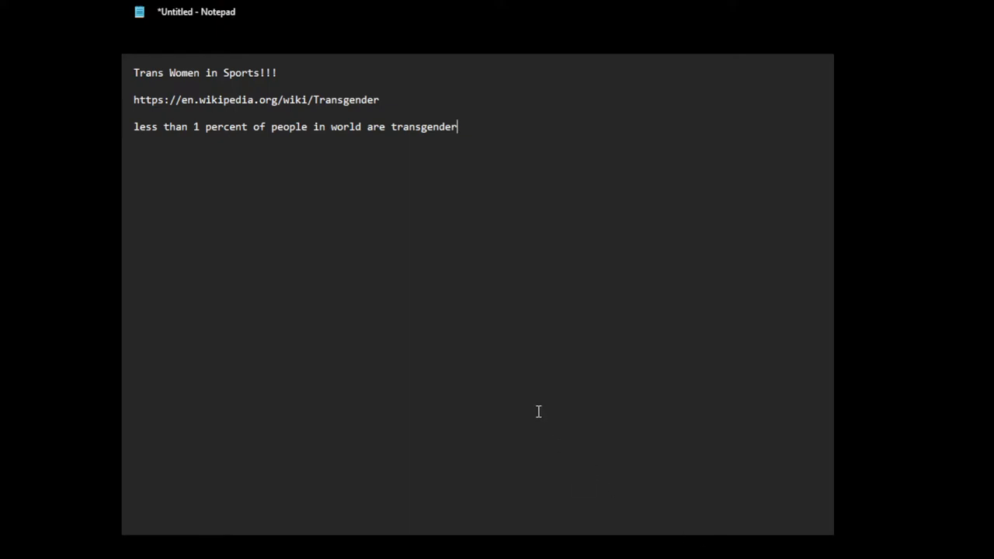
key(Enter)
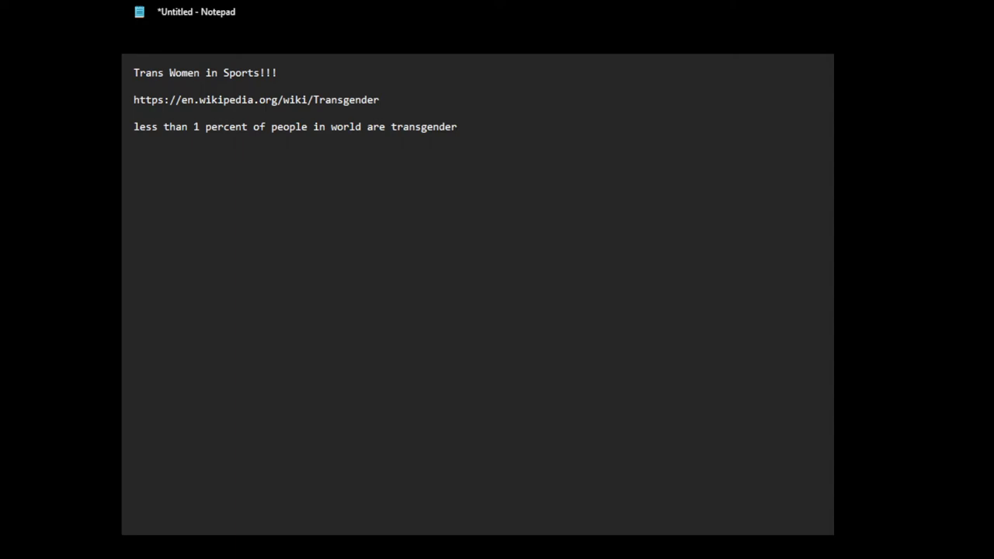
Add a new line '0.65 % of (less than 1 percent) are trans women'
key(Enter)
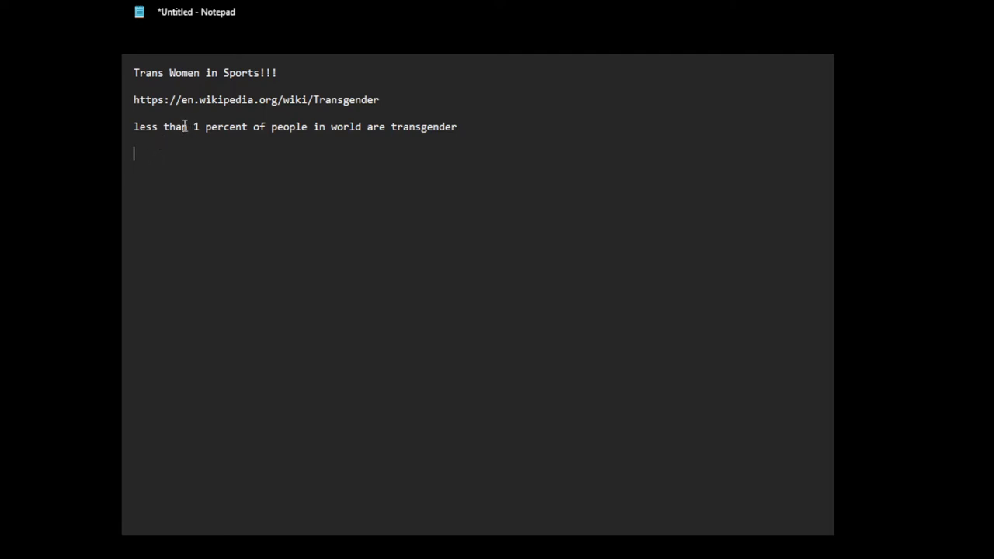
mouse_move(274, 157)
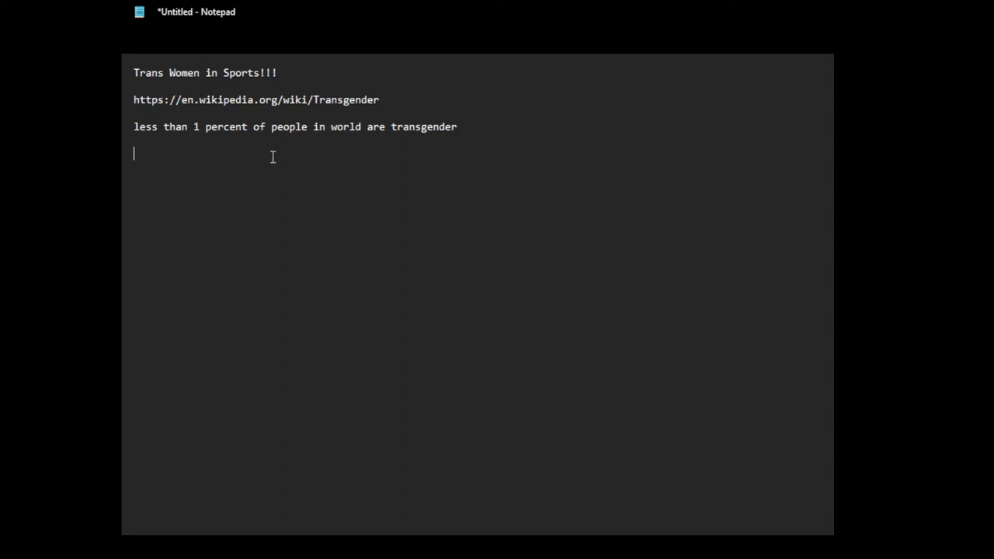
mouse_move(211, 191)
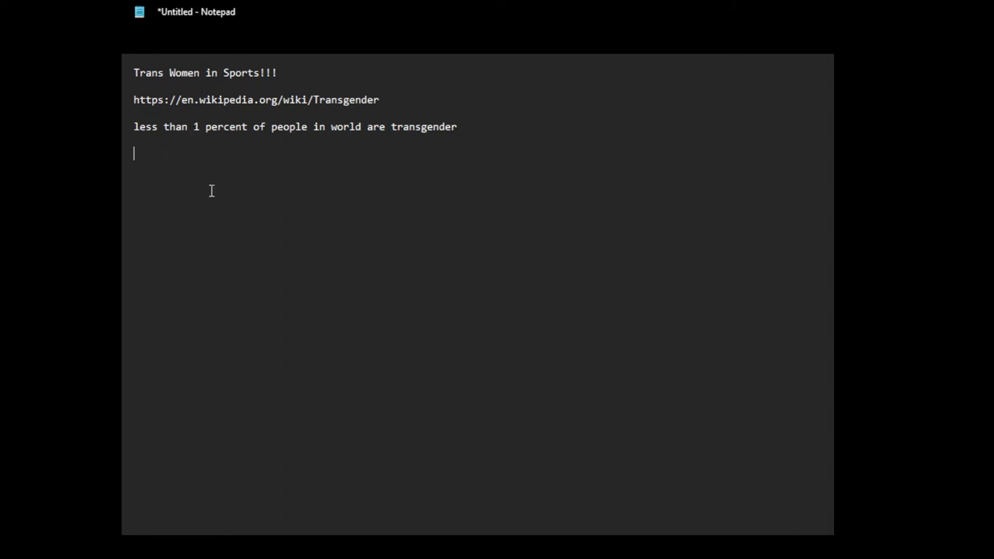
mouse_move(212, 178)
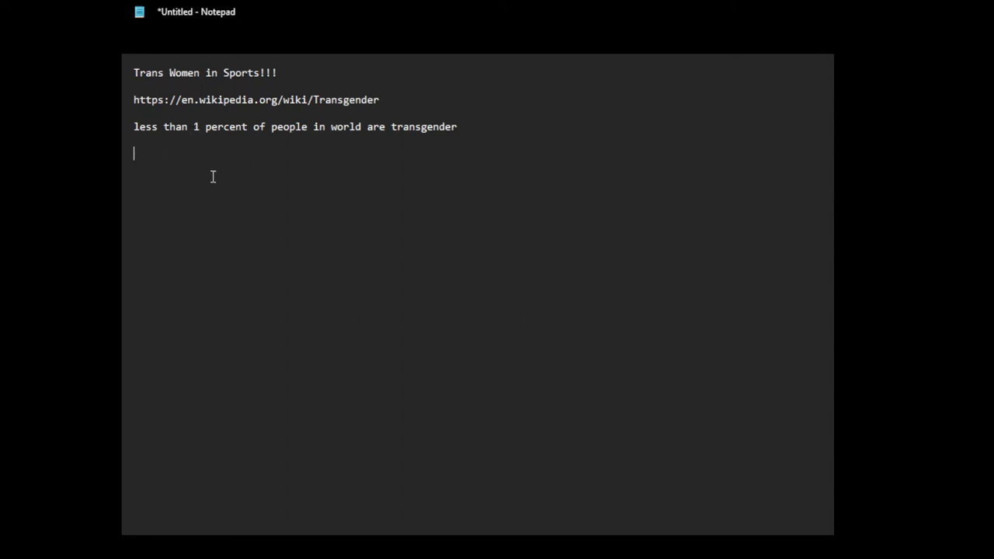
text(0.65)
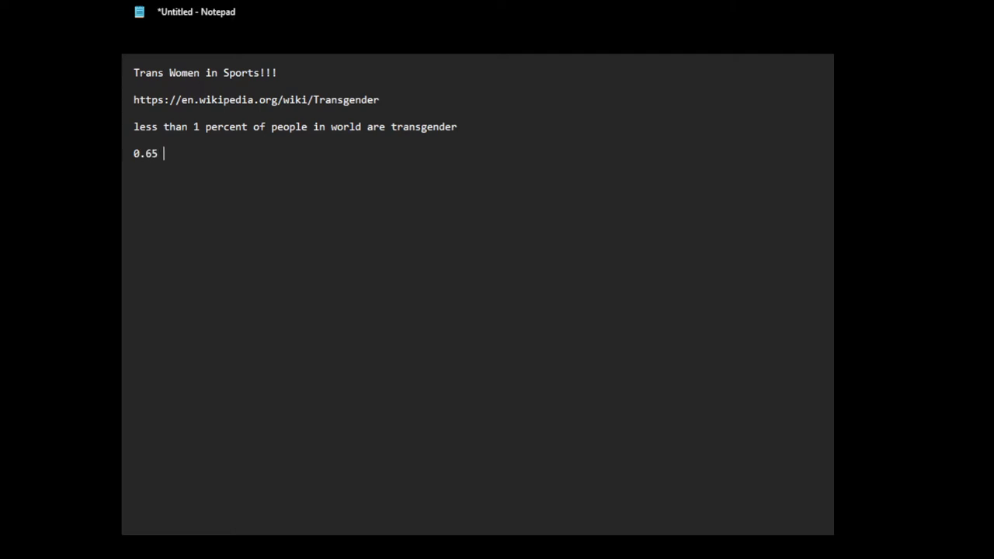
text(% of)
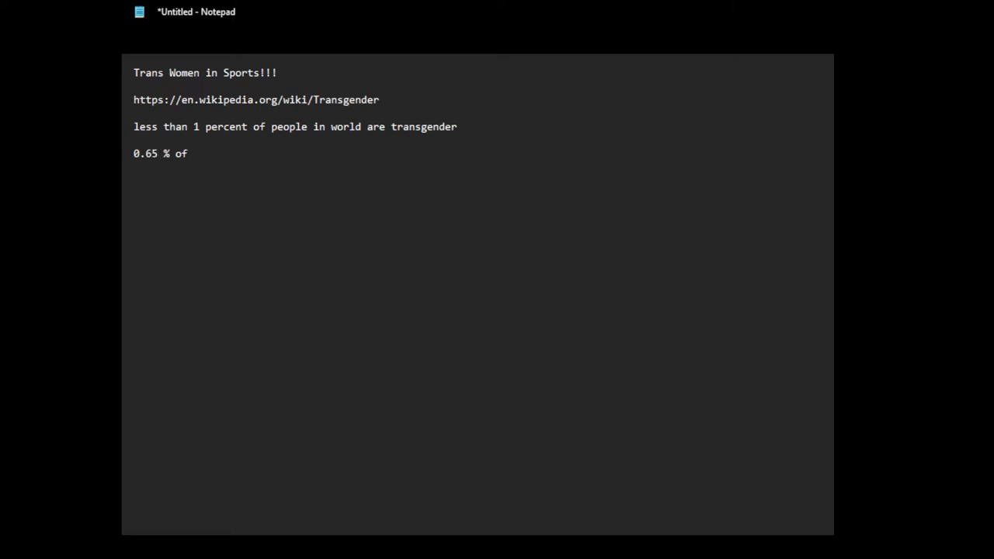
text((less than)
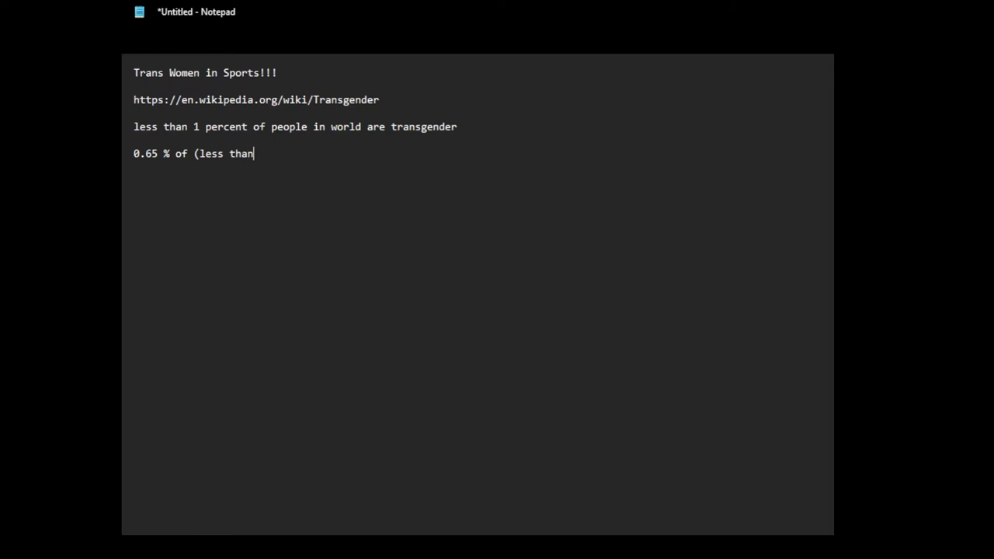
text(1 percent) are trans women)
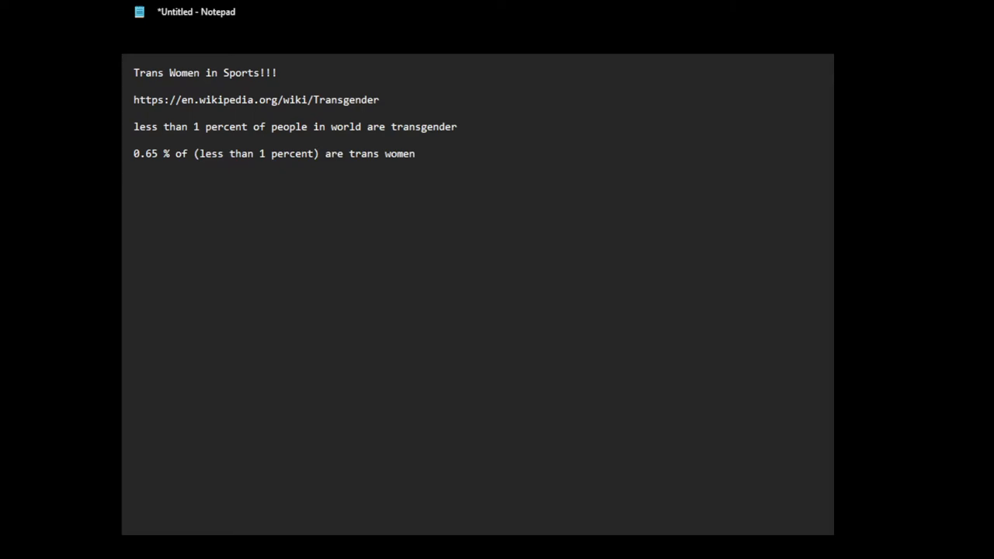
Start a new line below the 0.65 % trans women statistic
key(Enter)
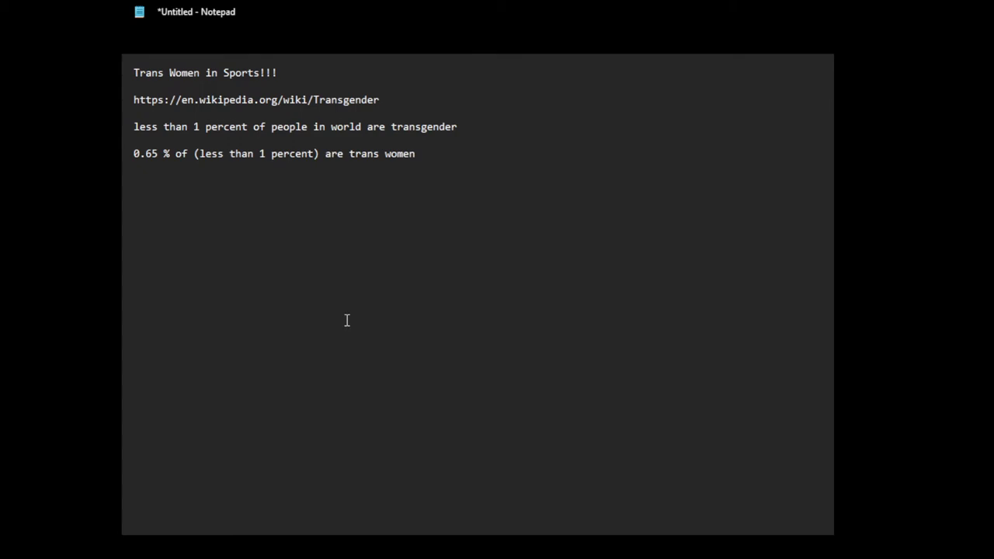
Begin a new line '0.0065 percent of world population', rewording the mistyped ending
key(Enter)
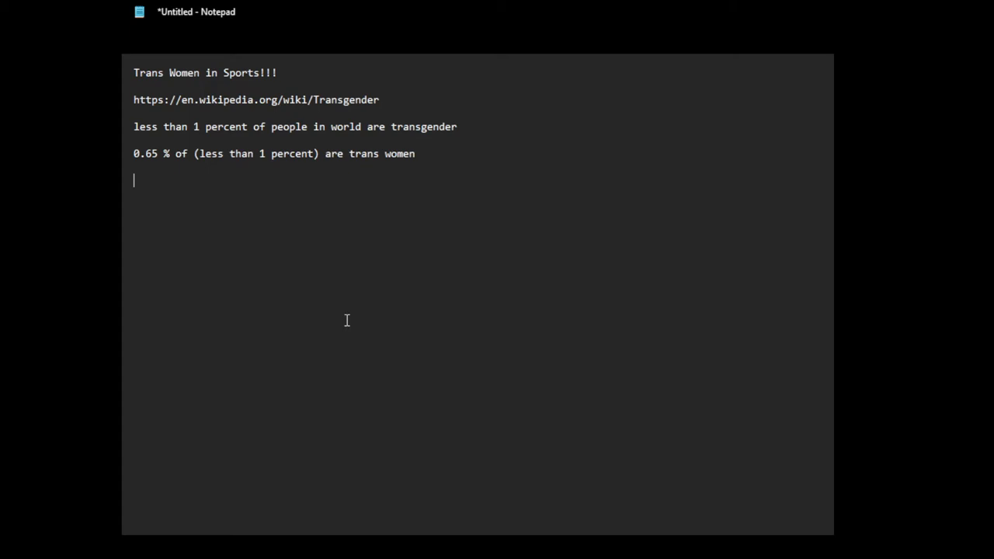
mouse_move(429, 326)
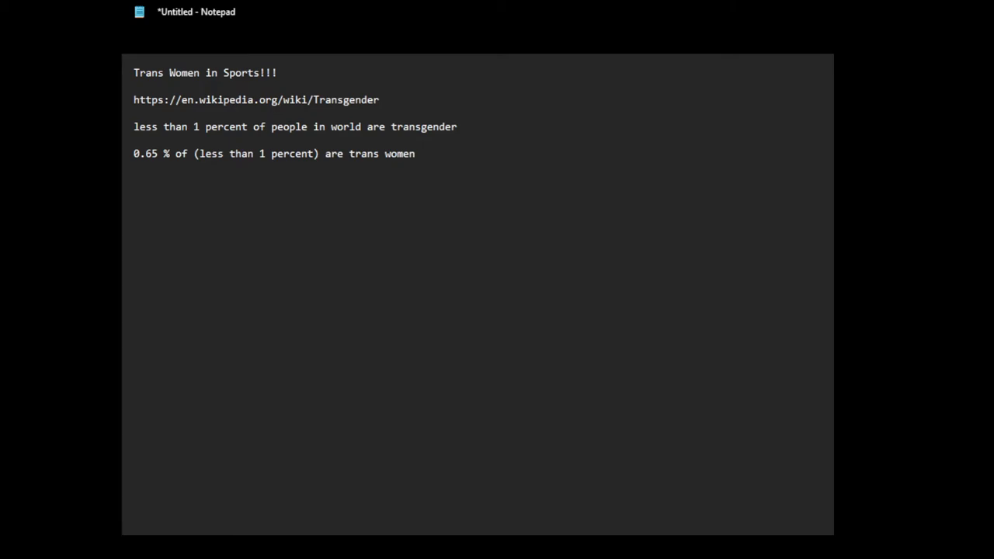
text(0)
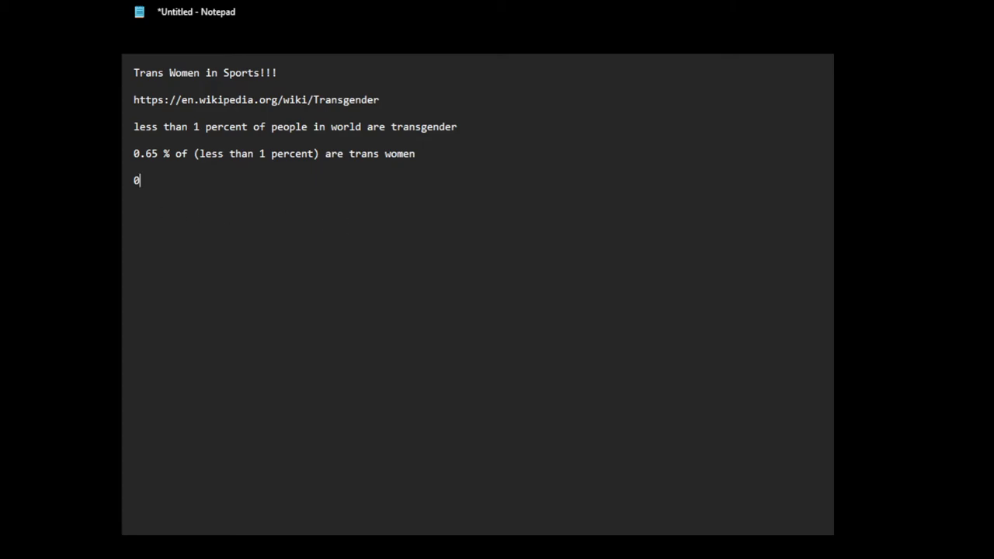
text(.006)
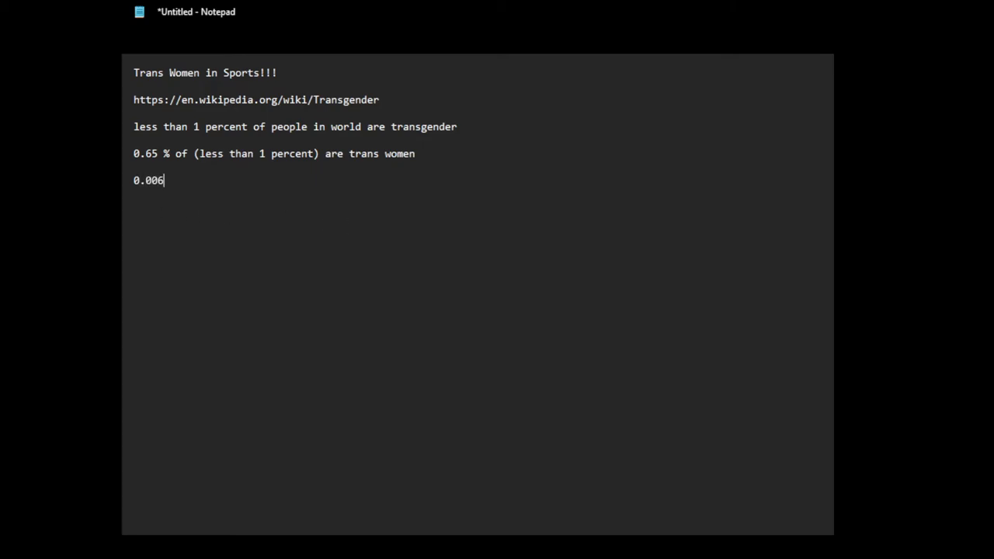
text(5 per)
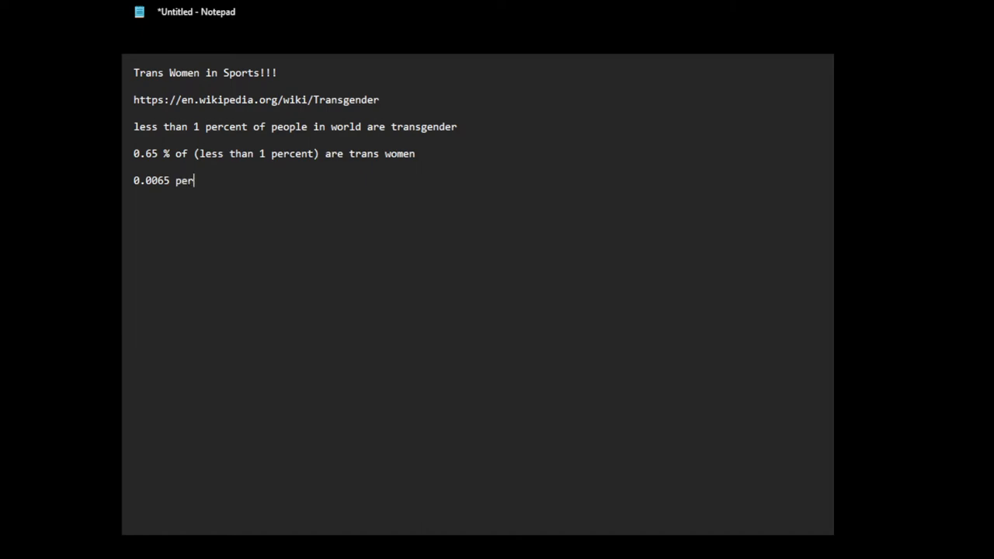
text(cent of world)
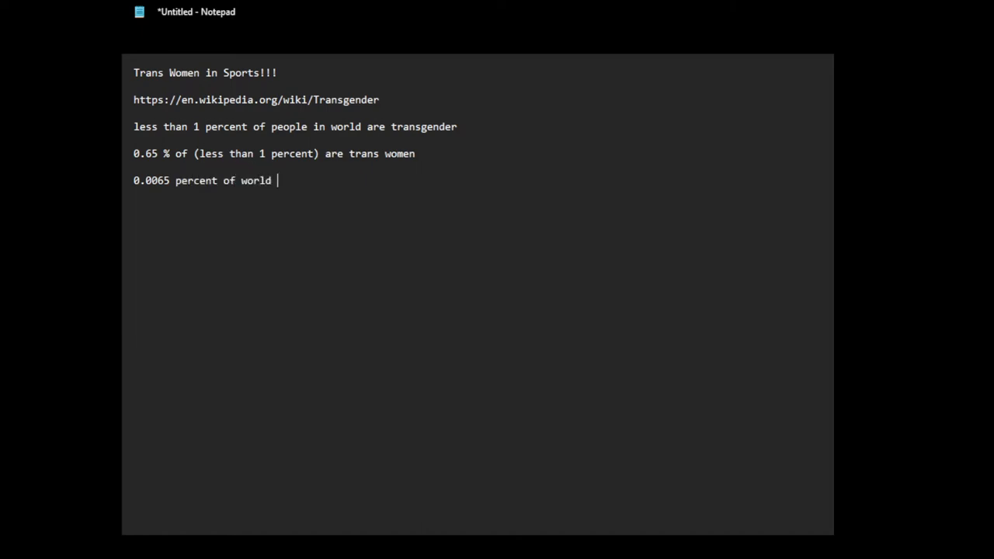
text(population)
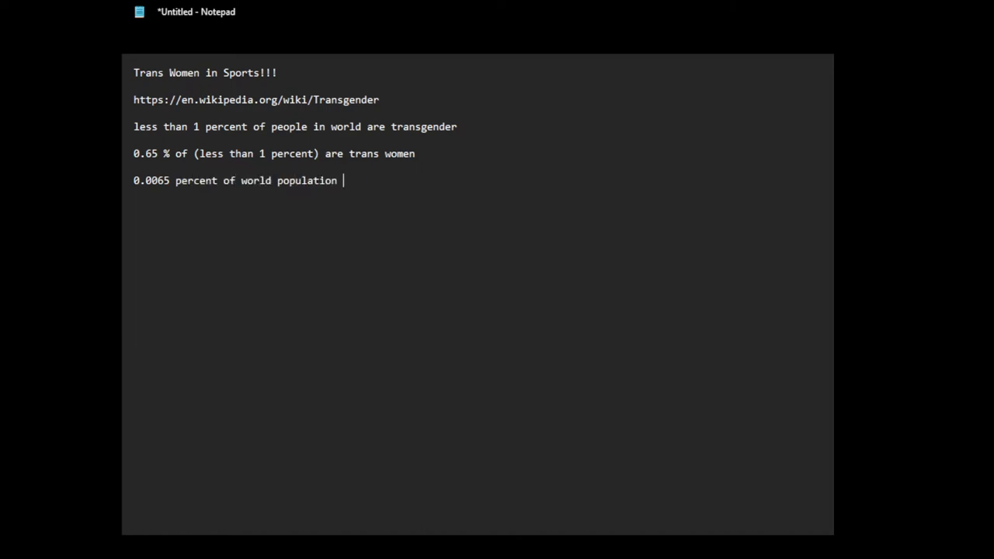
text(have tghe)
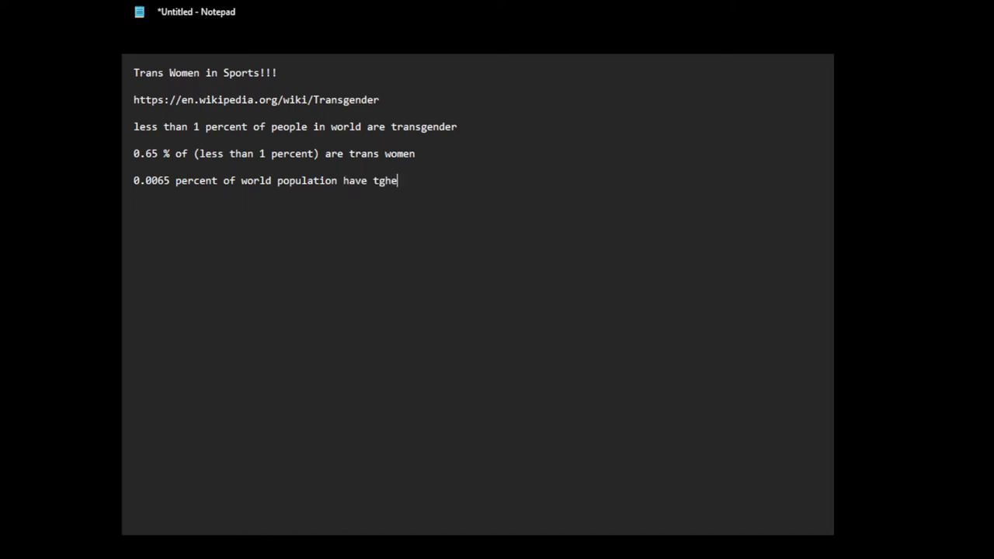
key(BackSpace)
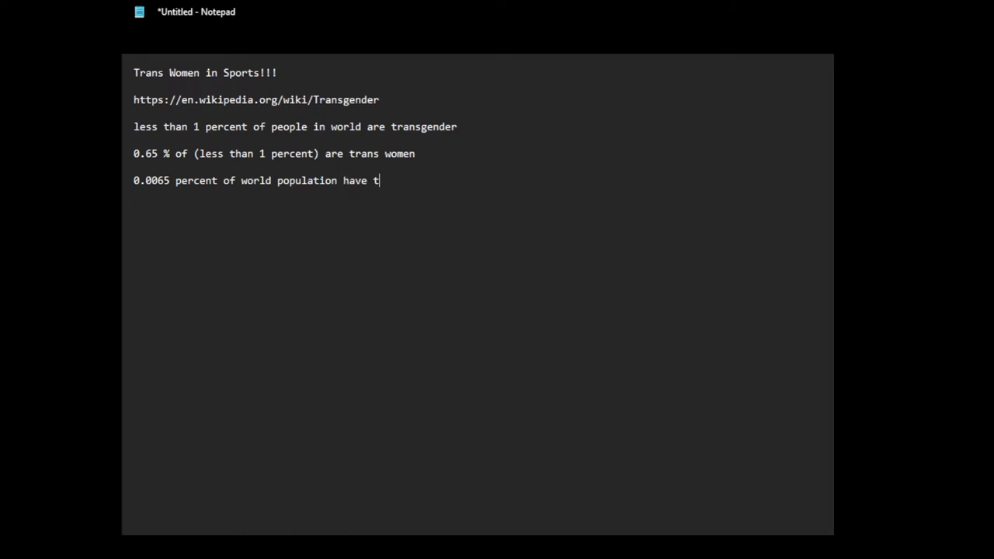
key(BackSpace)
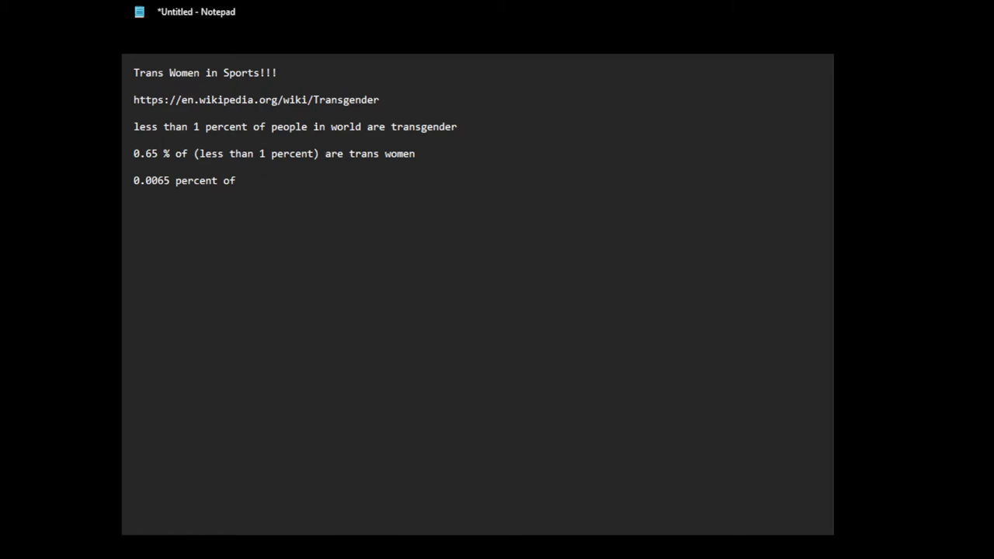
text(world p)
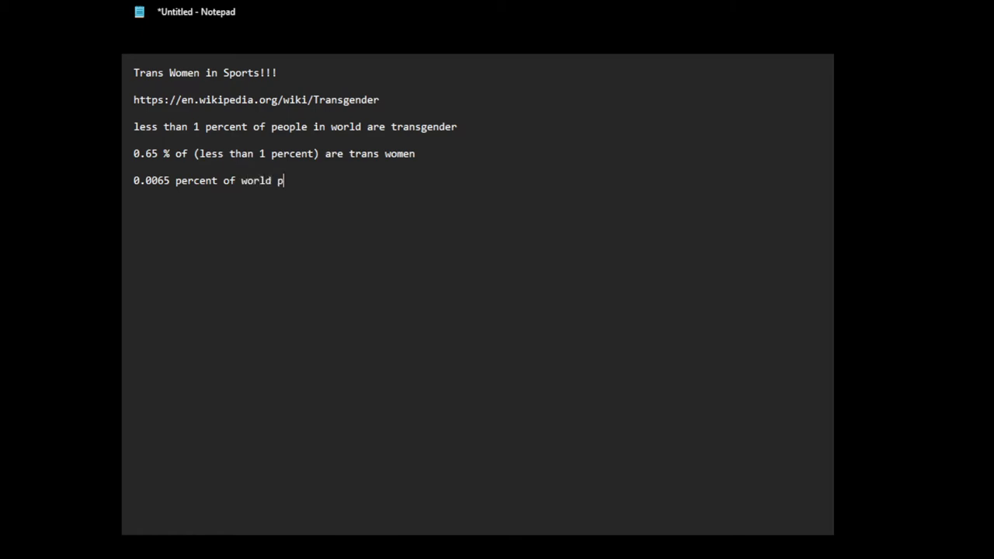
text(opulatgion are t)
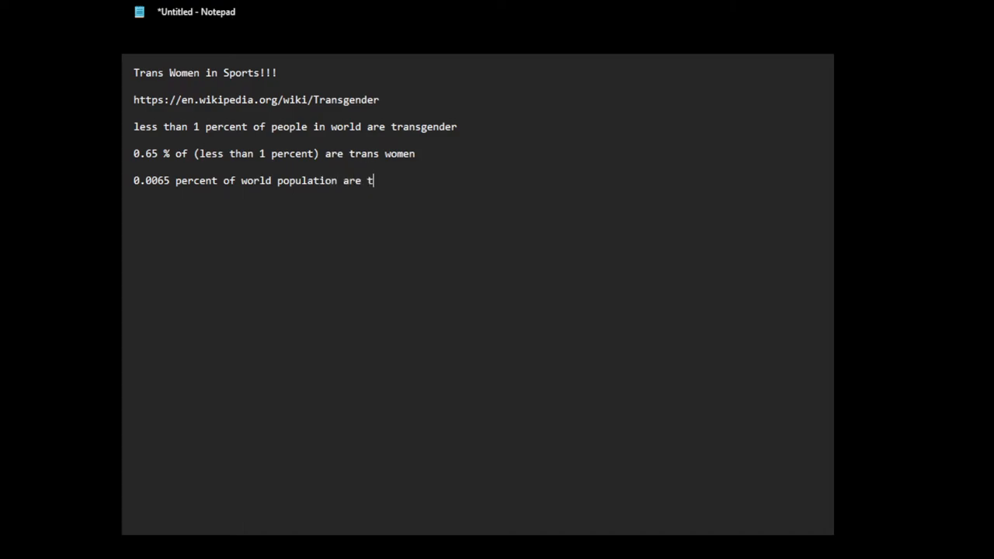
Finish it: '...trans women who may play in sports (high school, college, professional)'
text(rans womrn)
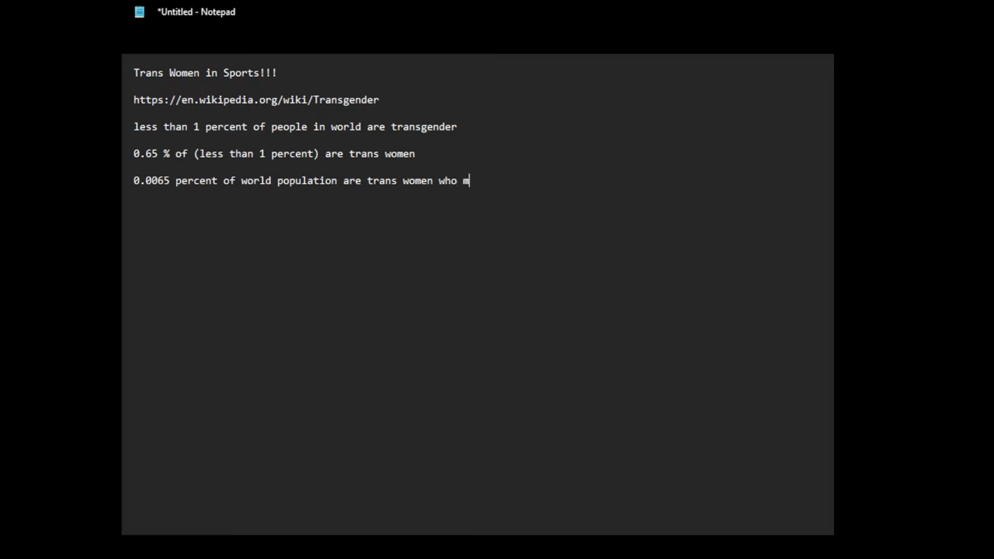
text(ay play in)
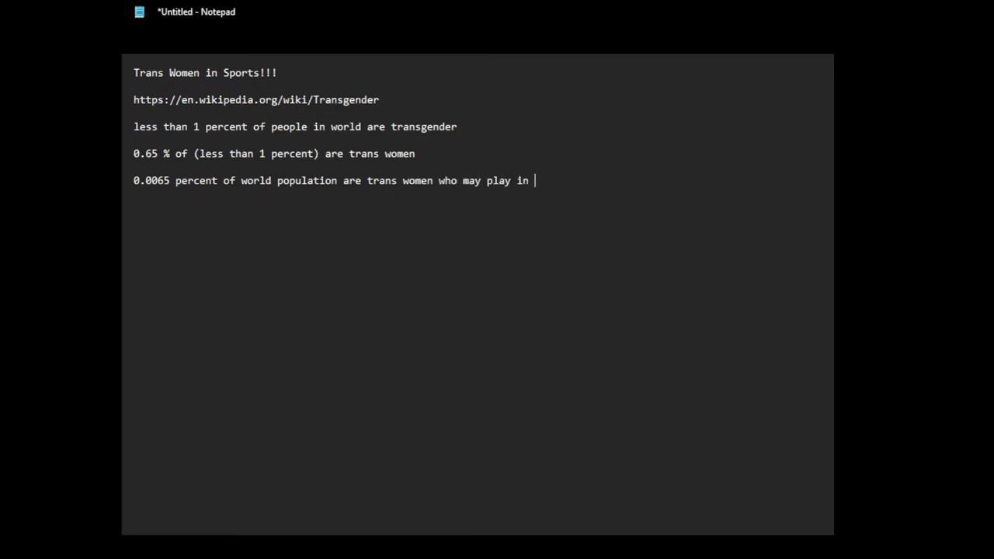
text(sports ()
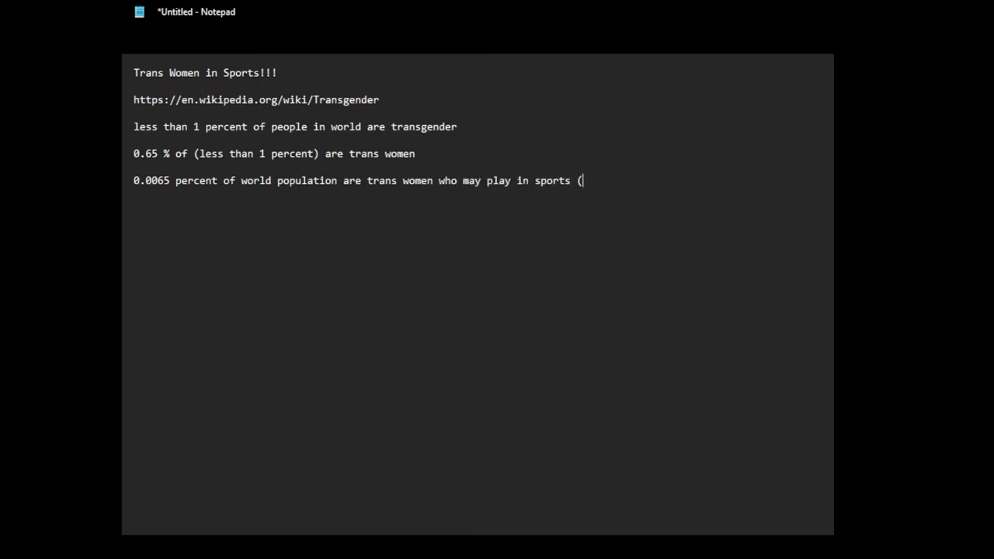
text(high school)
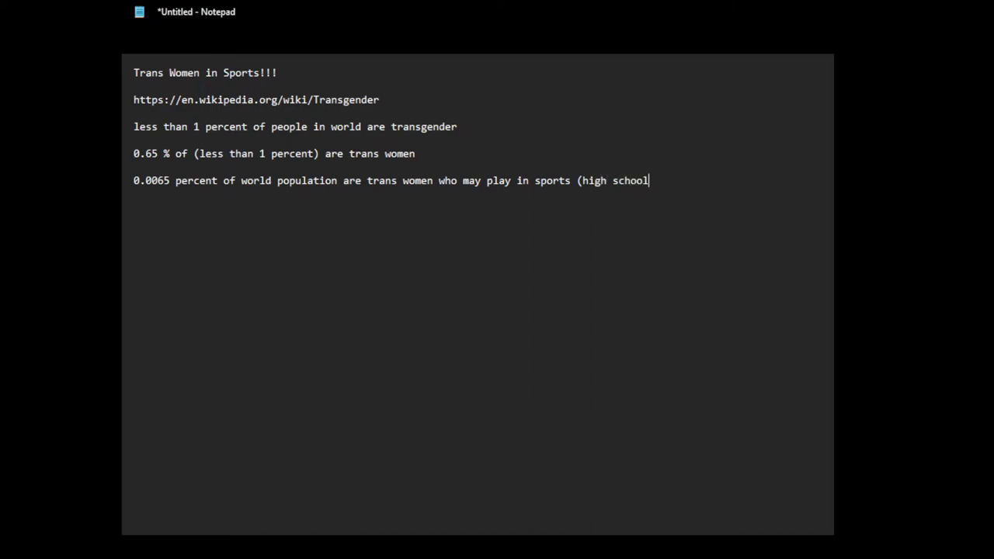
text(, colle)
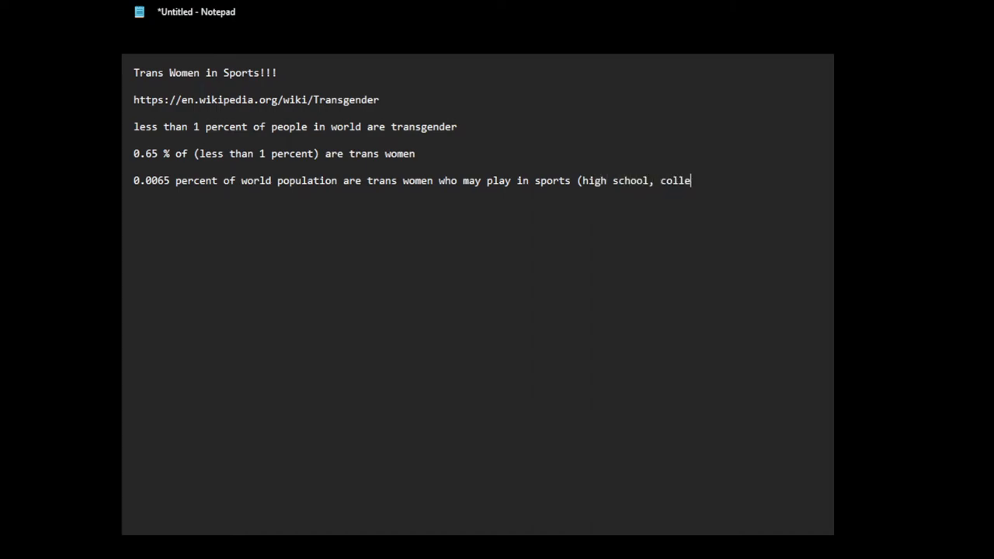
text(ge,)
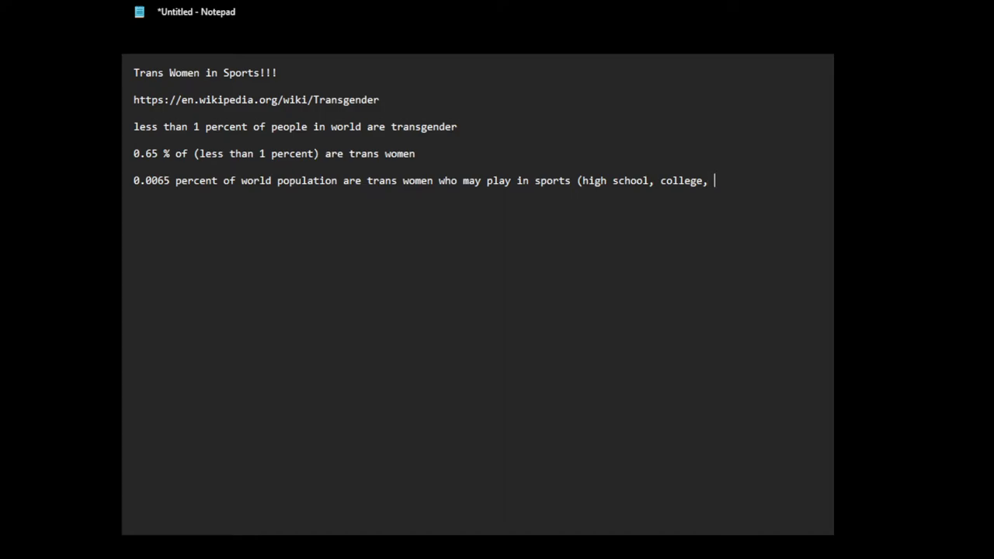
text(professional)
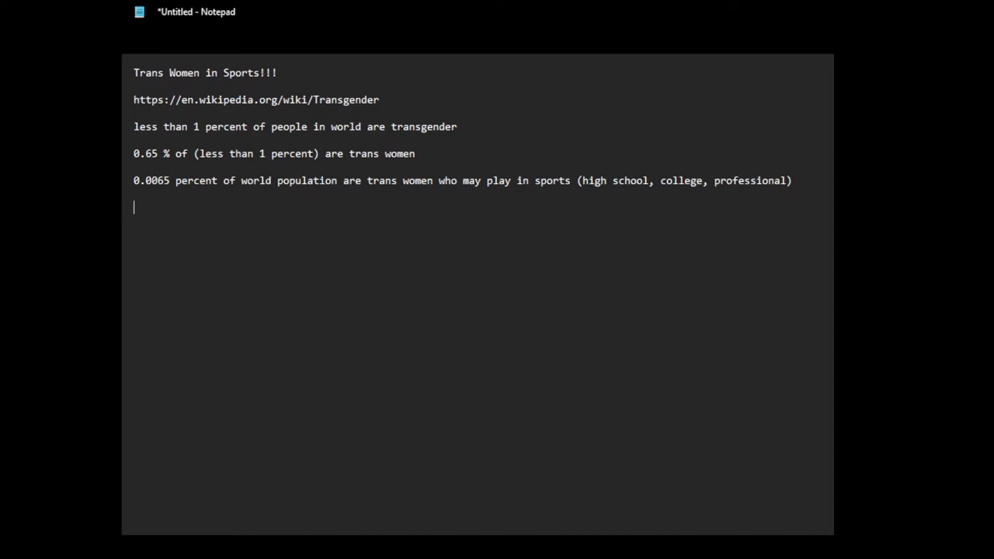
Add 'POINT!!' and the line that trans women wanting to play sports are exceedingly small in number
text(POI)
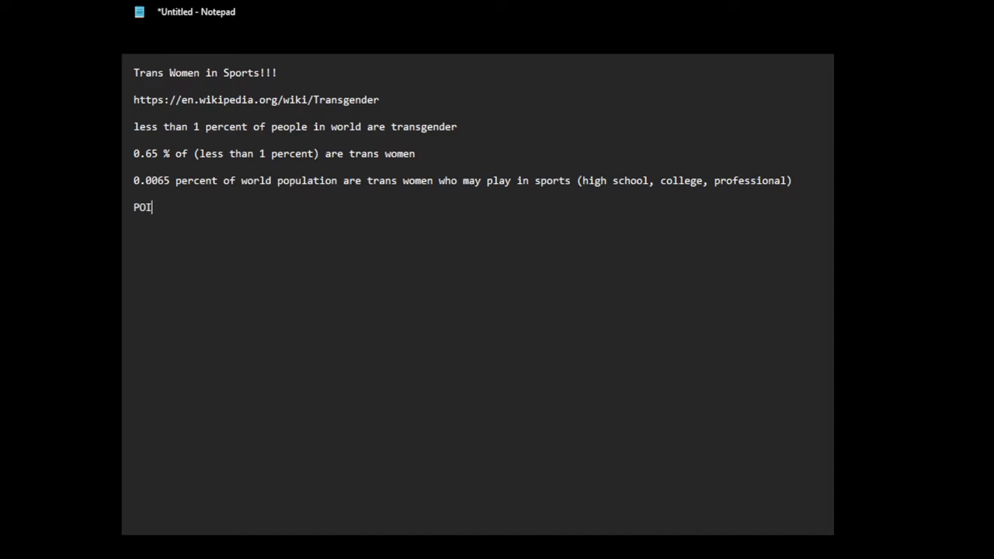
text(NT!!)
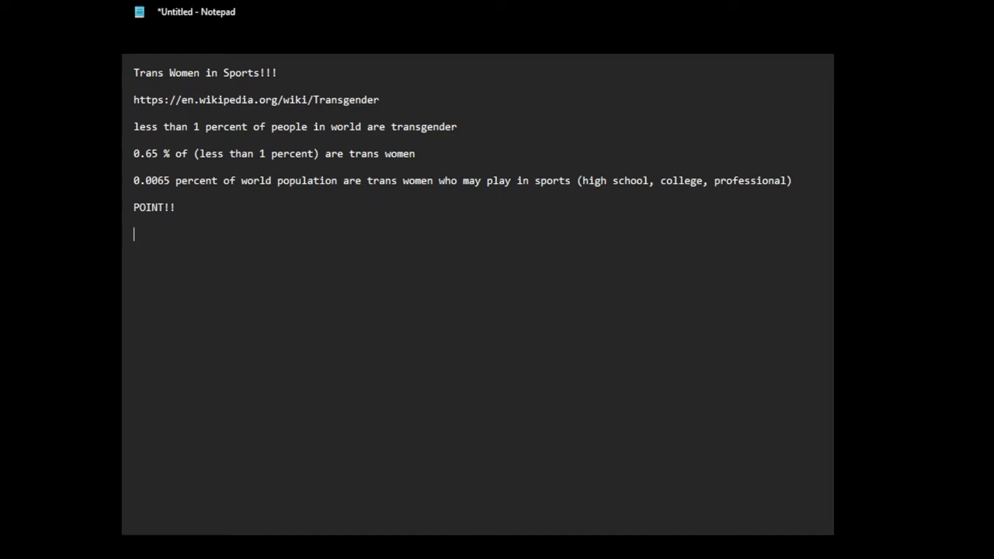
text(the bn)
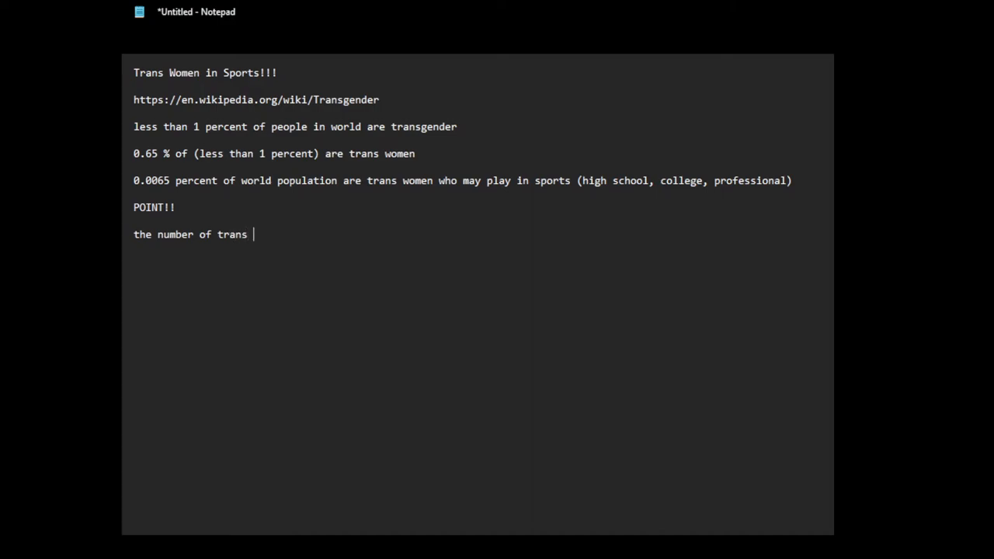
text(women who)
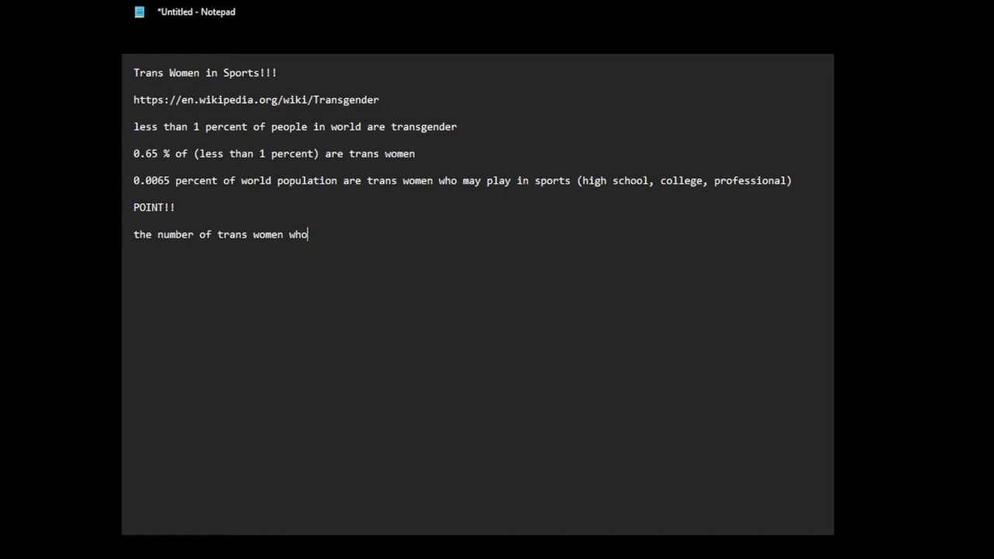
text(may pl)
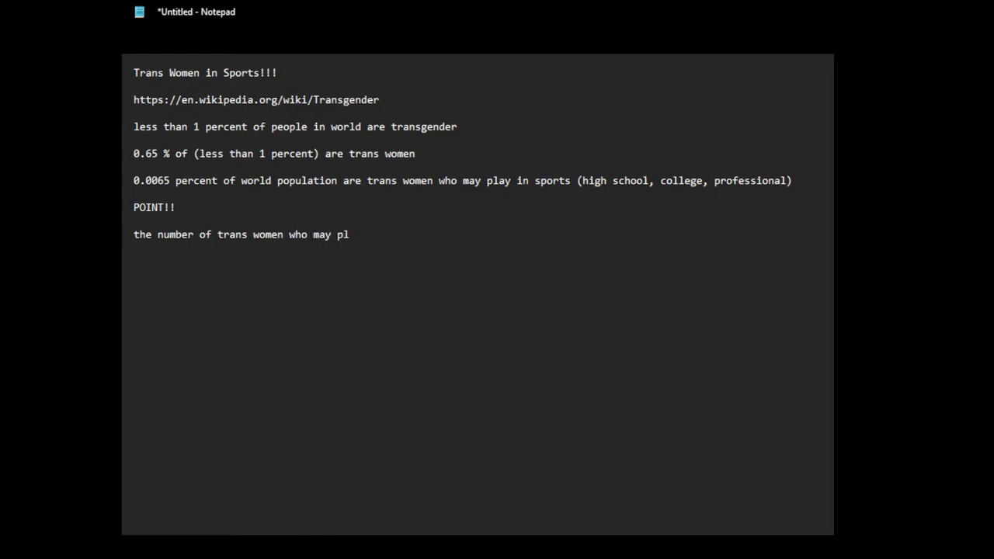
key(BackSpace)
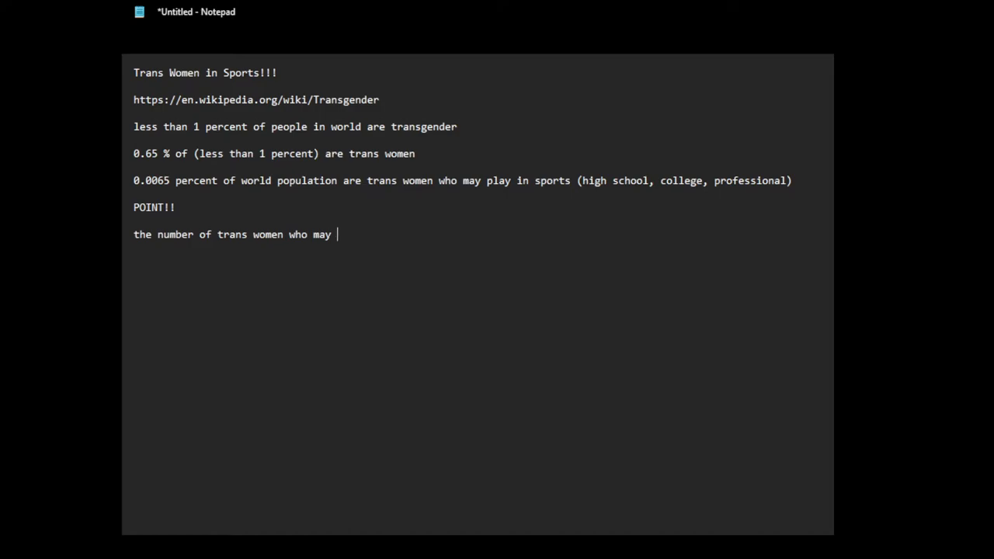
text(want to play i)
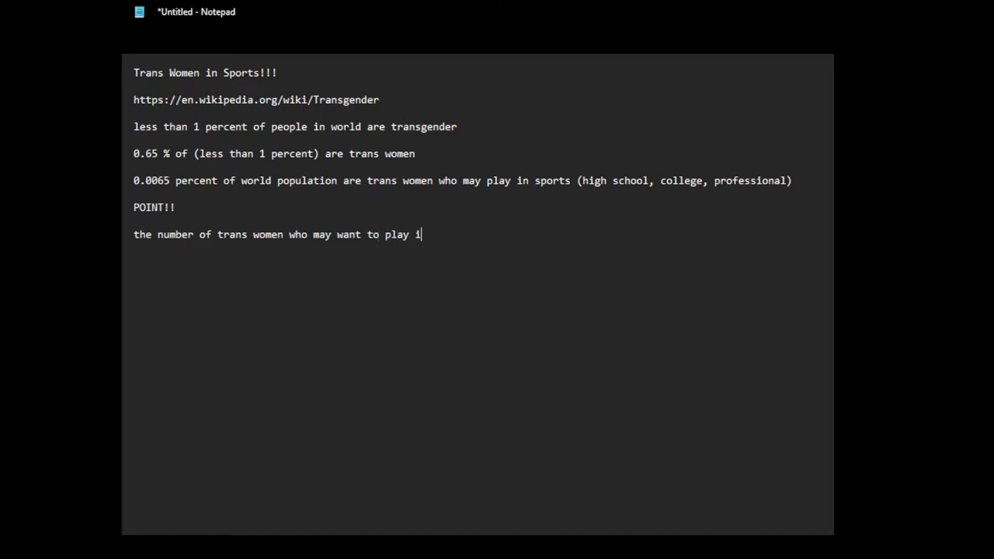
text(n sports ()
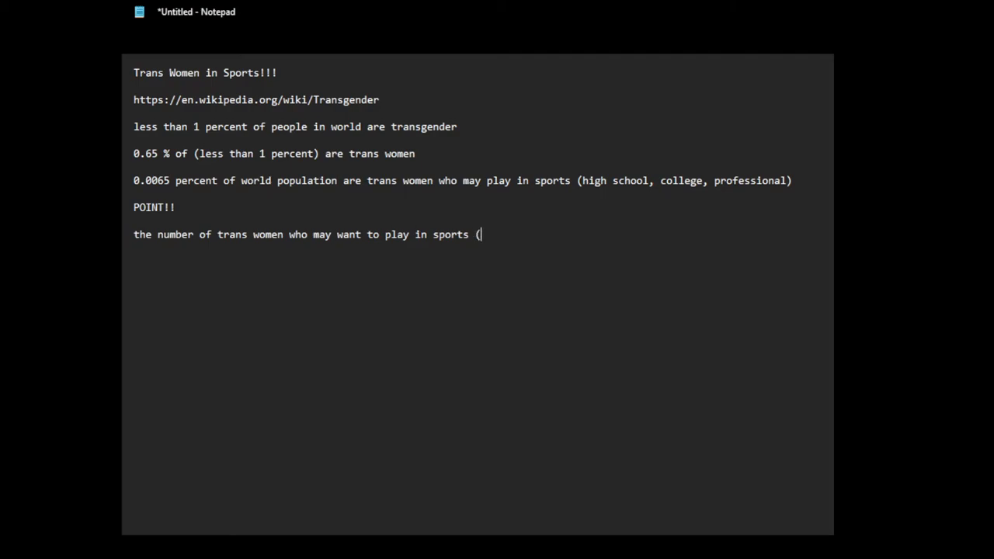
text(high schoo, c)
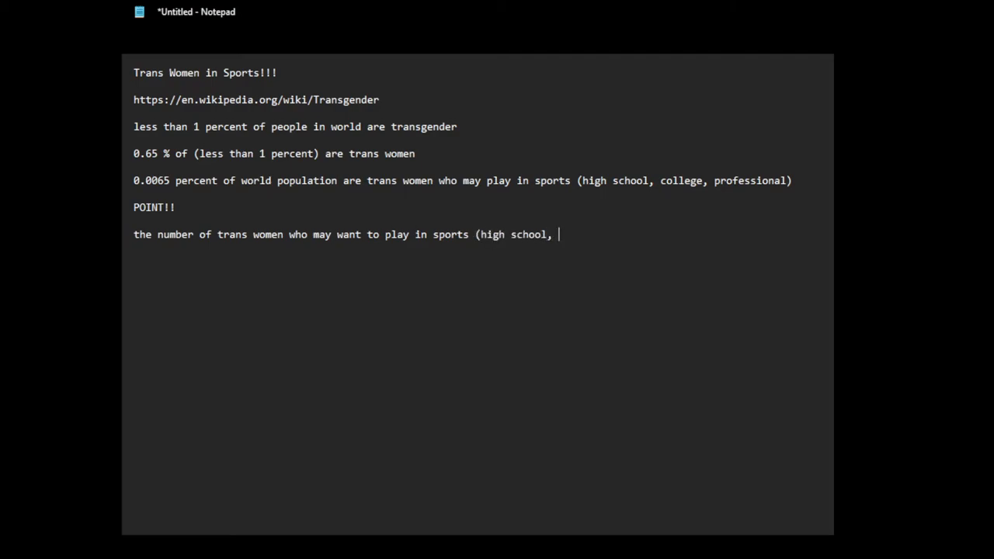
text(college, professional) is e)
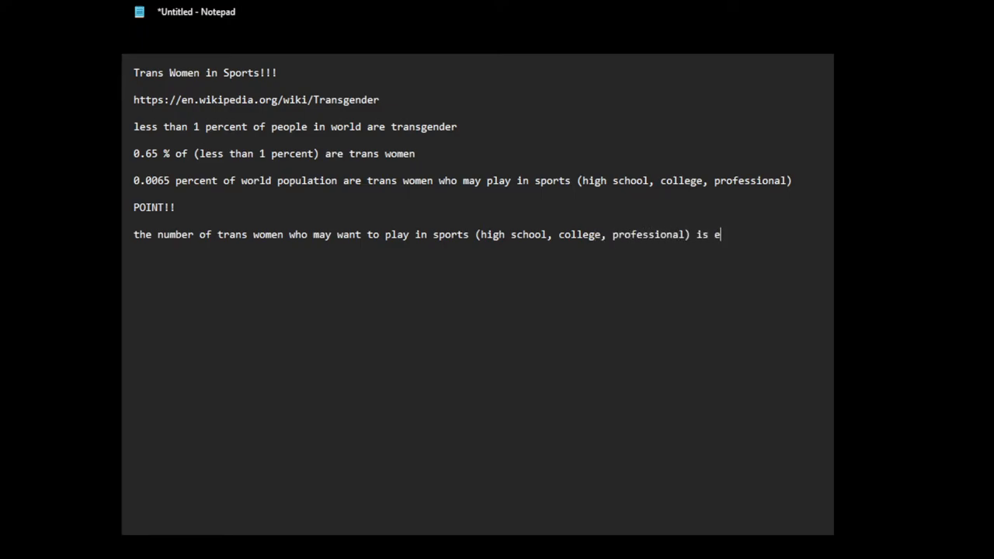
text(xceedingly)
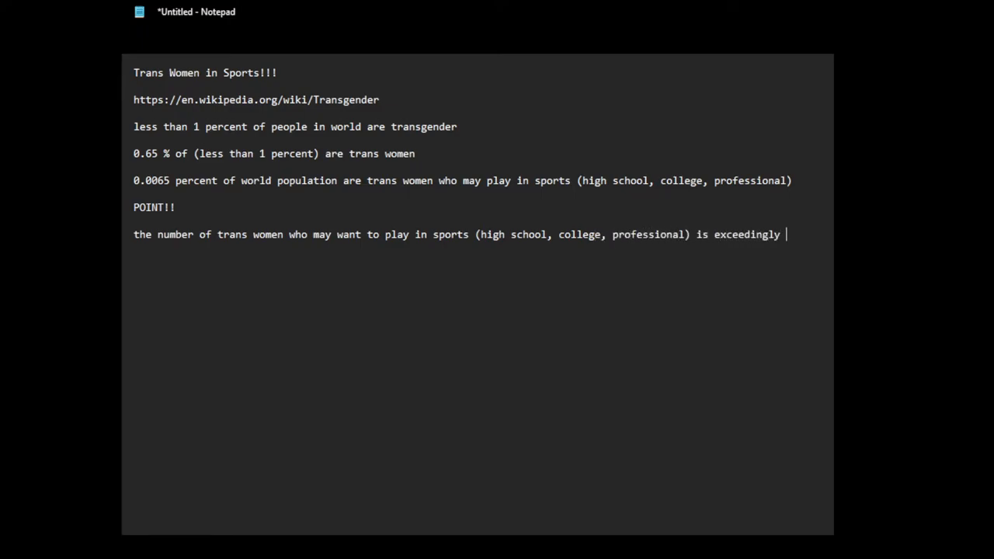
text(small...)
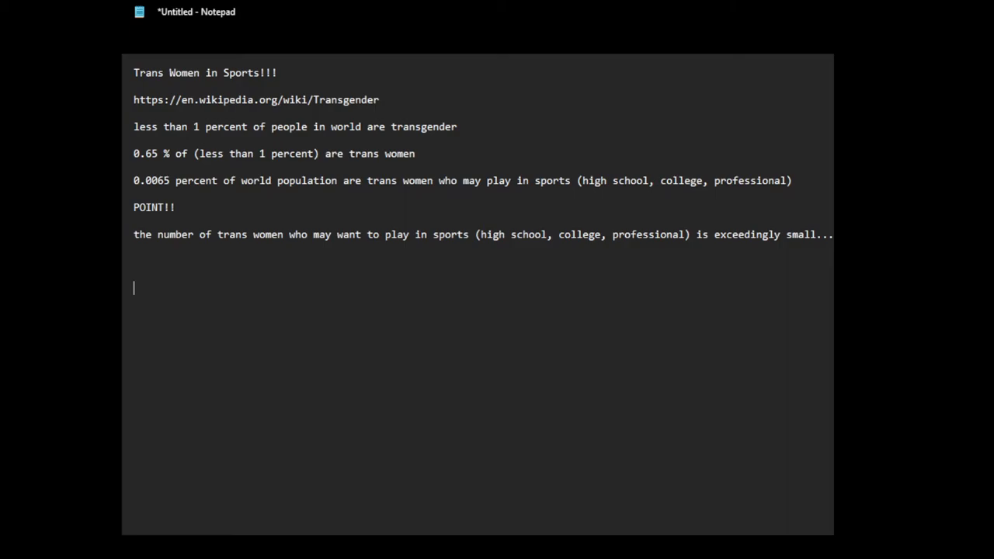
Add the lines 'less than 10 ??' and 'less than 20 known trans women in sports???'
text(less than)
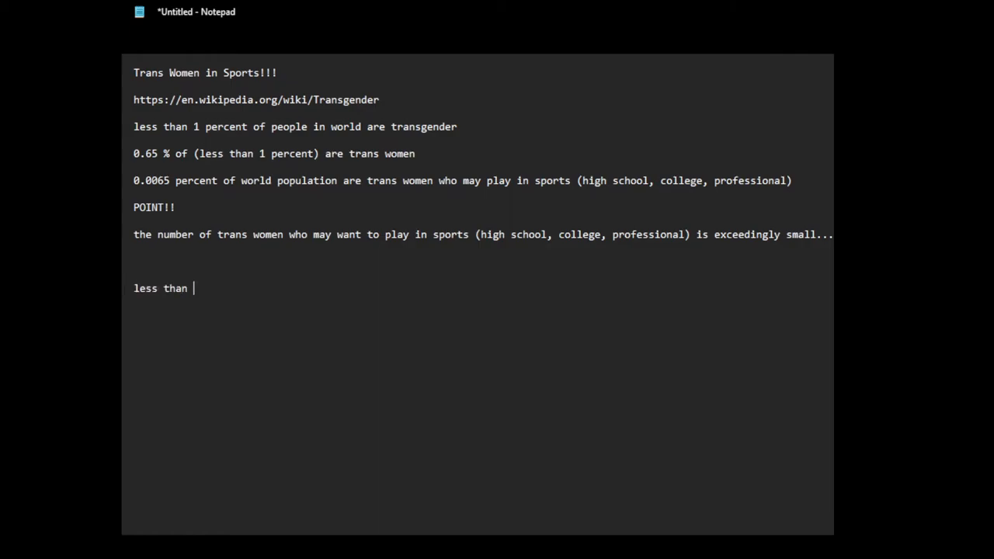
text(10 ??)
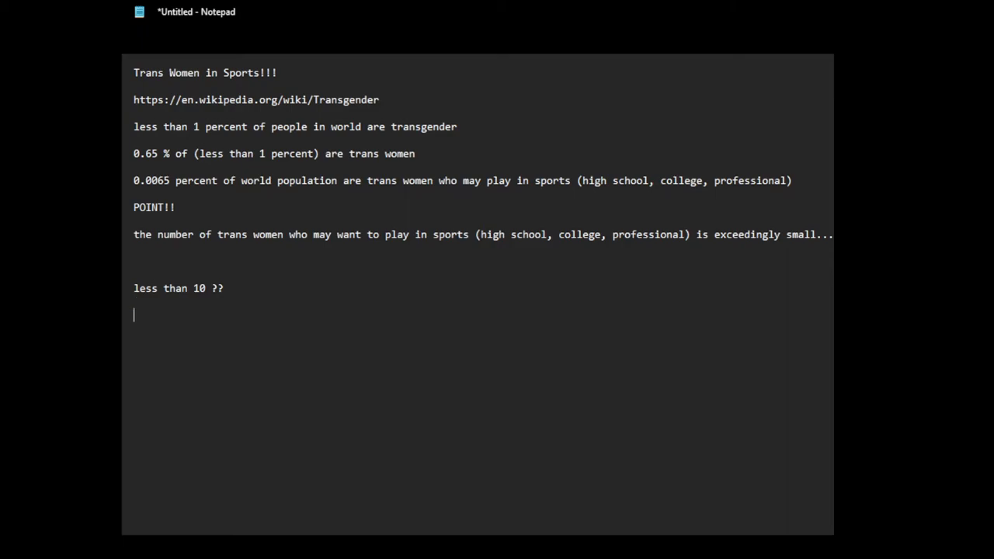
text(less than 2)
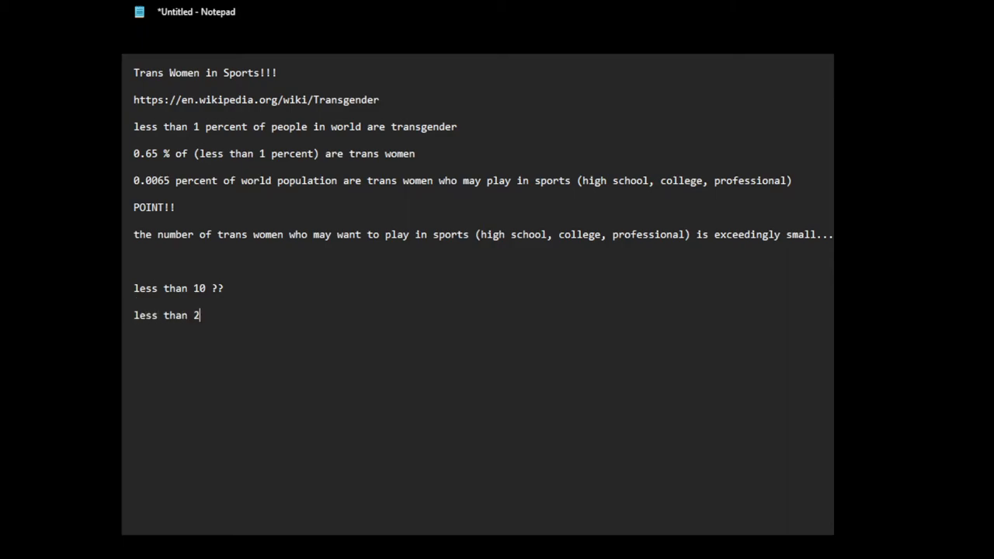
text(0 known t)
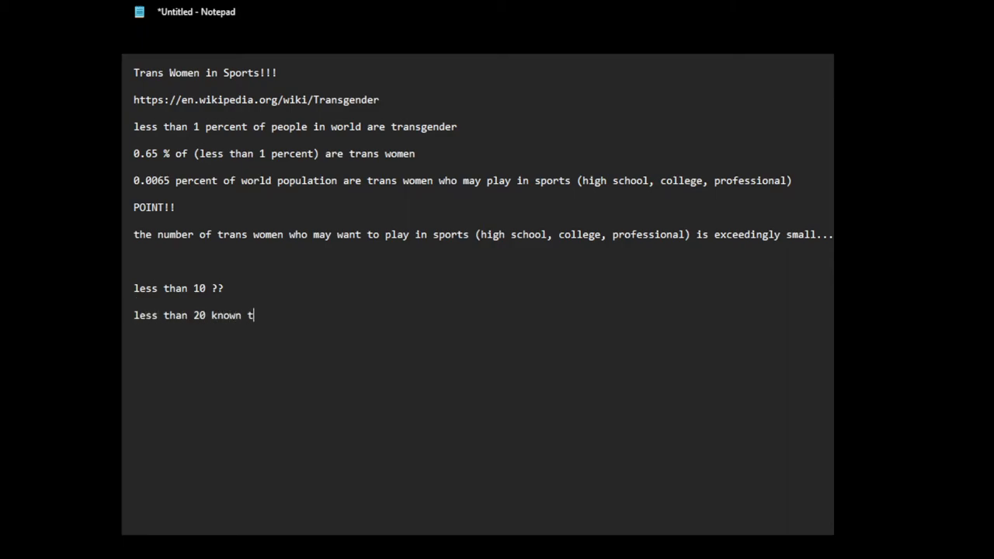
text(rans women i)
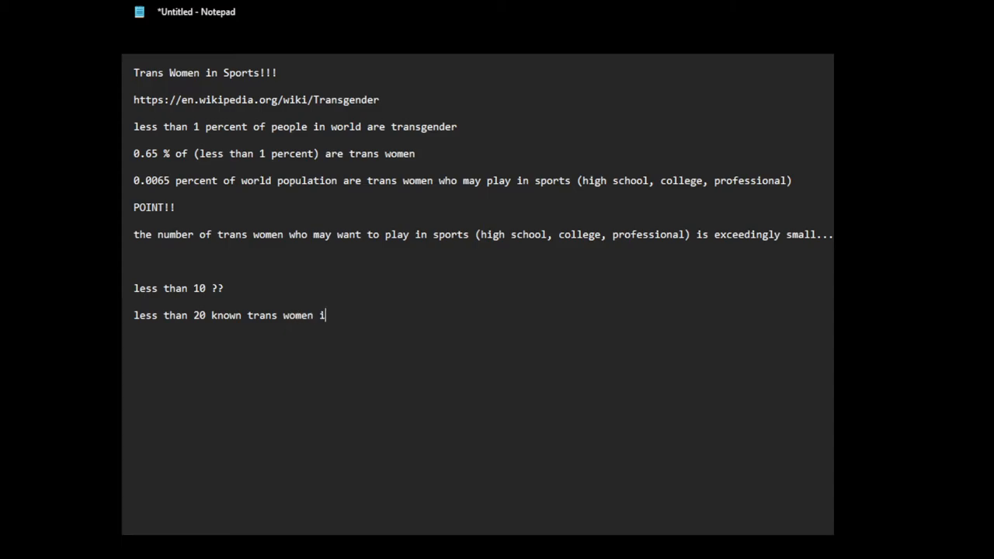
text(n sports??)
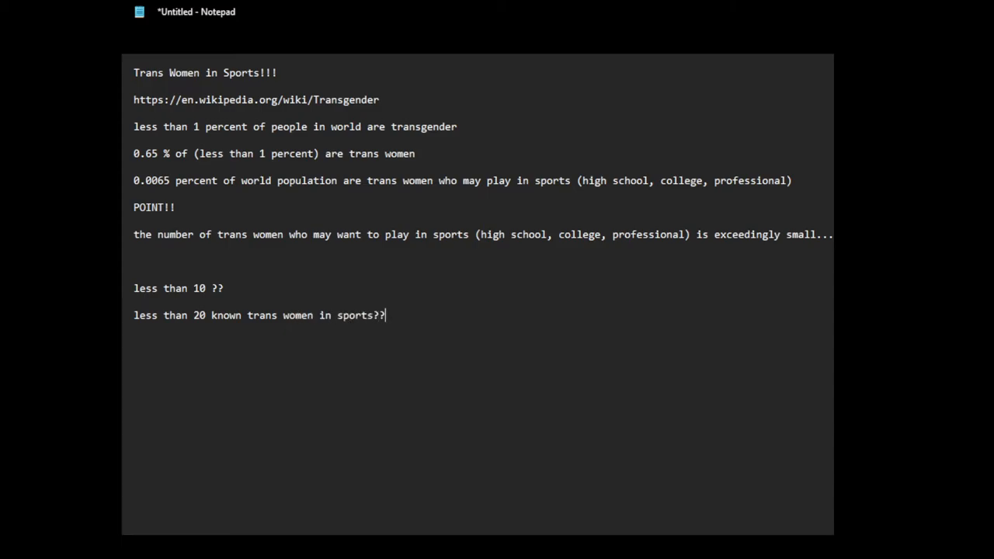
text(?)
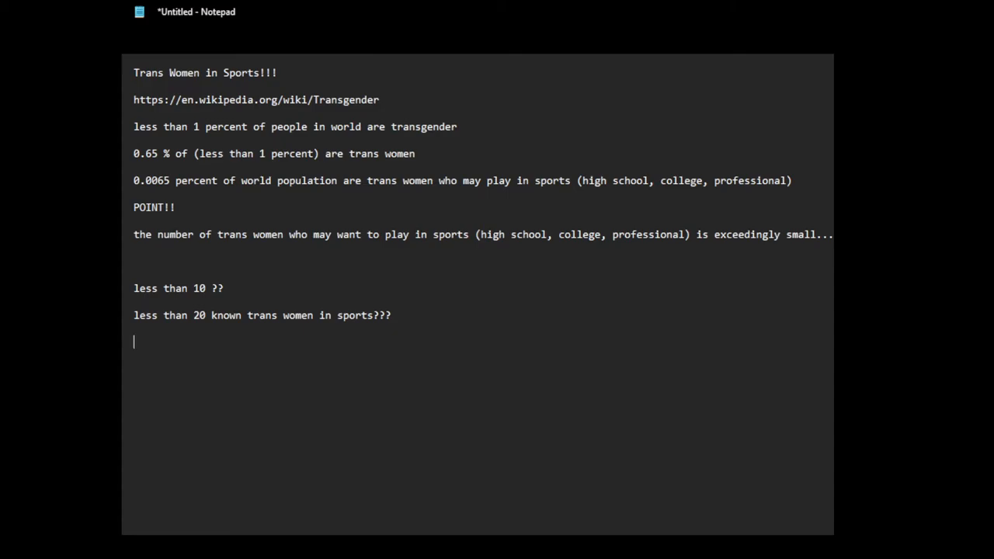
Add the 'BLOWN OUT OF PROPORTION!!!!!!' line
text(why is this issue B)
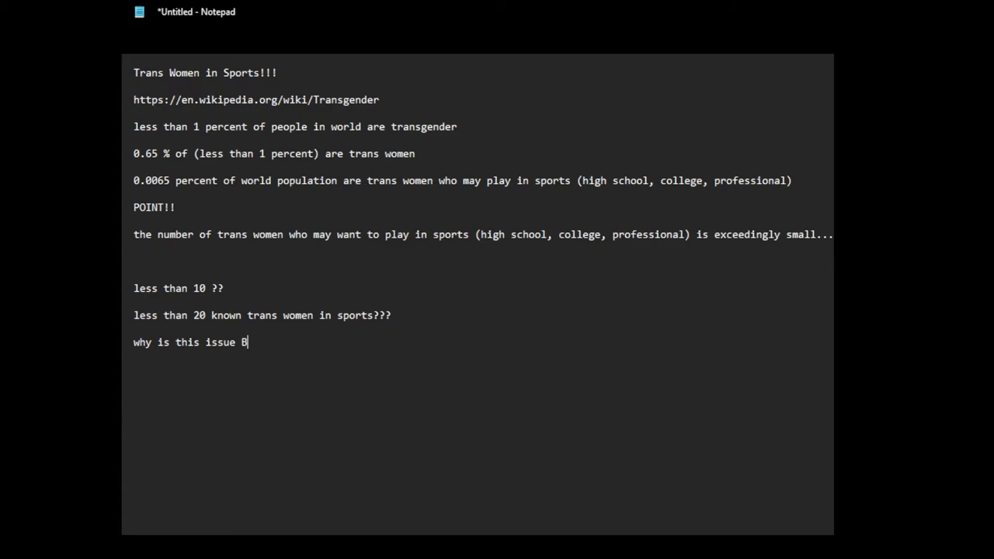
text(LOWN OUT OF)
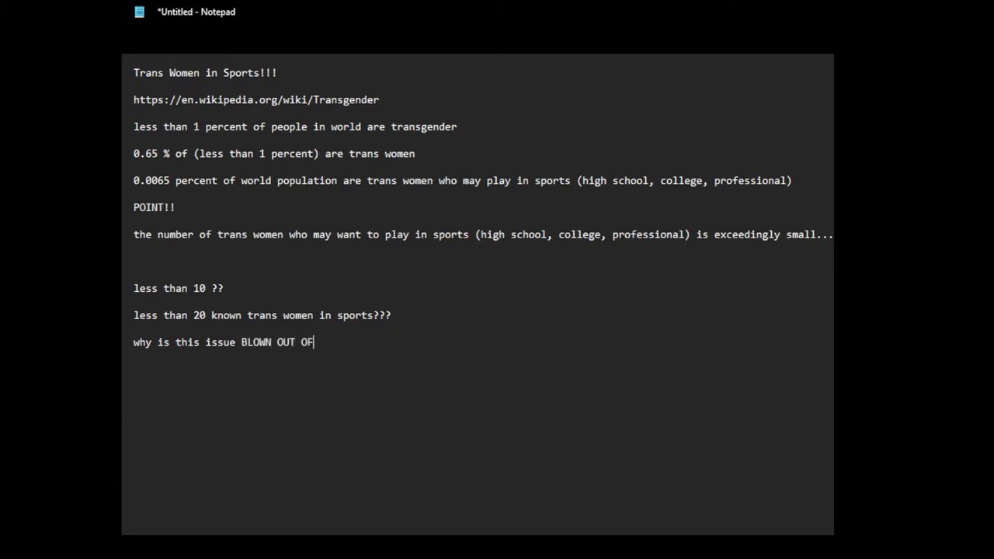
text(PROPRRTION)
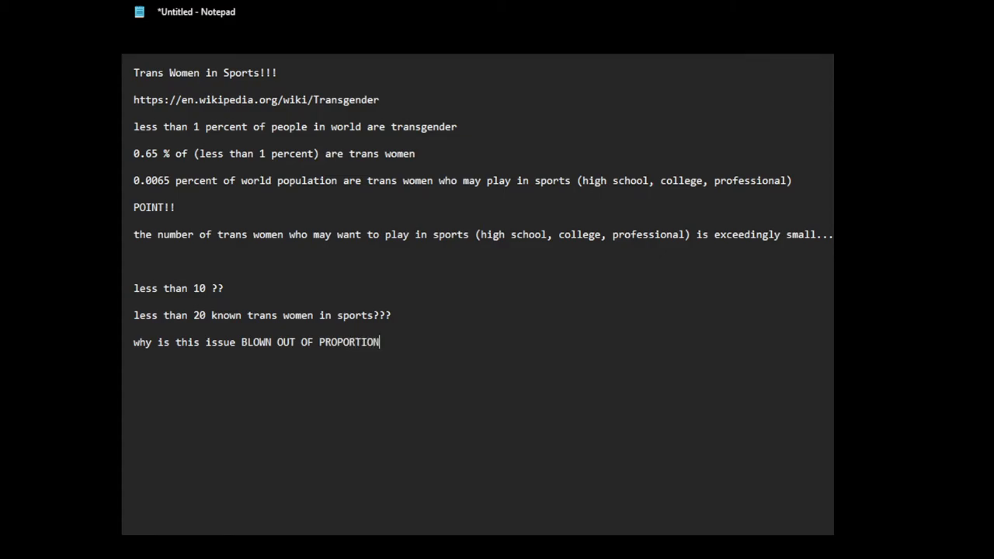
text(!!!!!!)
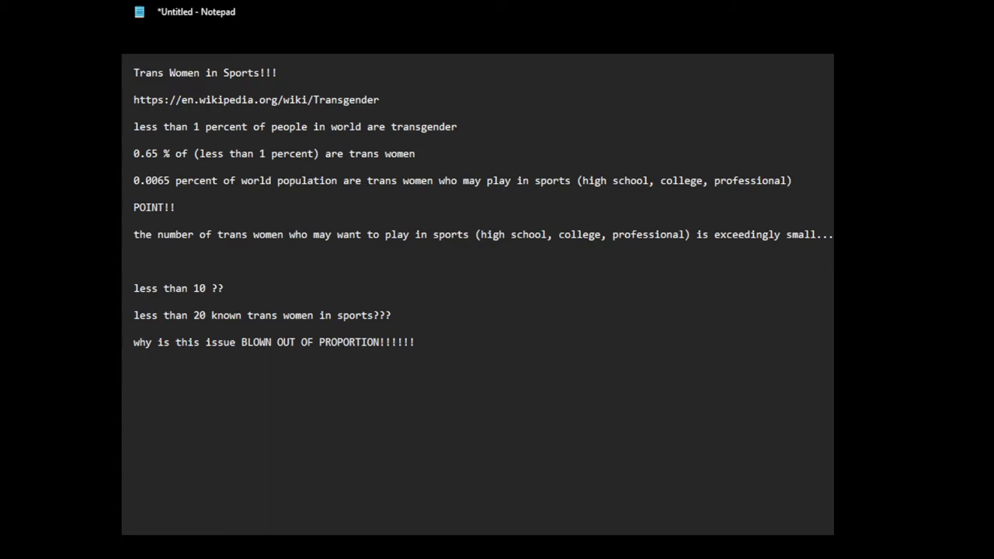
key(Enter)
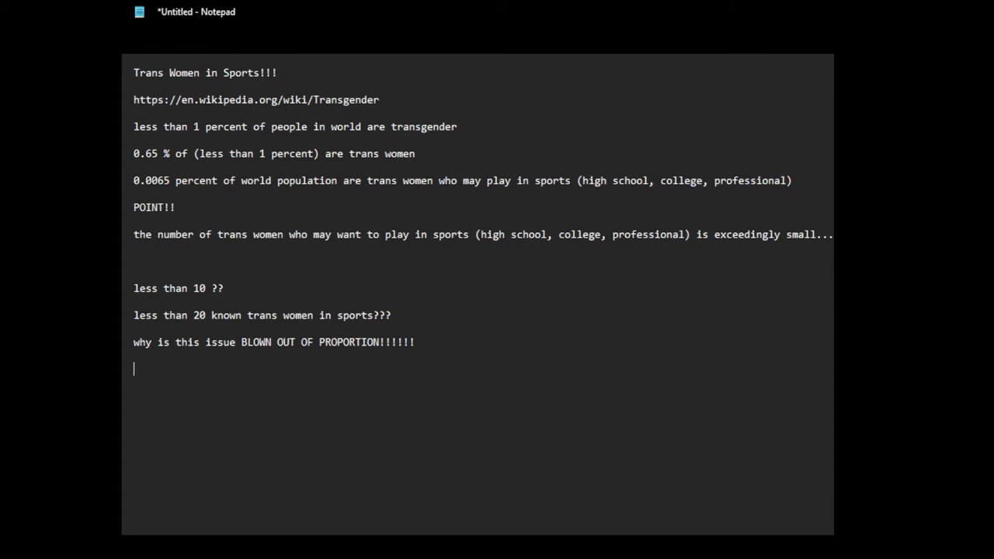
Add the line calling it not reality, ALL politics, exceedingly soooo overblown
text(not)
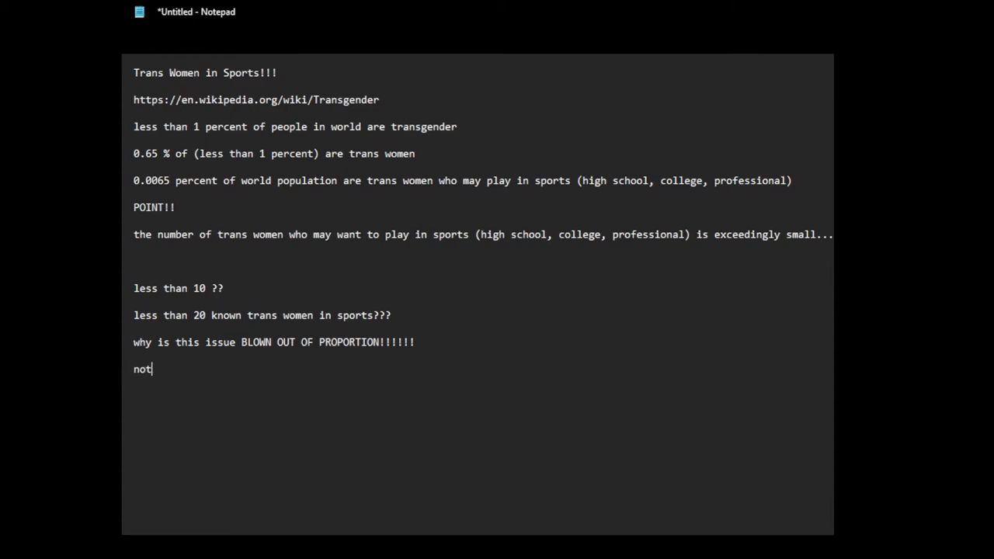
text(realut)
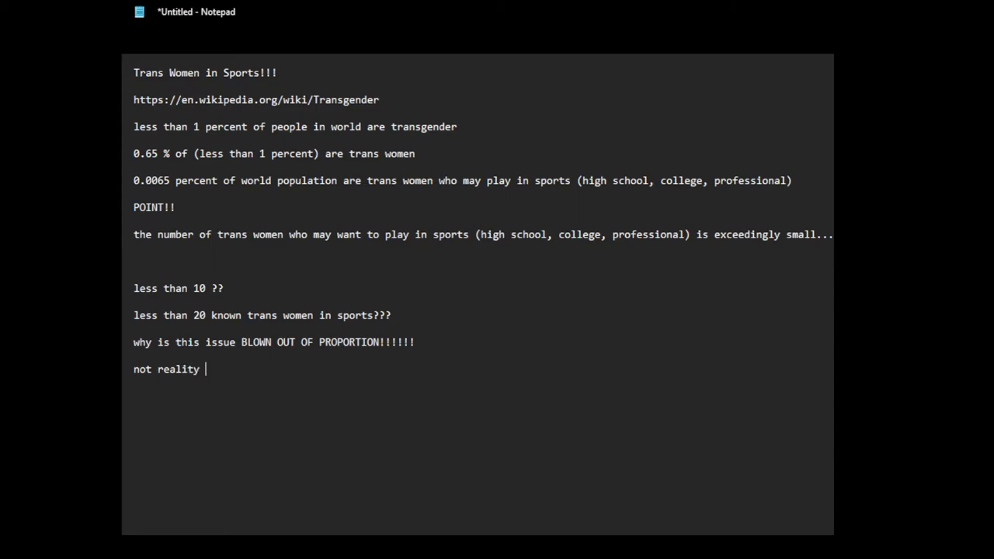
text(.. ALL p[)
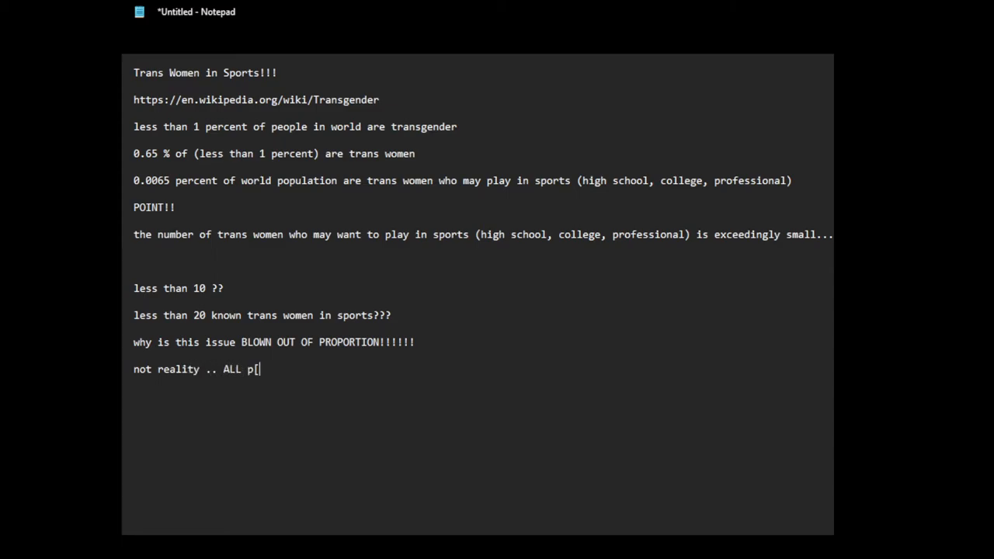
text(oli)
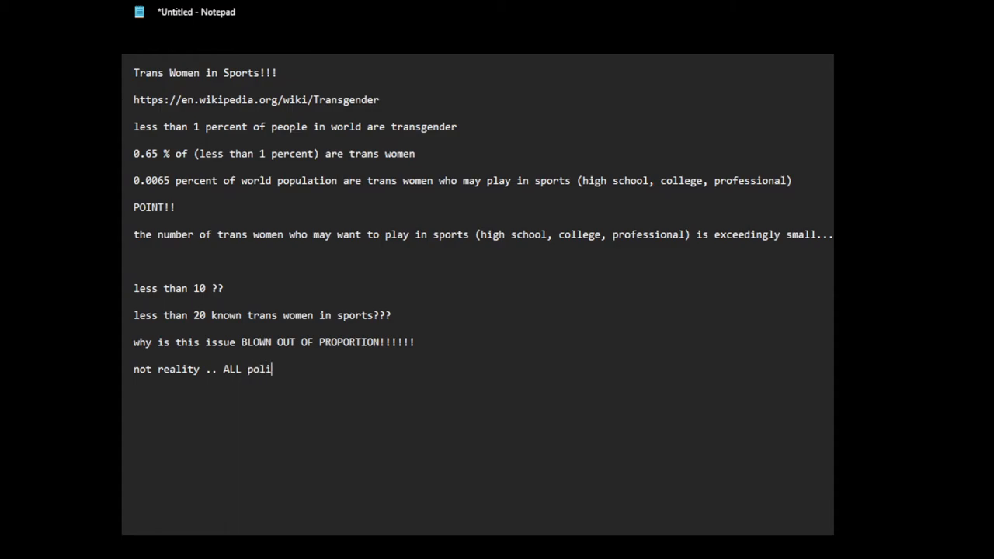
text(cics)
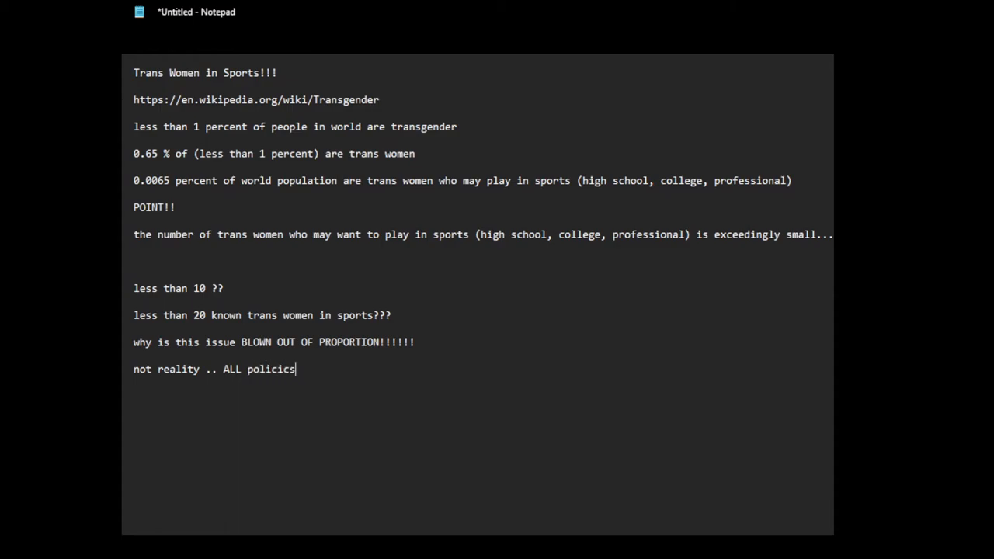
text(..)
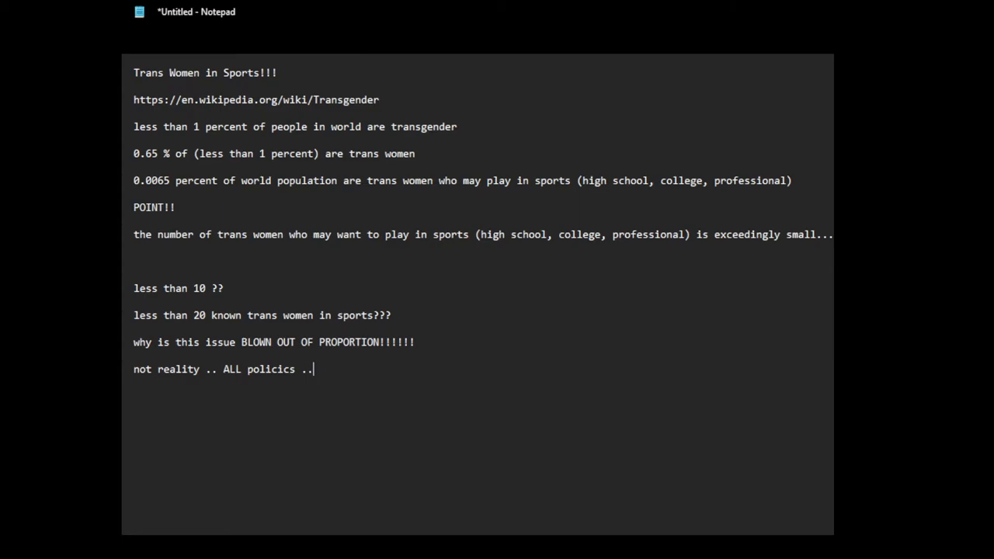
text(ovce)
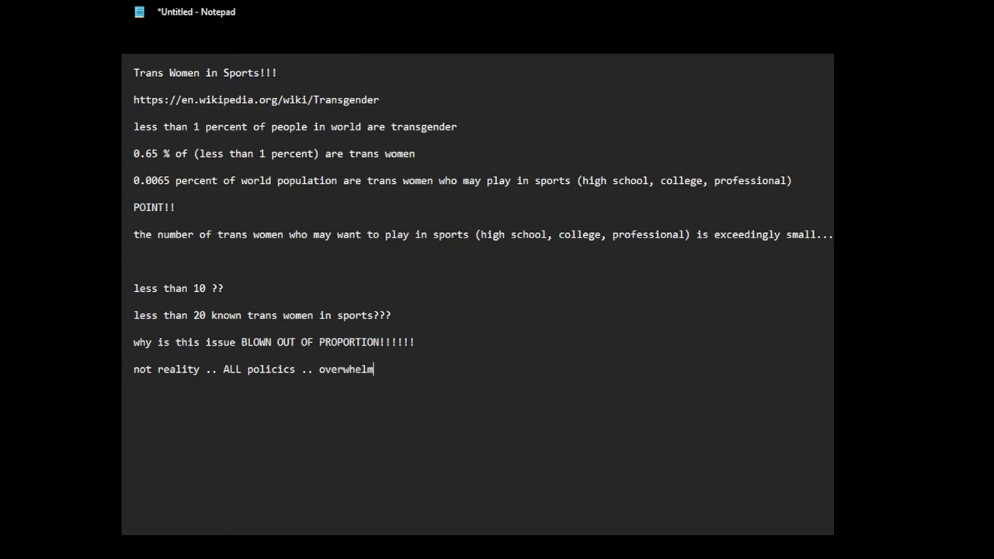
text(ingly)
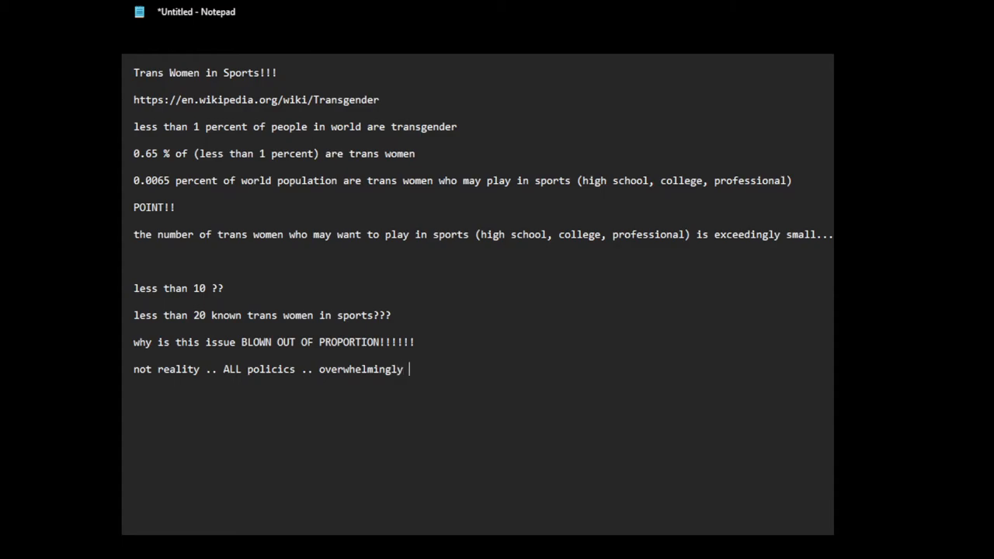
text(soooo)
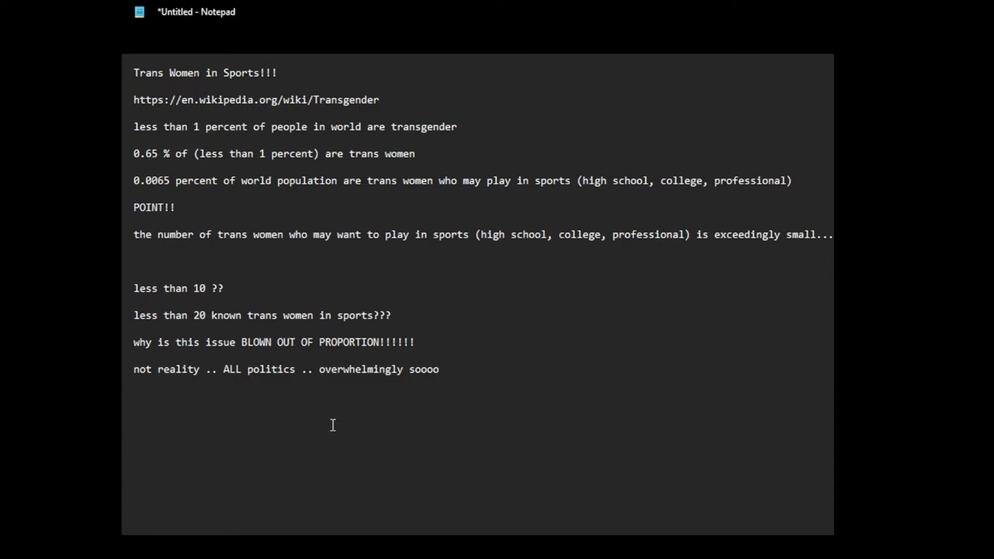
Add the line introducing MY practical solution to this HUGE PROBLEM!!!!
text(MY)
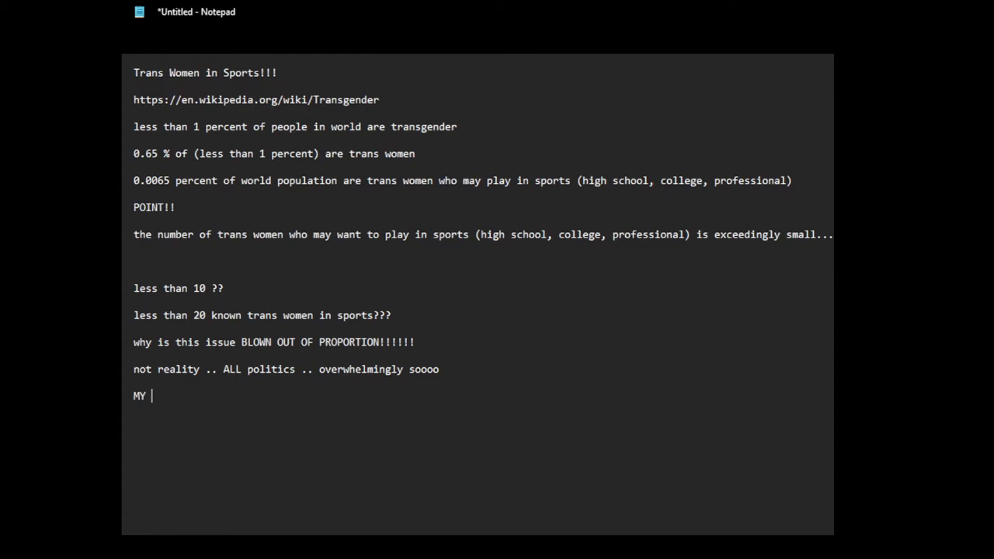
text(practical)
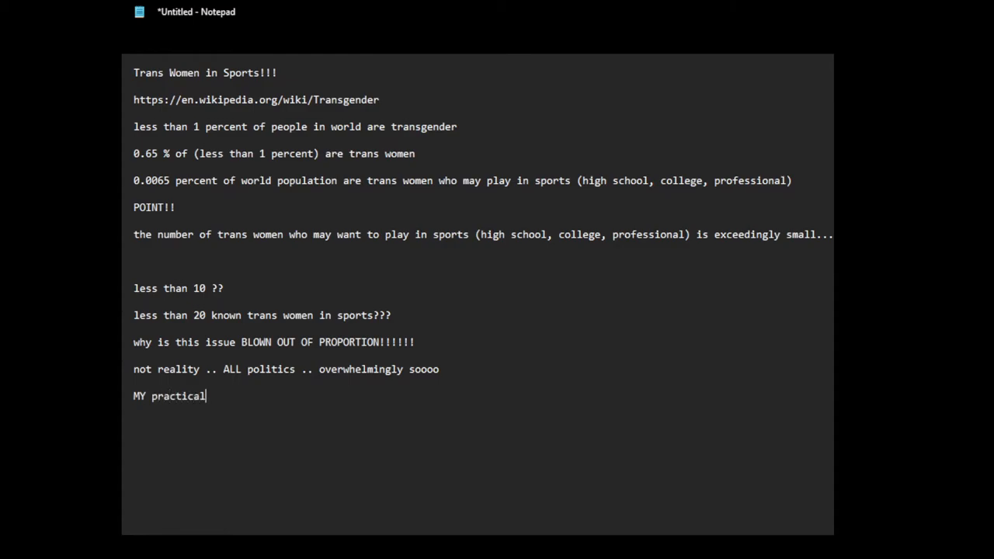
text(solution to th)
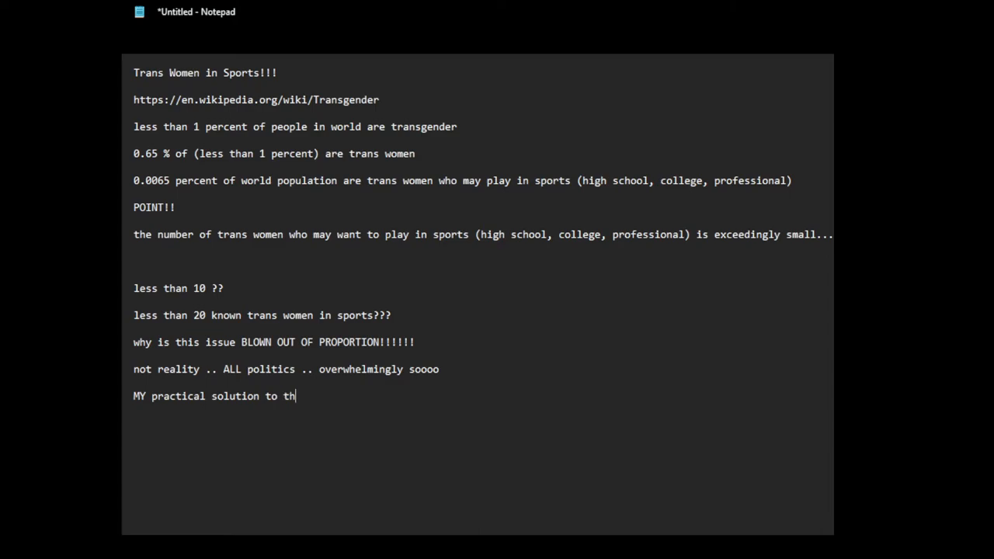
text(is HUFE)
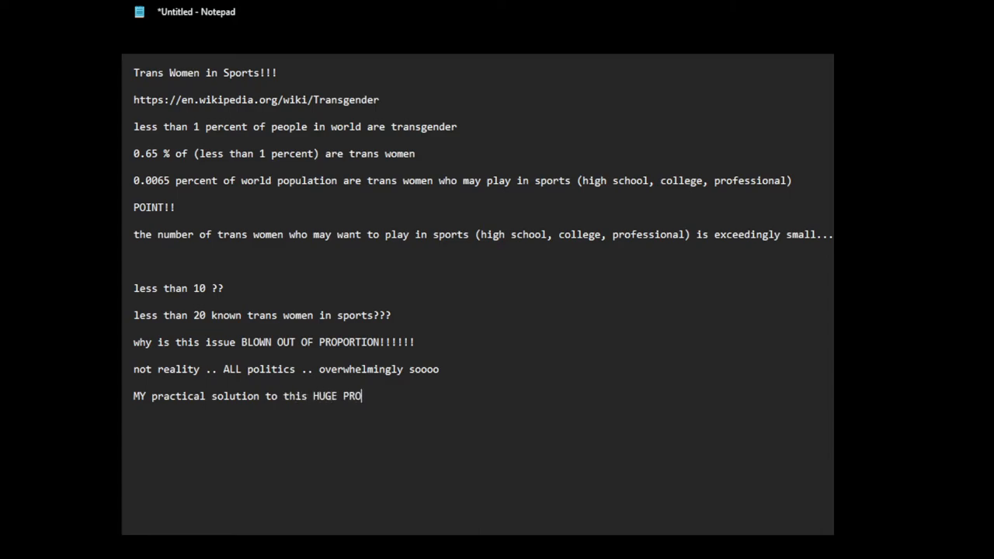
text(BLEM!!!!)
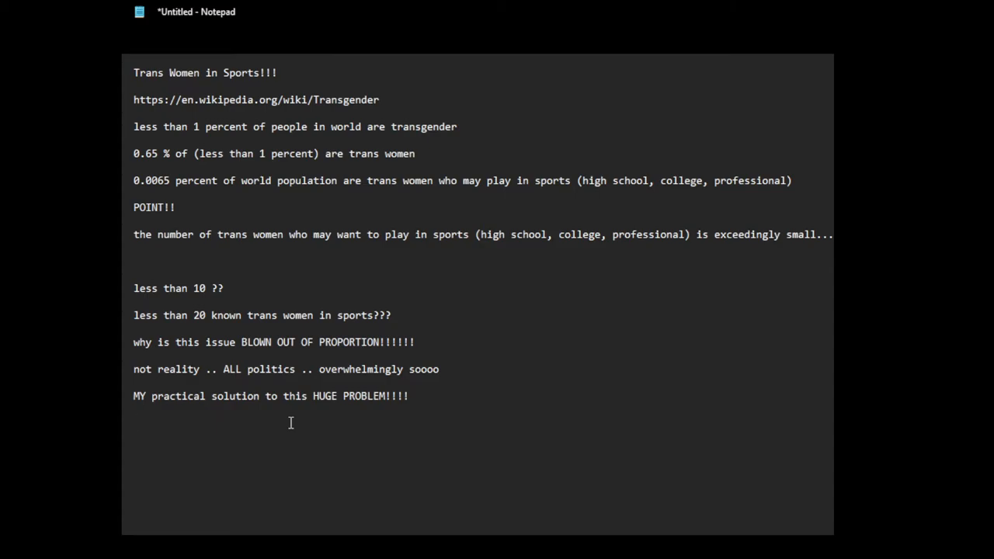
Add the line proposing a 'license to play sports' for trans women
text(trans women)
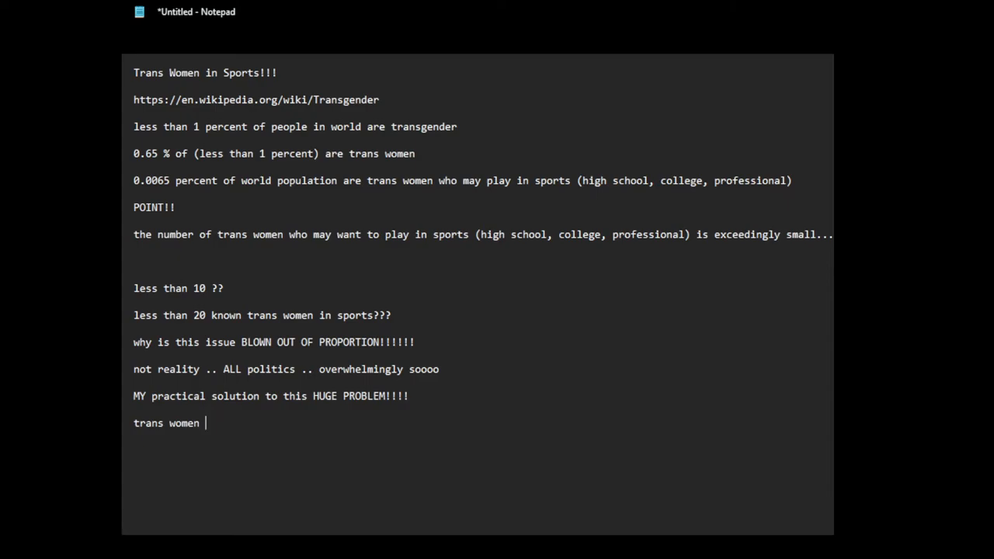
text(==> license to play s)
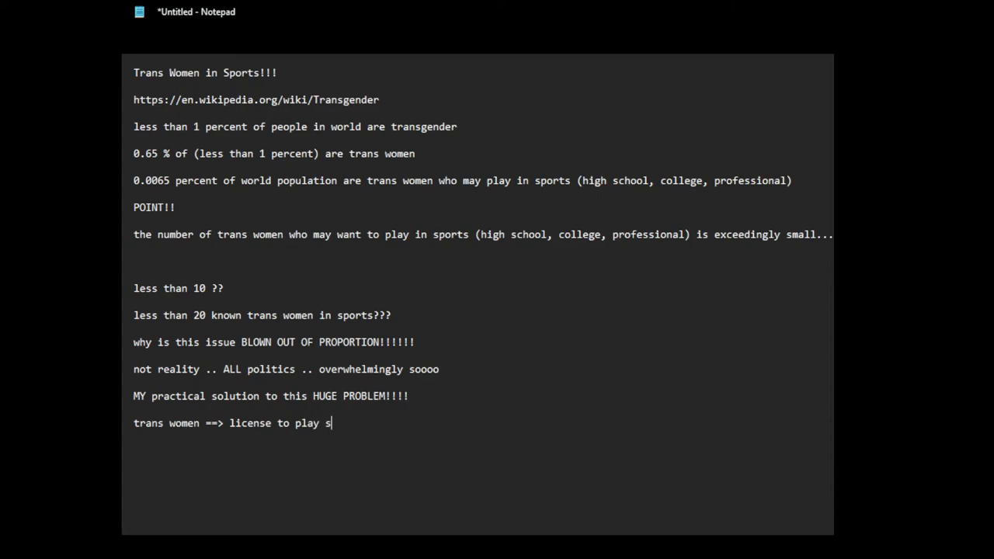
text(ports)
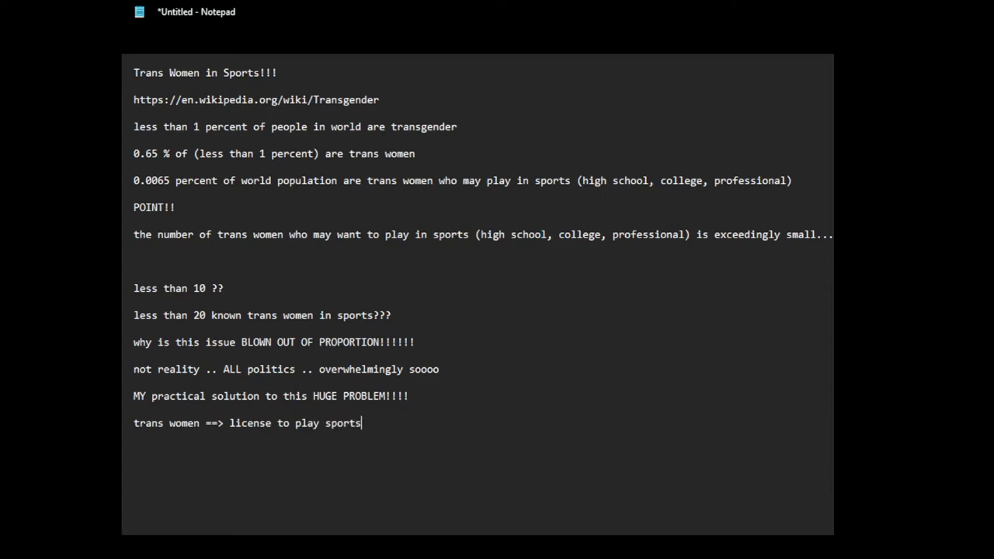
key(Enter)
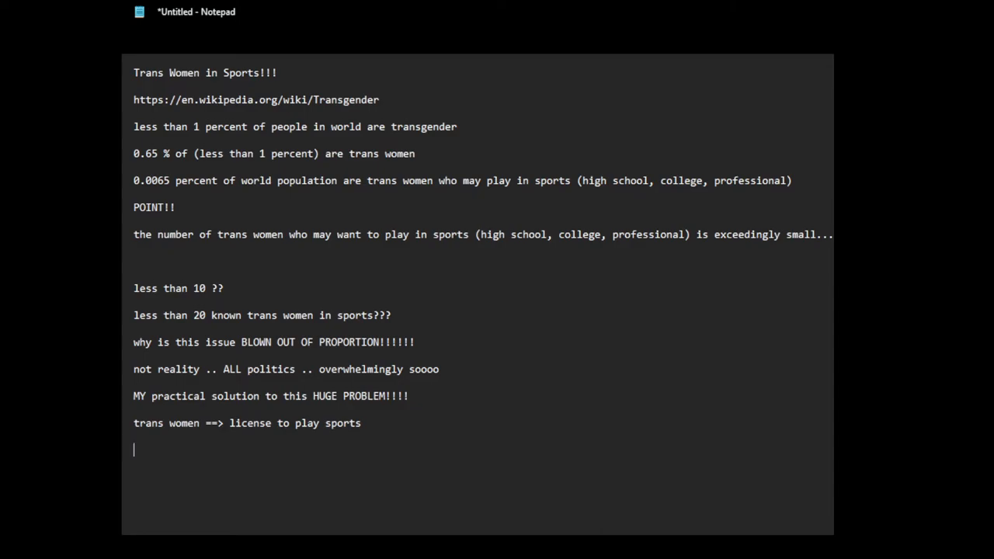
Write 'license => type of sports, level (high school, college or professional)'
text(1)
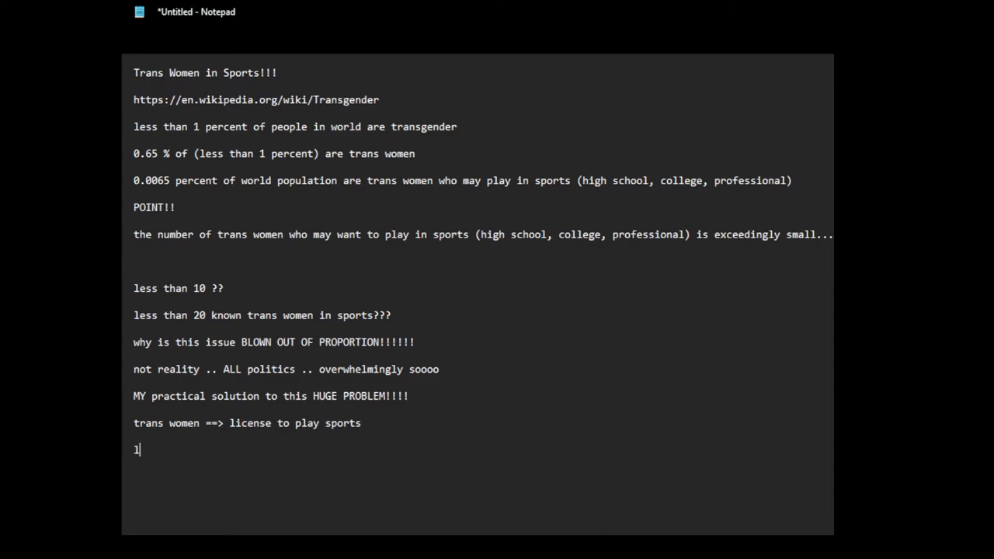
text(license =)
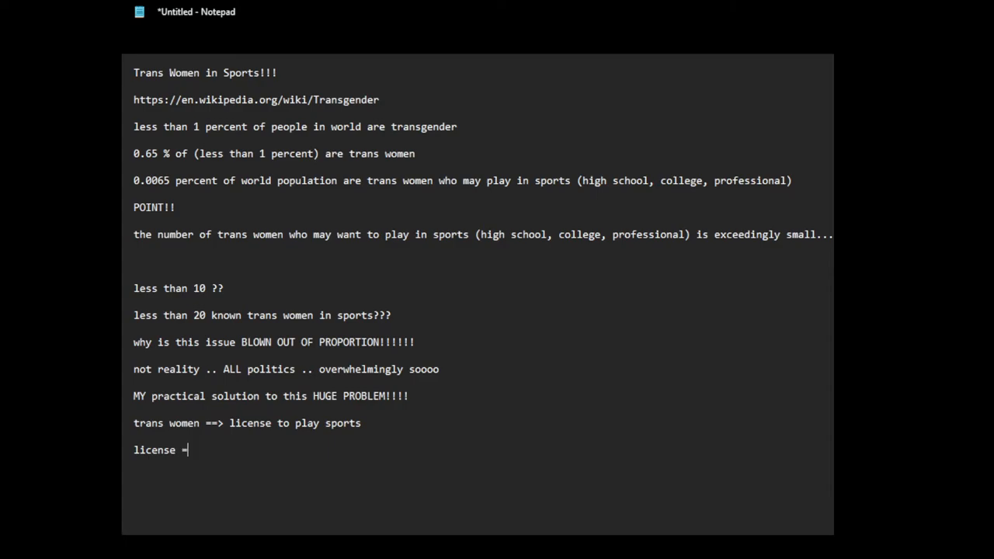
text(> try)
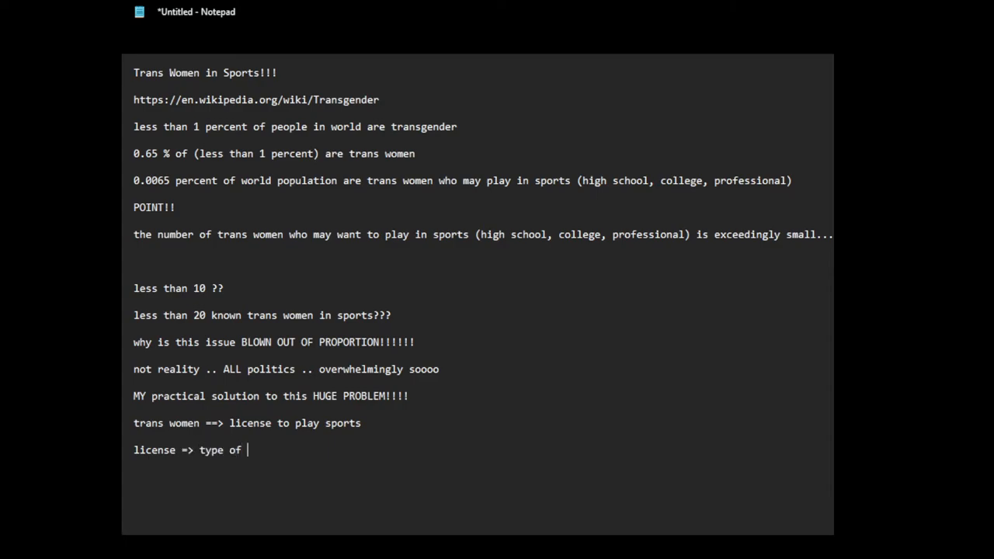
text(sports,)
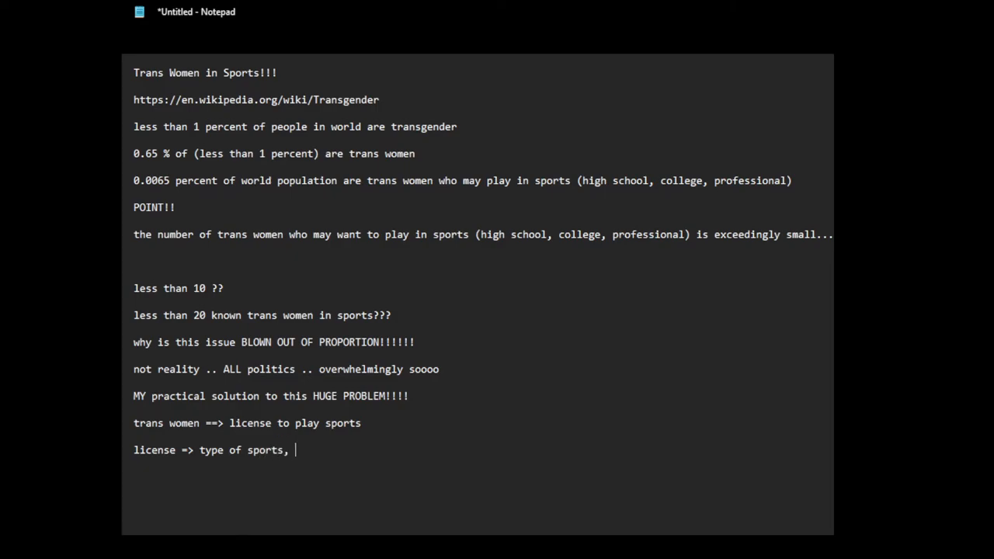
text(level)
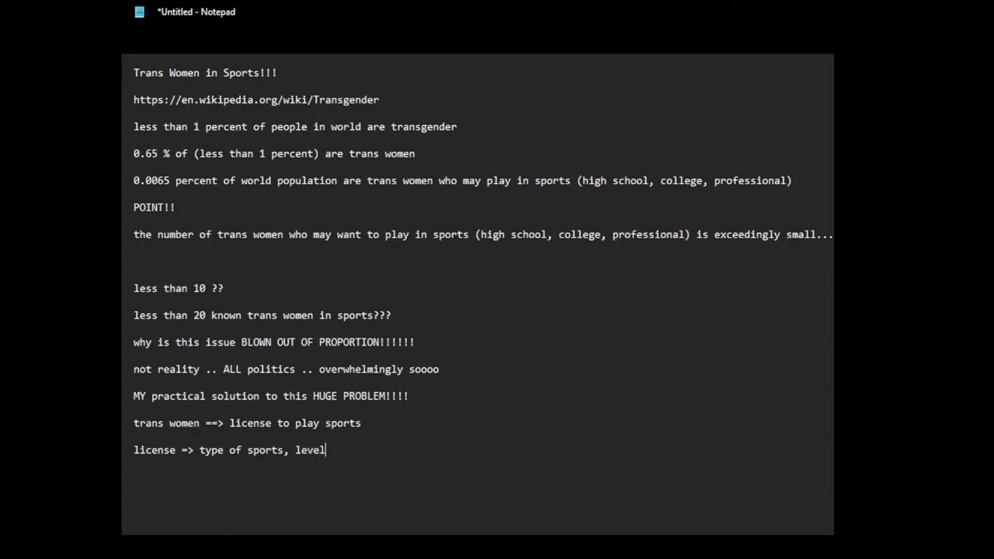
text((high scho)
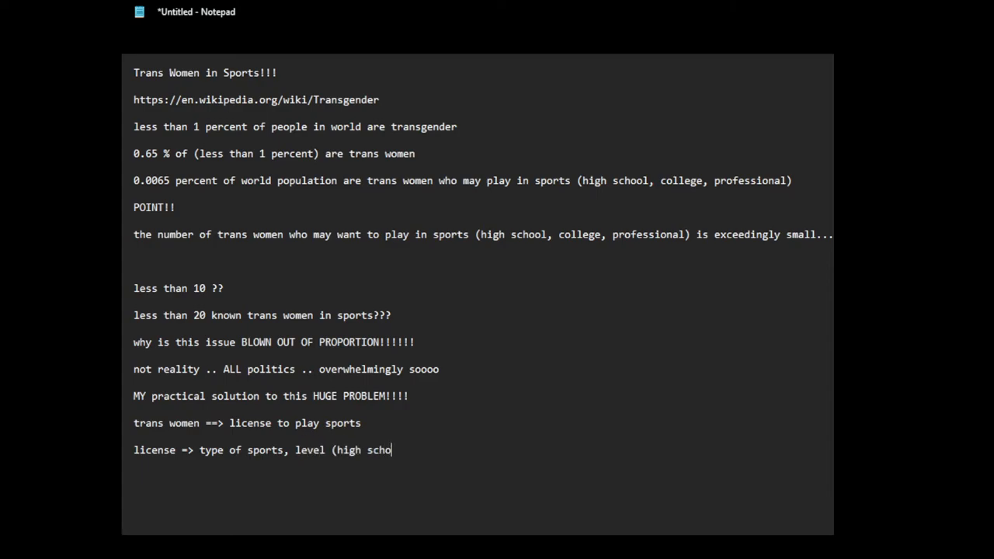
text(ol, college o)
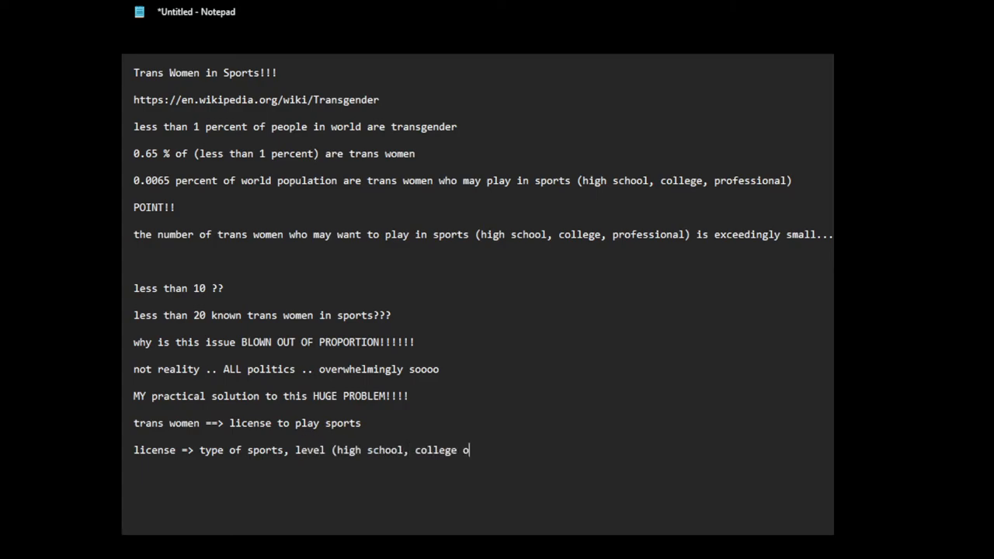
text(r prof)
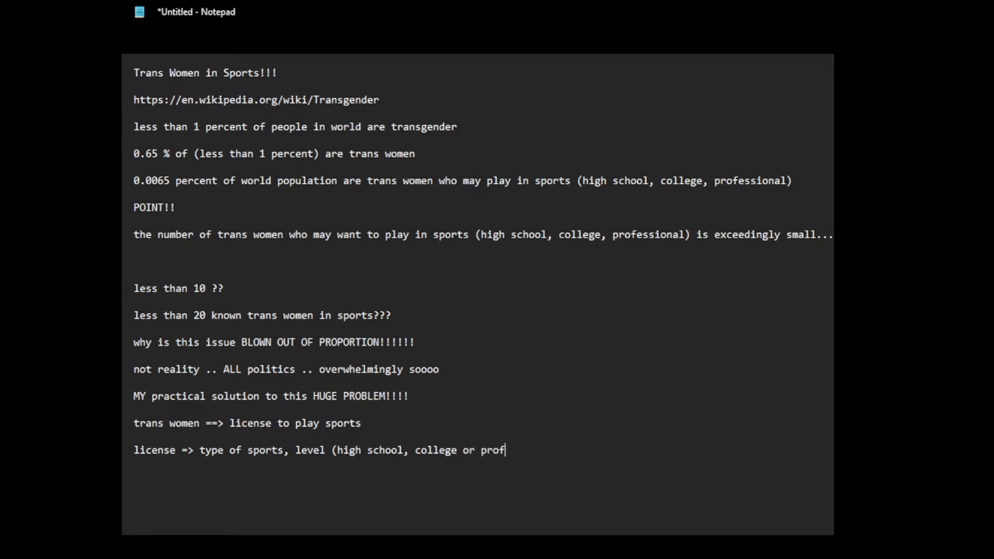
text(essional)
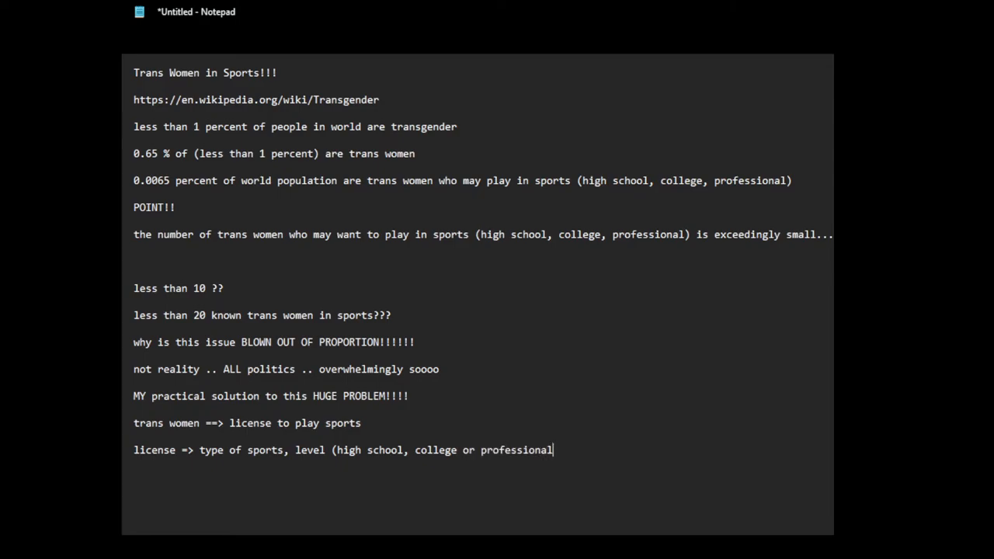
Continue with 'time limit (renewed every 1 year or 2 years or when some conditions satisfied, such as medication'
text(, time)
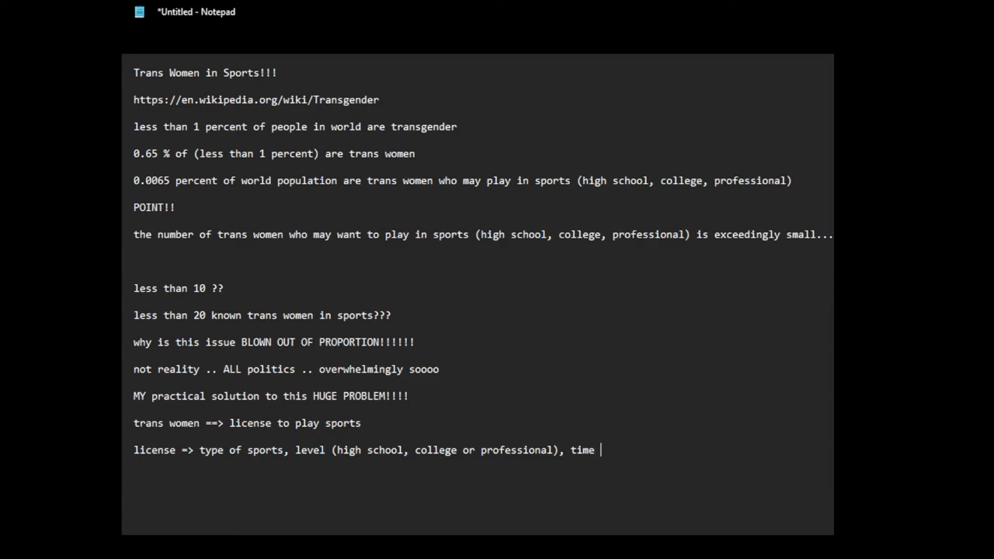
text(limit ()
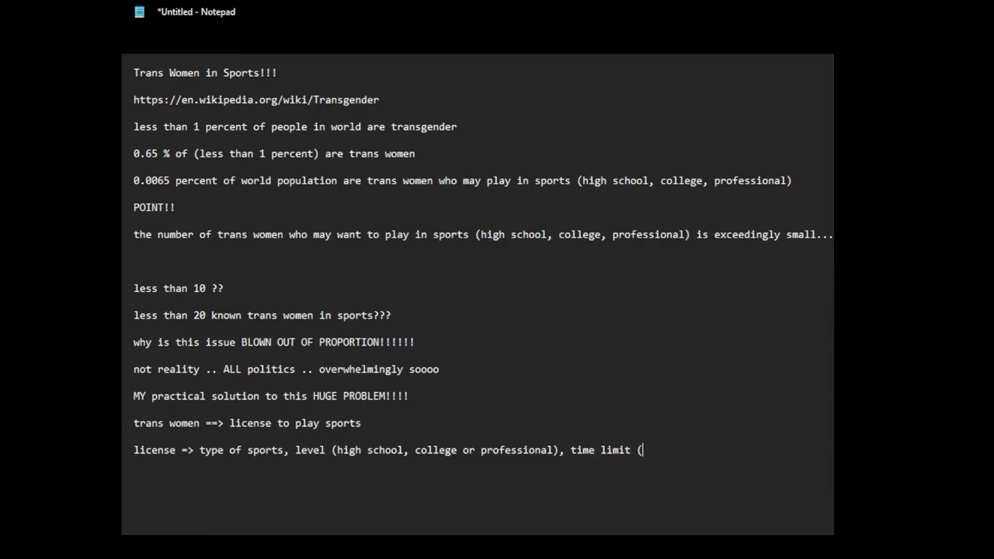
text(renewed every 1 year or)
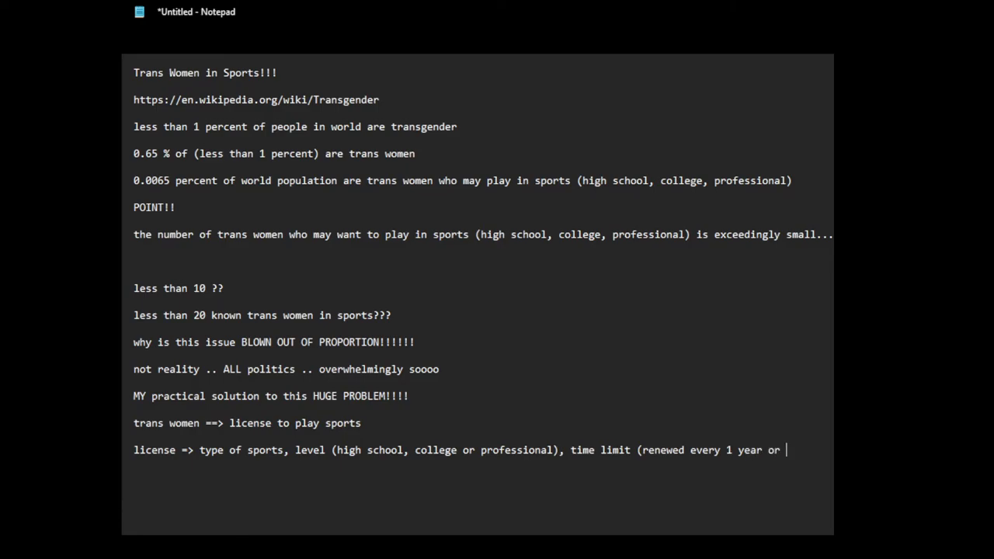
text(2 years)
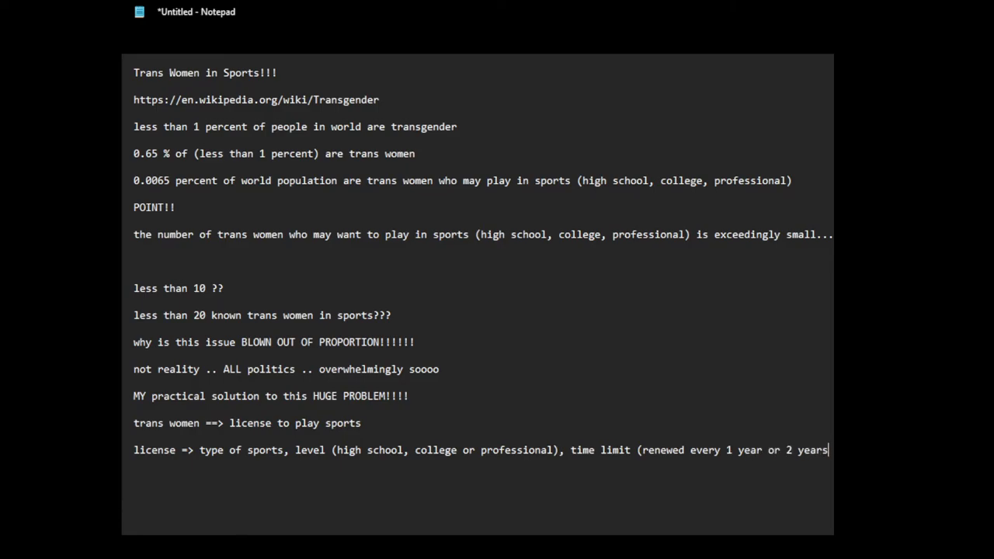
text(or when)
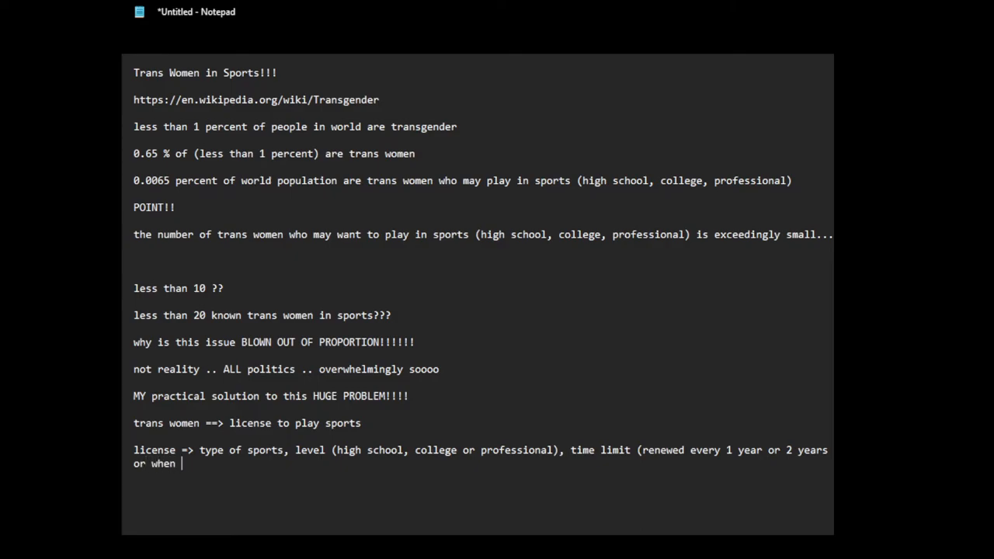
text(some cons)
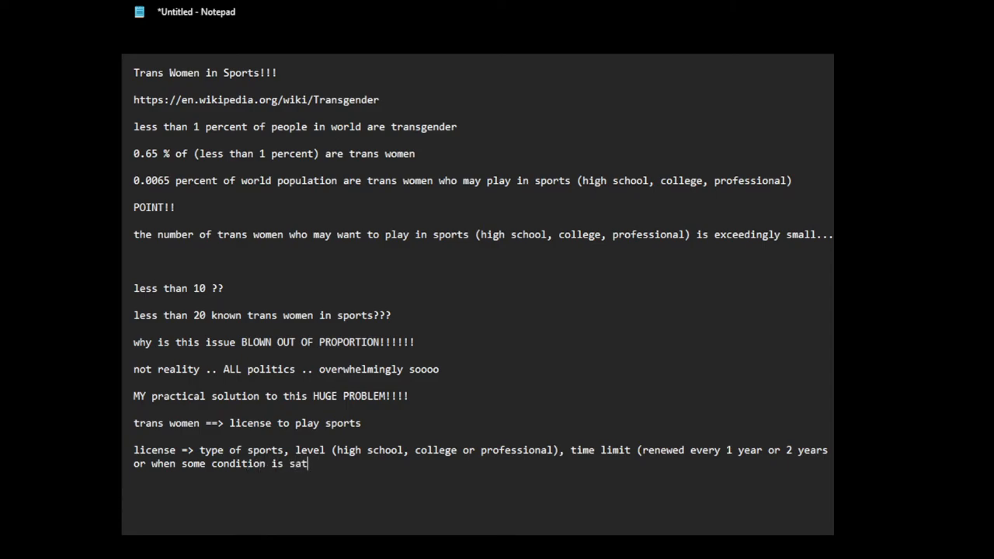
text(isfied, such as change in me)
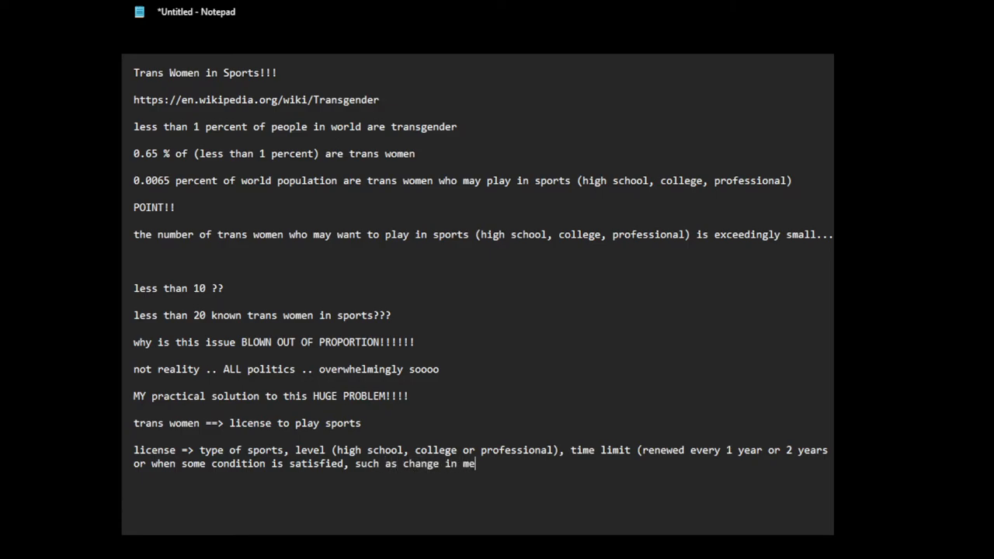
text(dic)
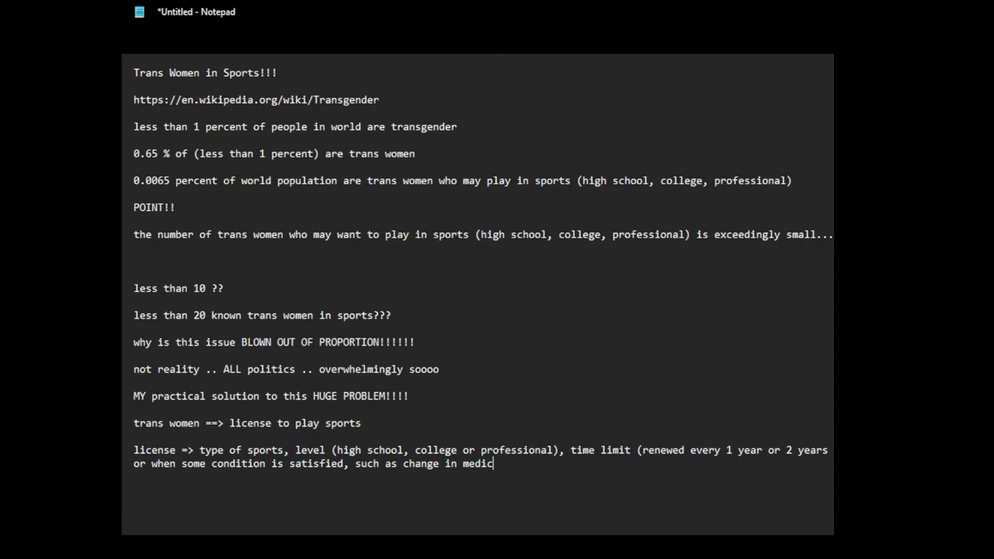
Add 'professional body set up to evaluate and issue licenses depending on set criteria'
text(ation/..)
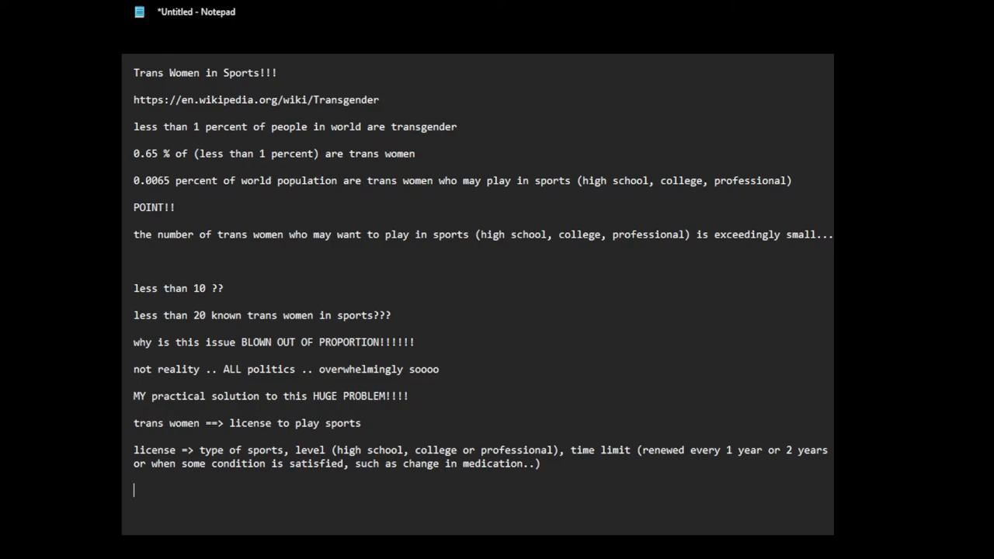
text(profes)
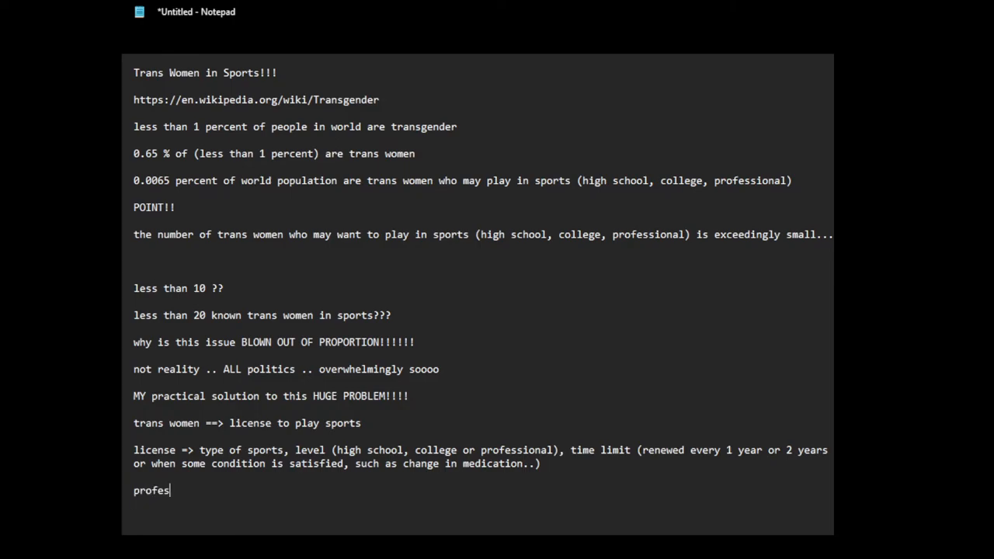
text(sional bodyt)
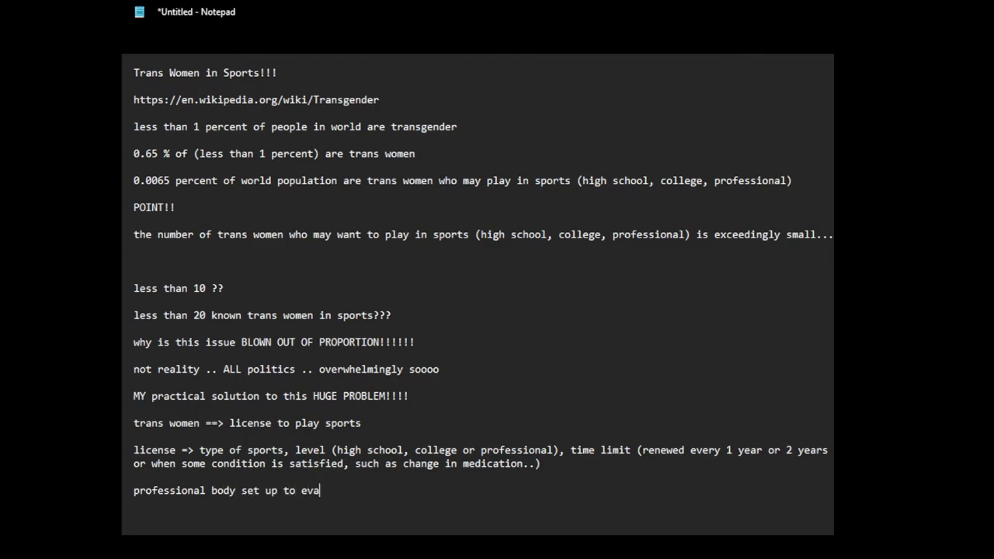
text(luate and iss)
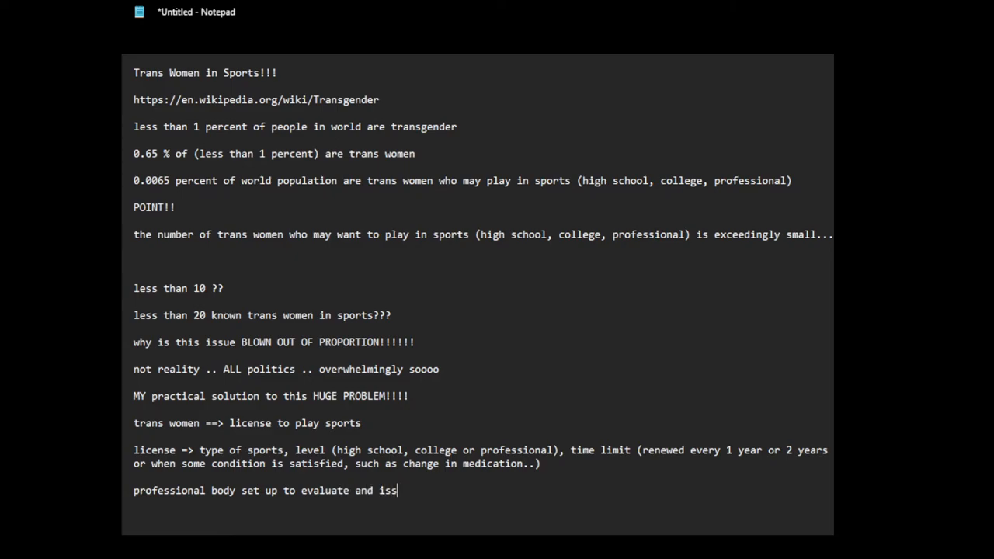
text(ue licenses)
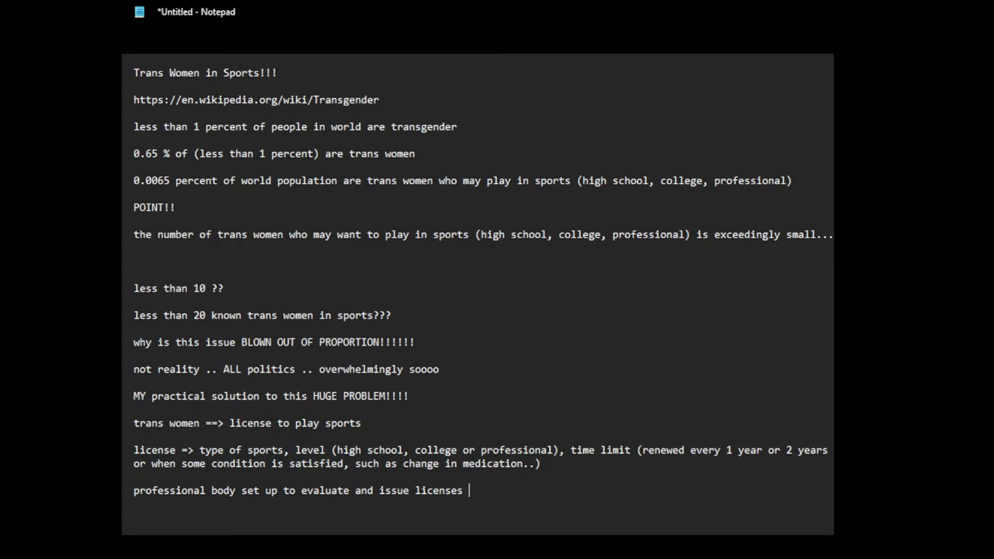
text(depending on set criteria)
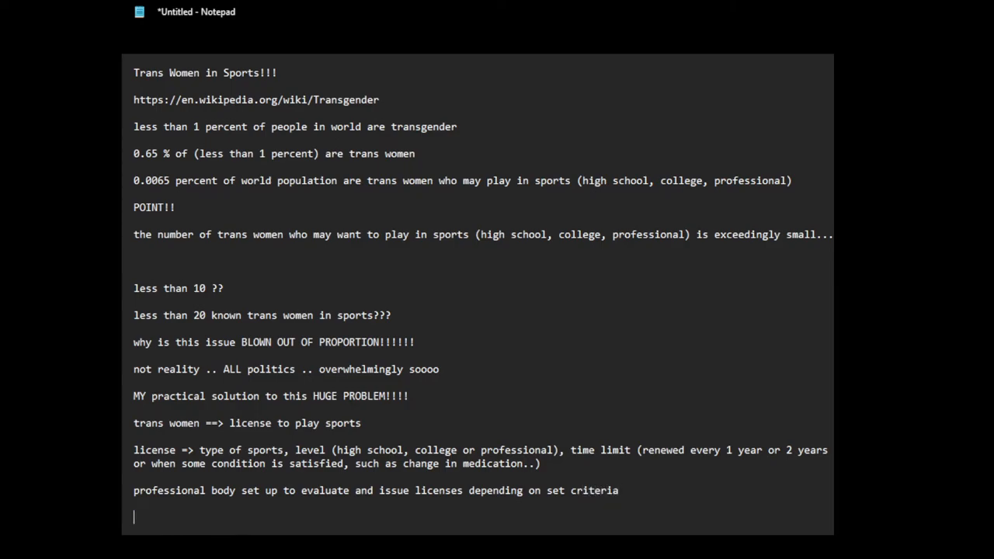
Add '-> sports professionals, doctors, physiologists... expertise in trans' sports
text(->)
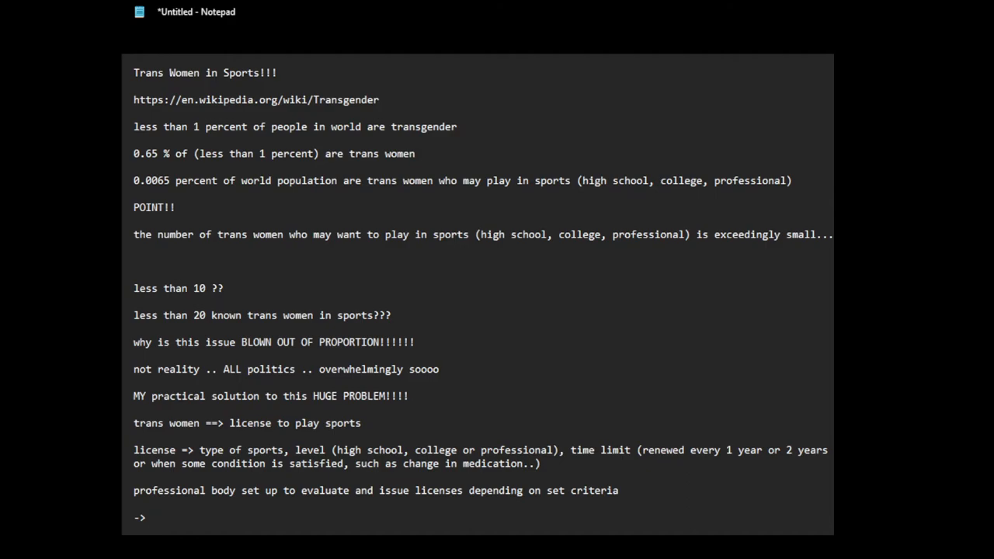
text(sppo)
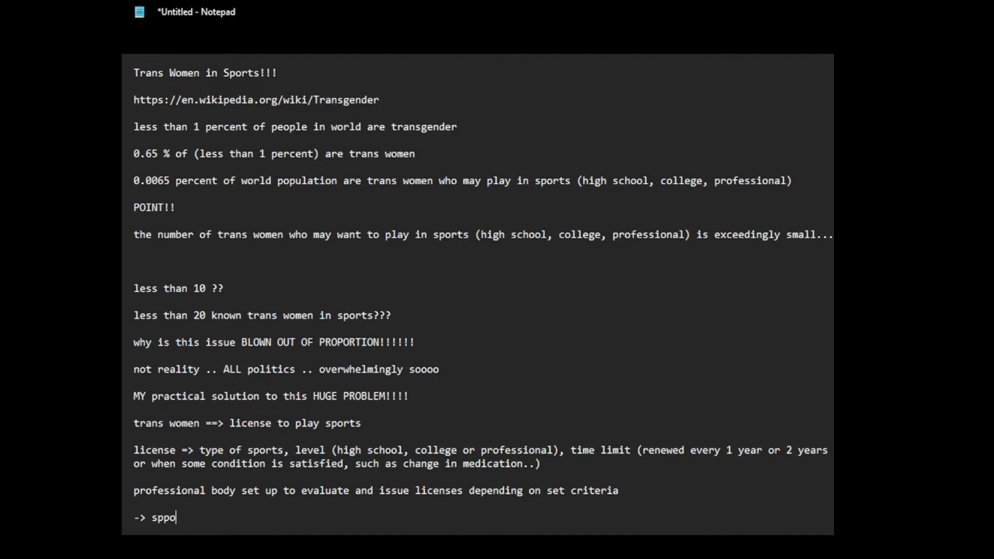
key(Backspace)
text(orts profe)
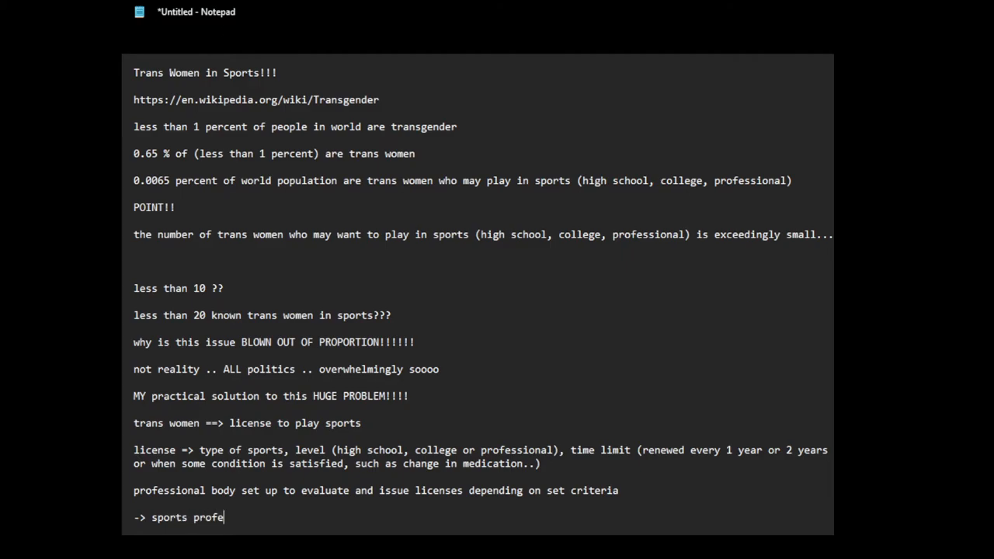
text(ssionals,)
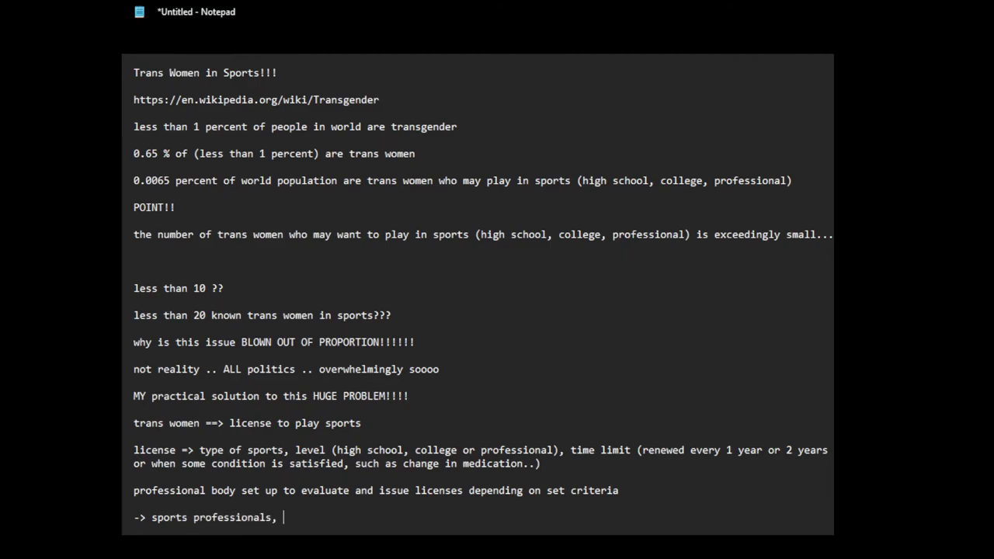
text(doctors, ps)
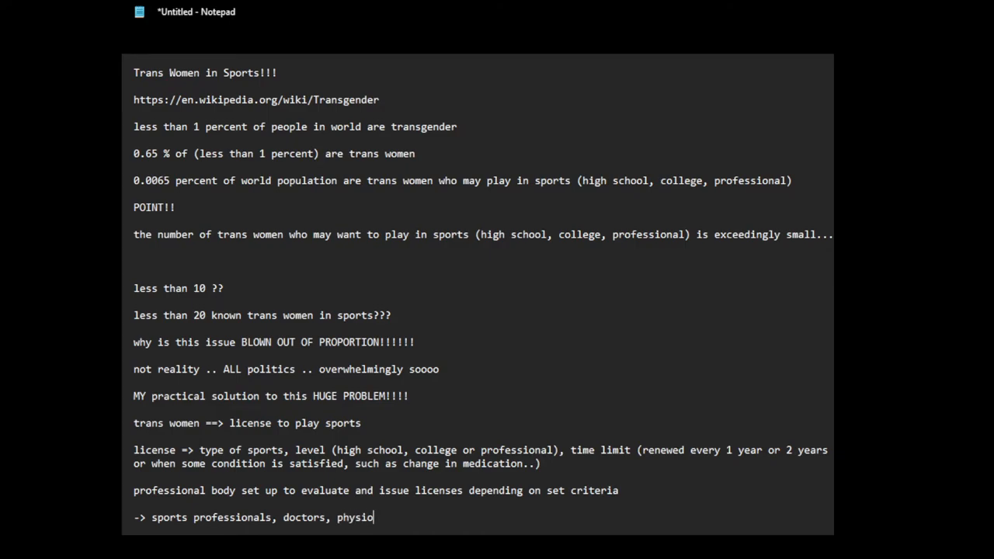
text(logists)
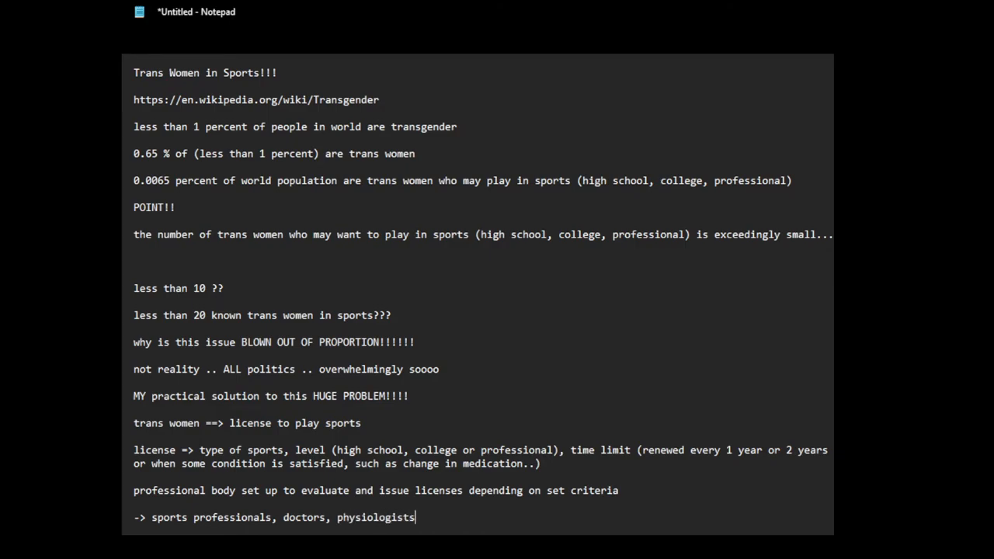
text(...)
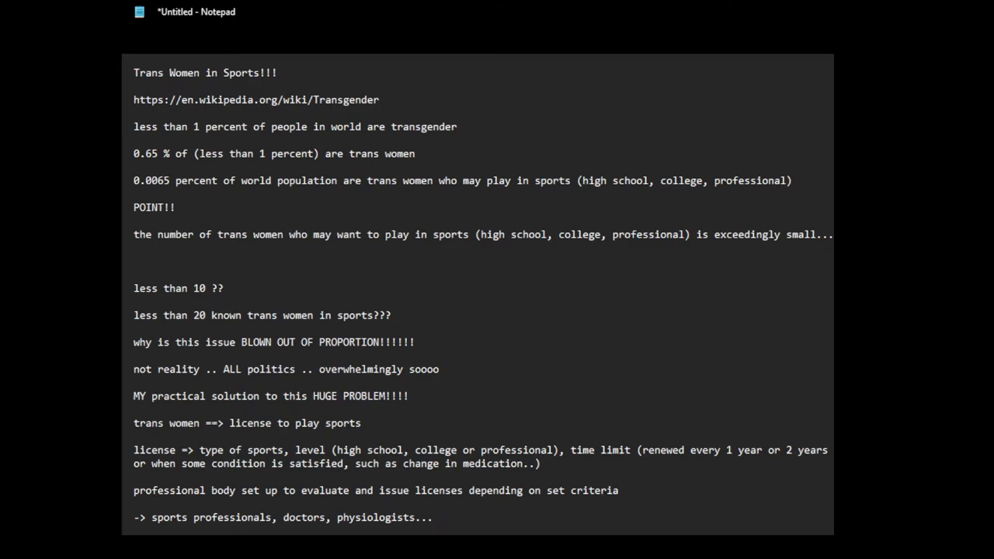
text(exper)
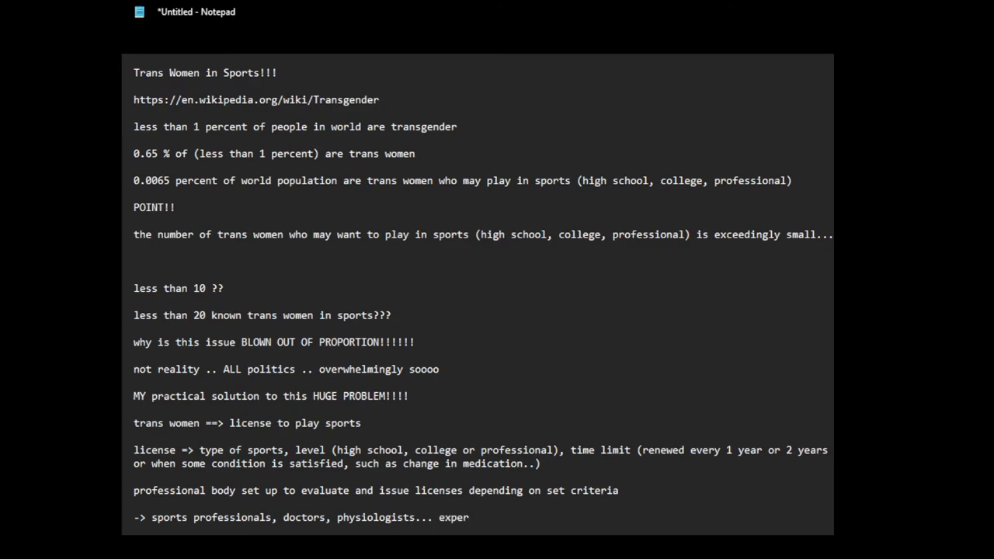
text(expertise in trans sports)
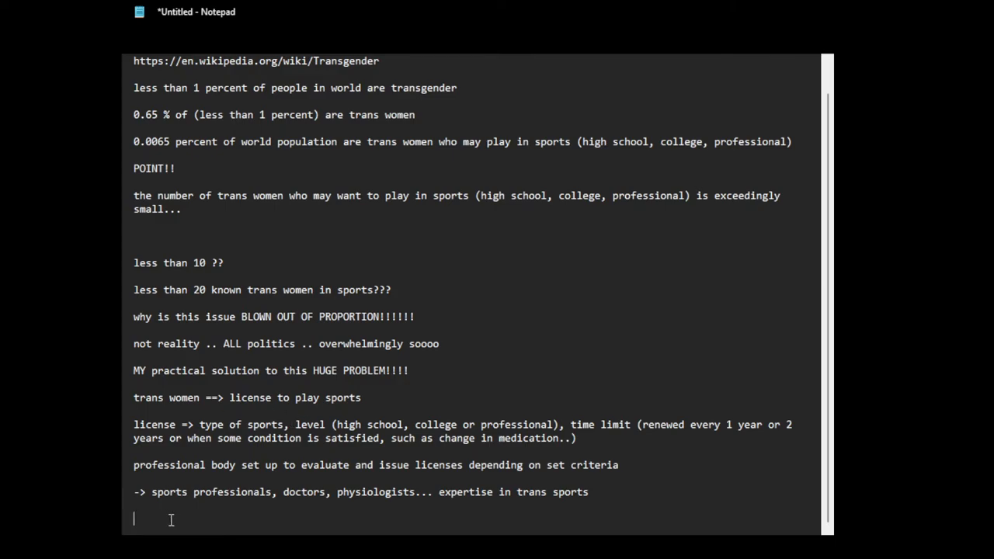
Start the example criterion 'run 100 meters in', trying a 12 seconds time
text(run)
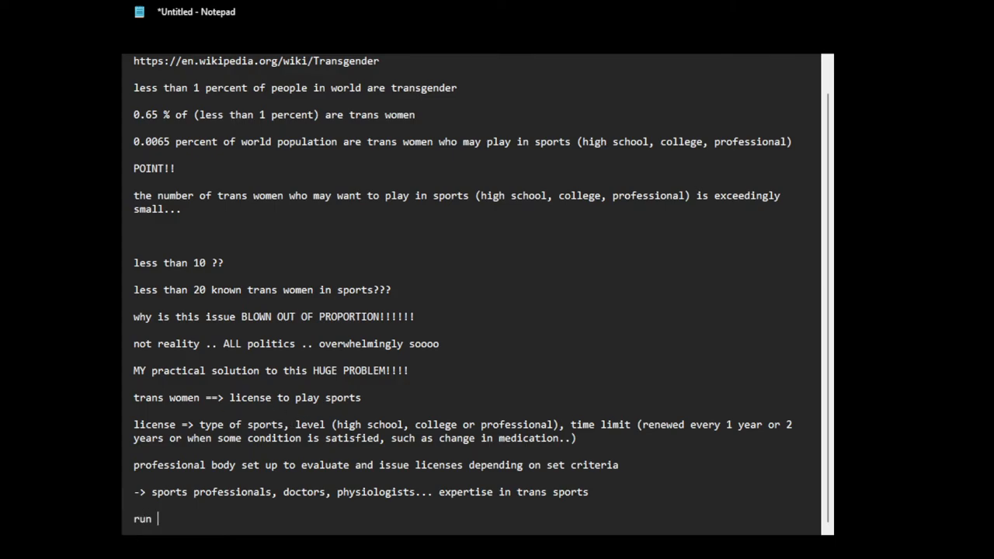
text(10m)
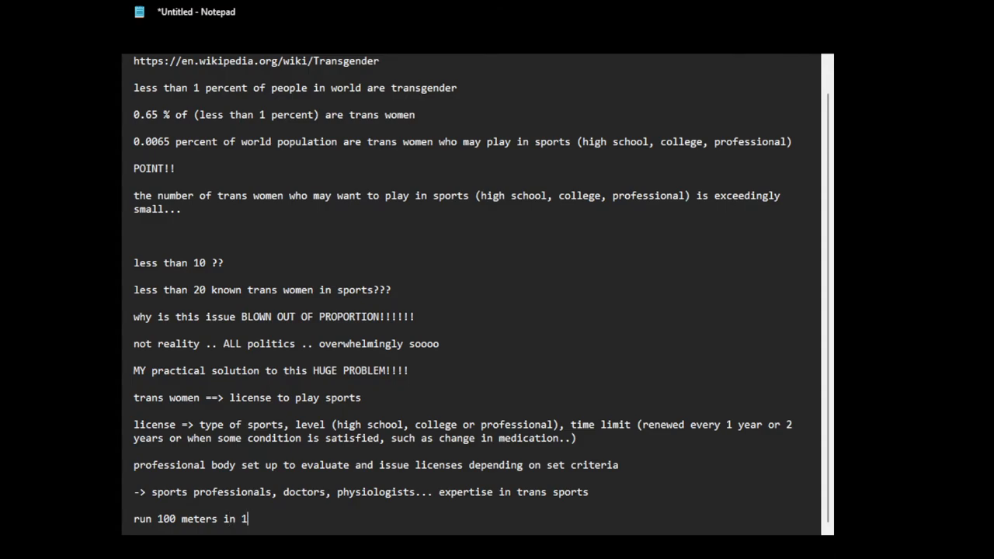
text(2 s)
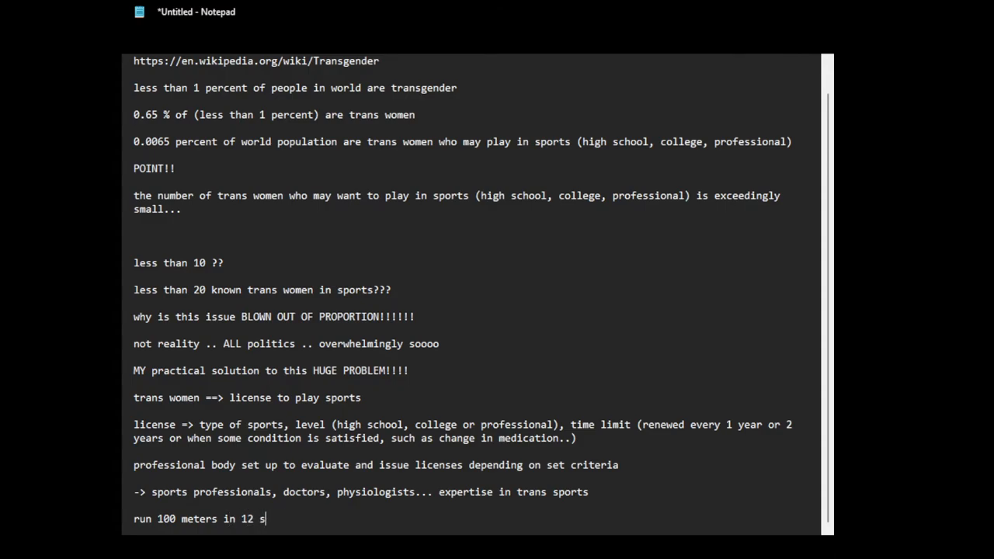
key(BackSpace)
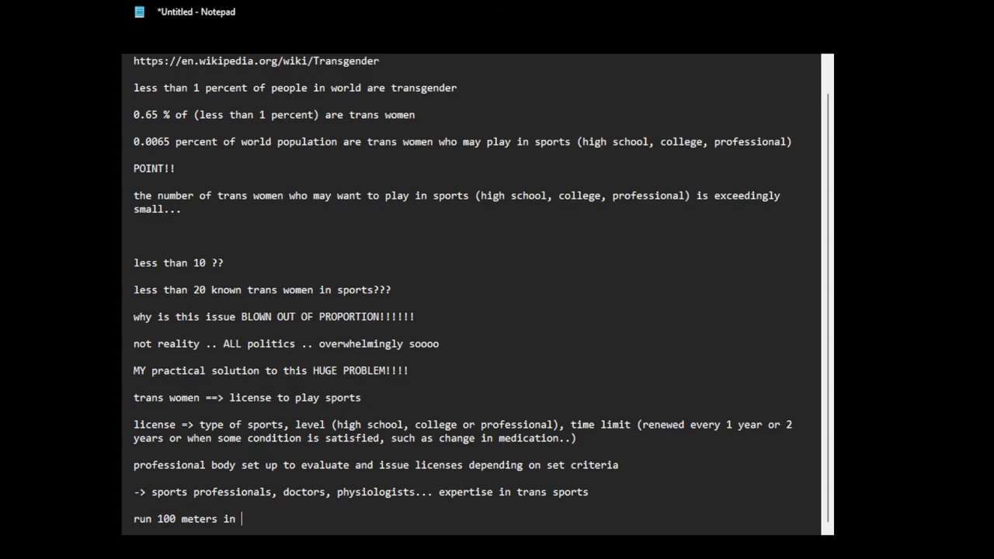
text(1)
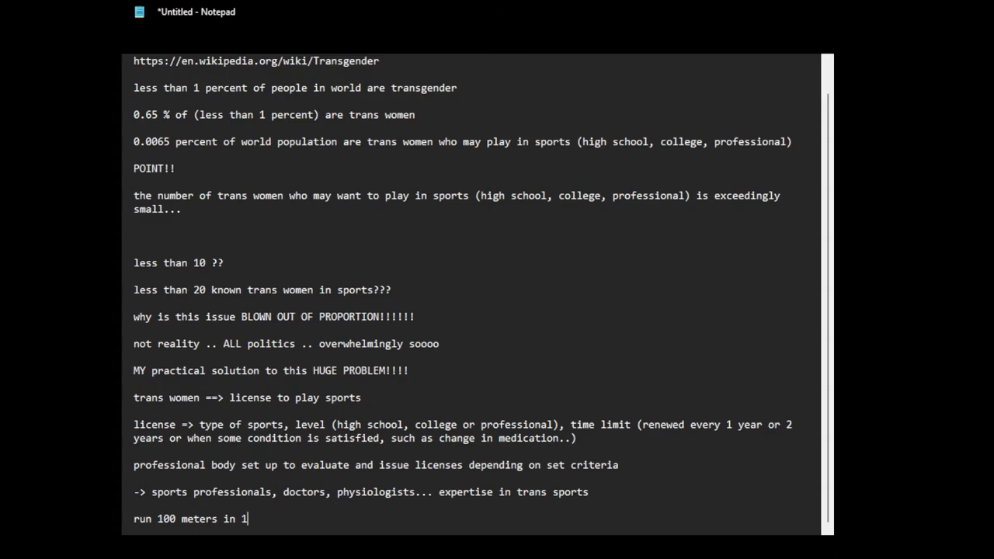
key(Backspace)
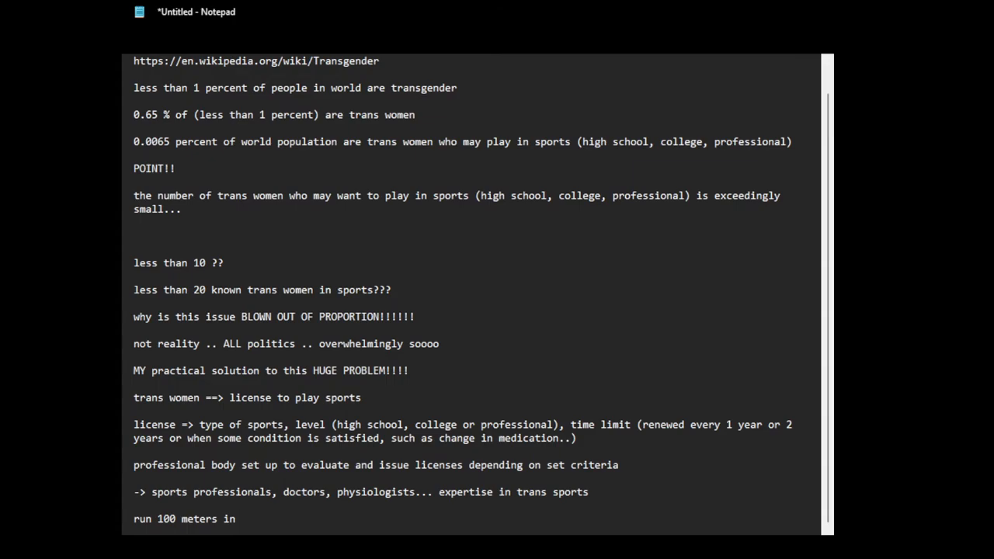
text(12 seconds.)
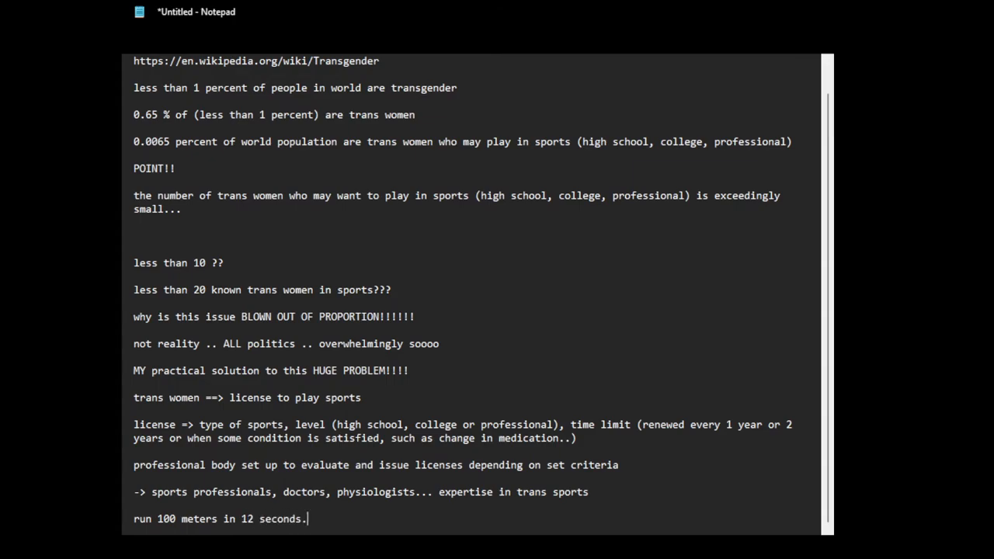
text(..)
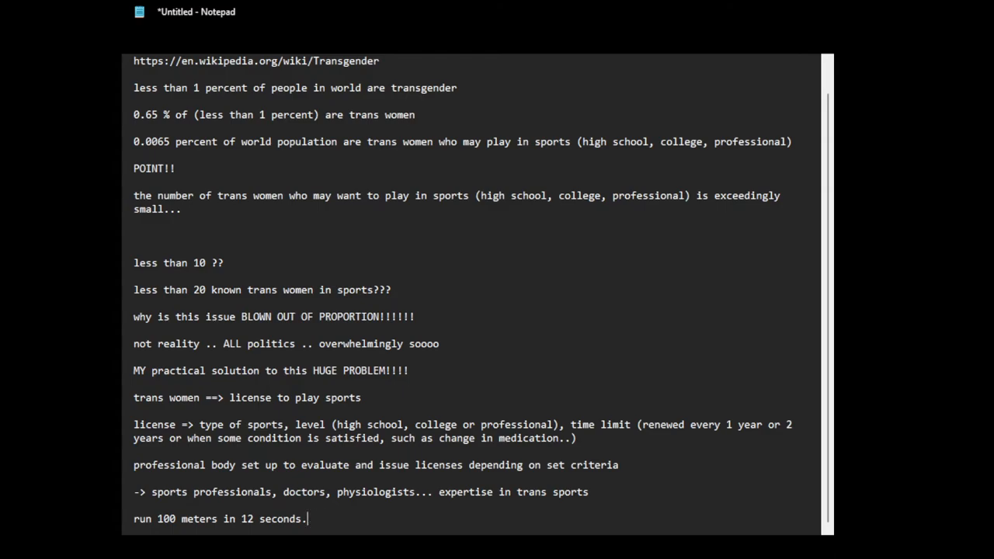
Settle the line as 'run 100 meters in 11 - 14 secs.. 10.5 seconds..'
key(Backspace)
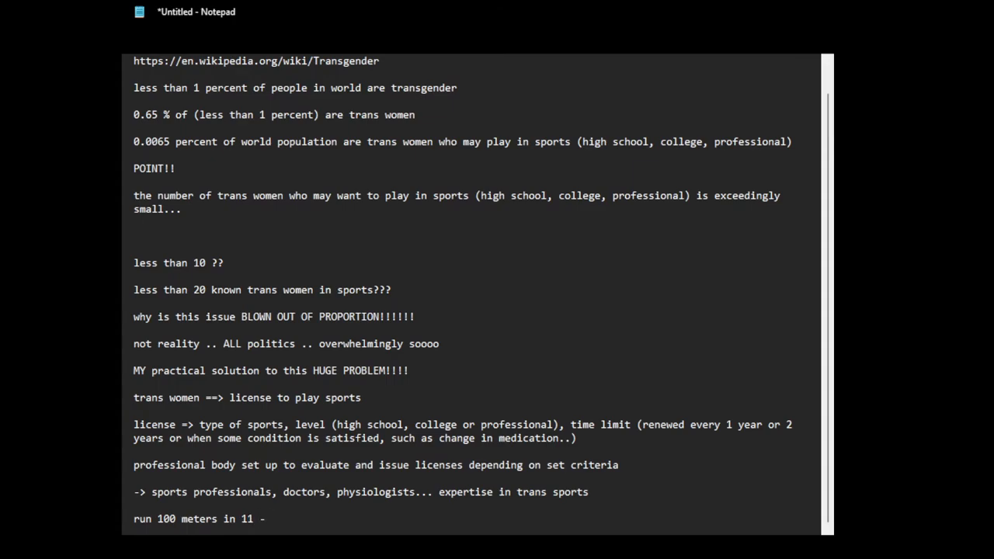
text(14 secs..)
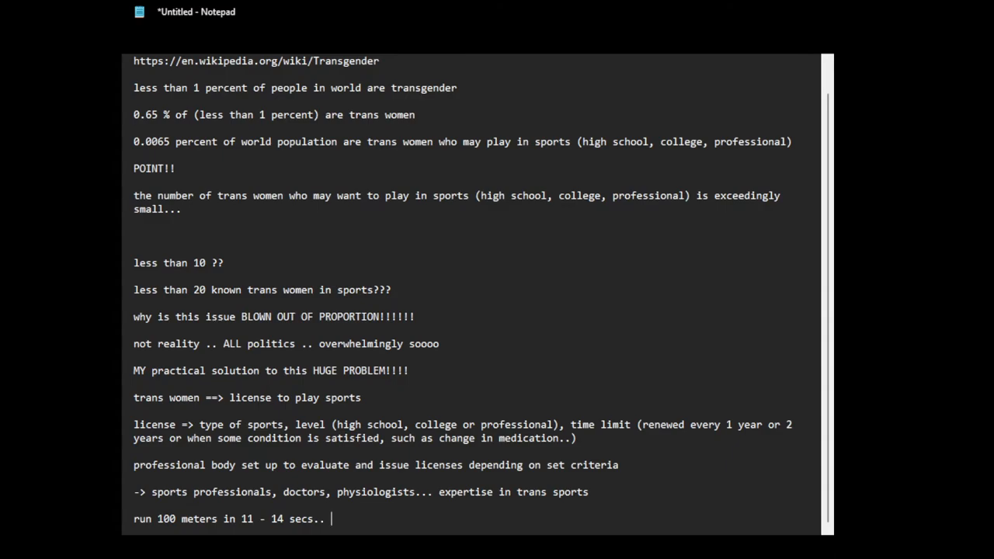
text(1)
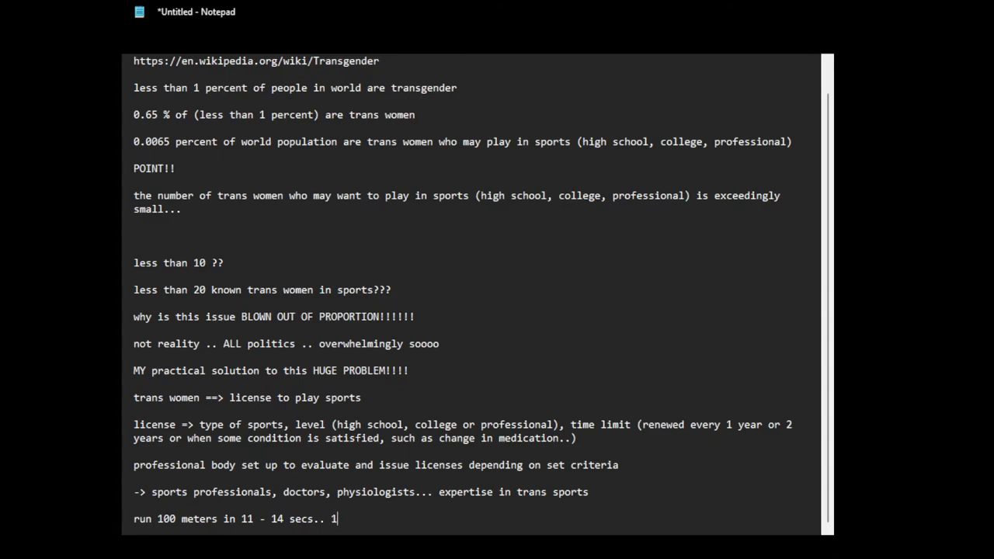
text(0.5)
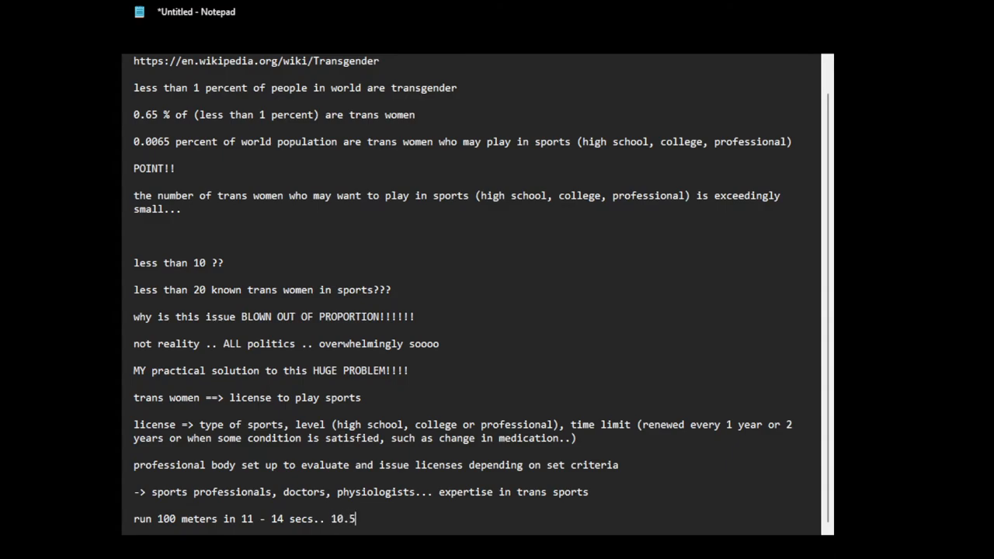
text(seco)
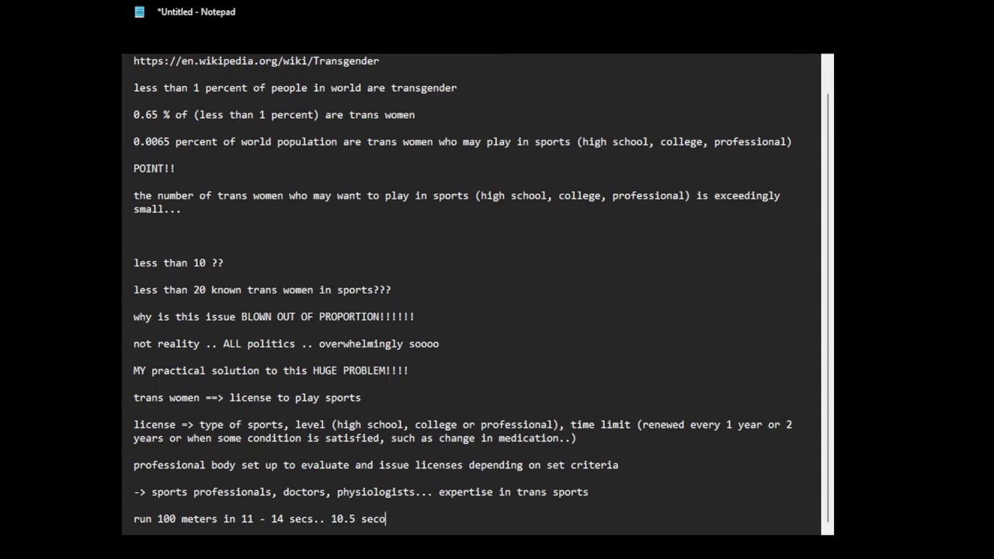
text(nds..)
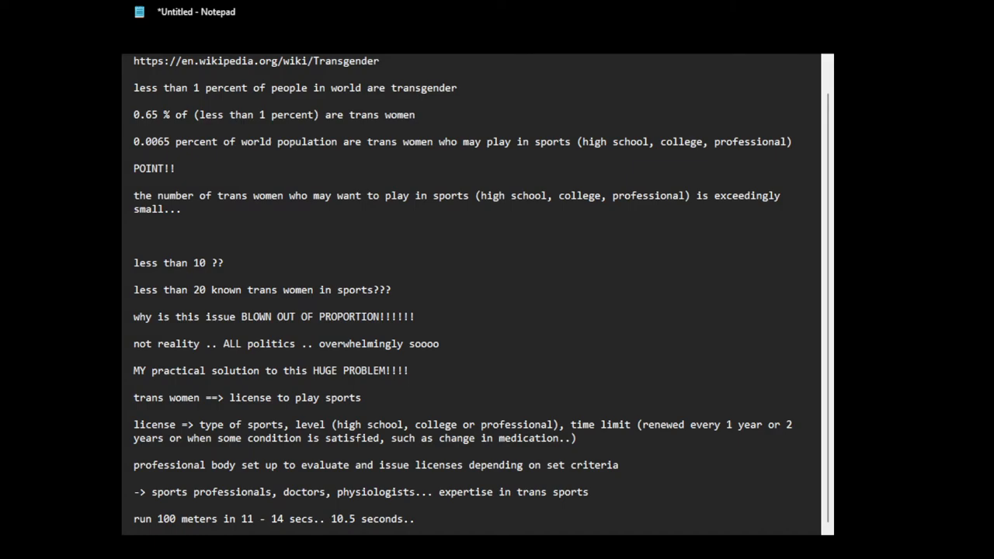
Start a new line after the 100 meters (10.5 seconds) example
key(enter)
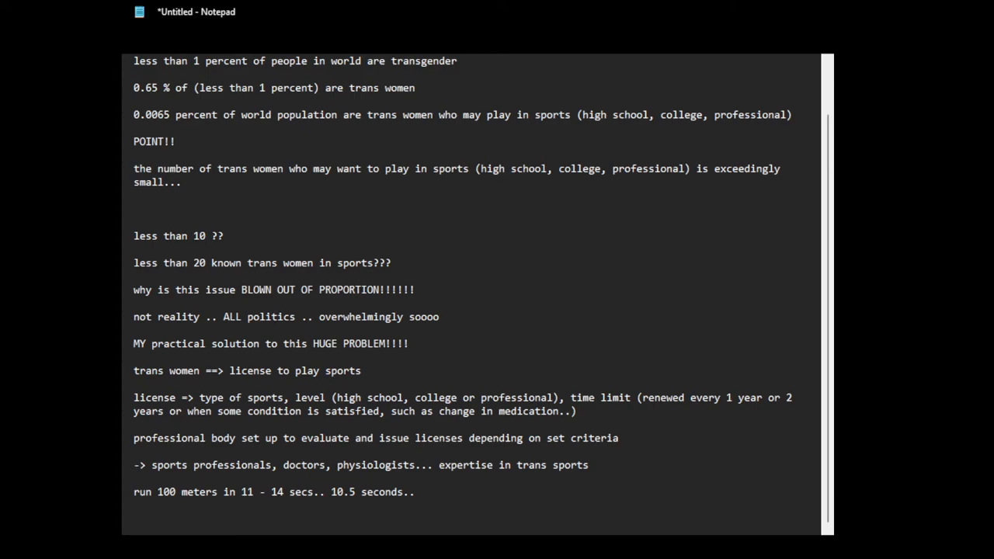
mouse_move(207, 529)
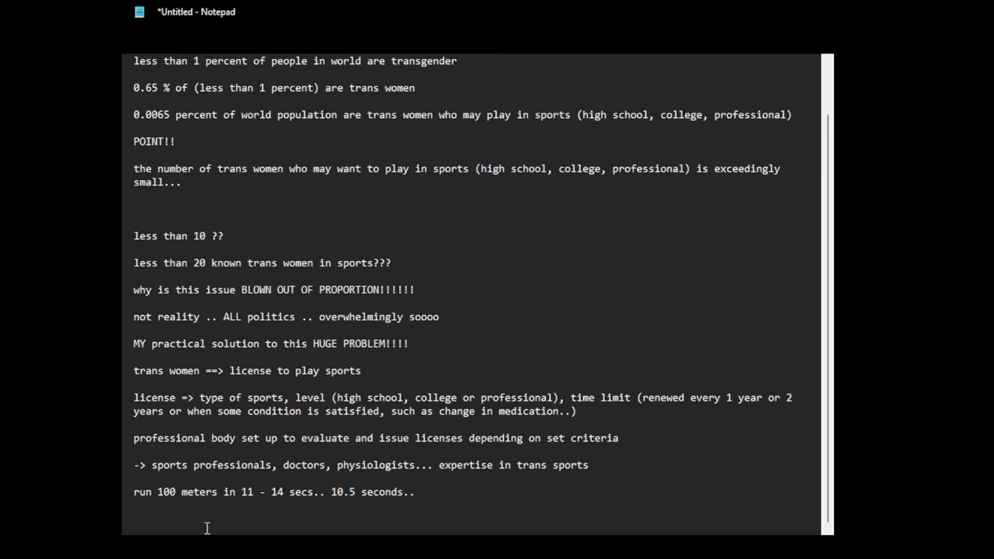
Write the factors line: trans women, genetics, ethnicity, age of transition, nutrition.. medication.. length of hrt.
text(tr)
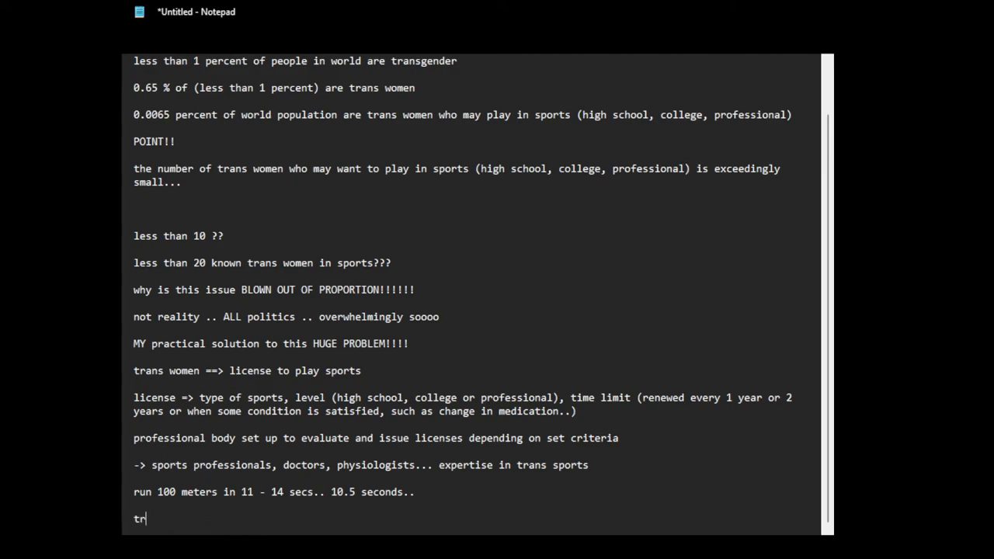
text(ans women --->)
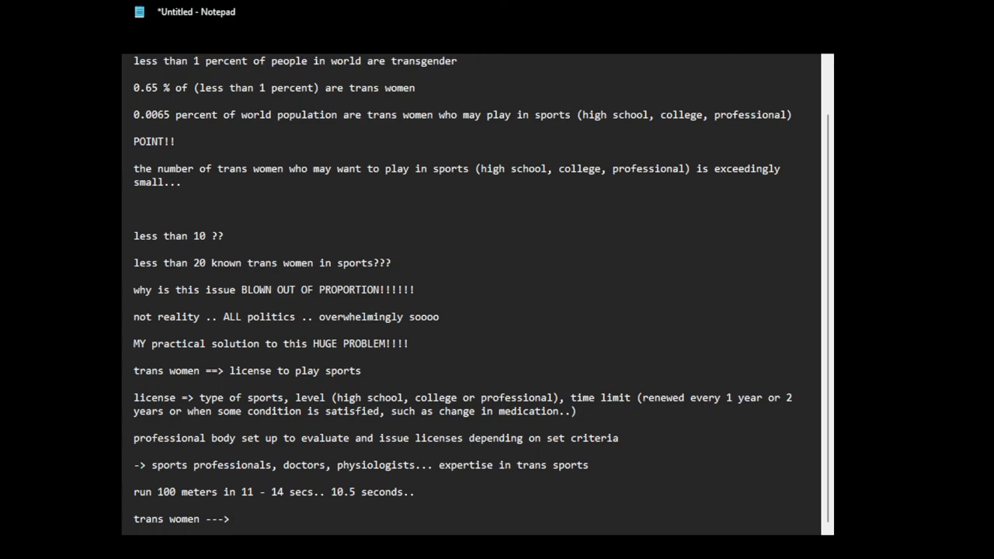
text(g)
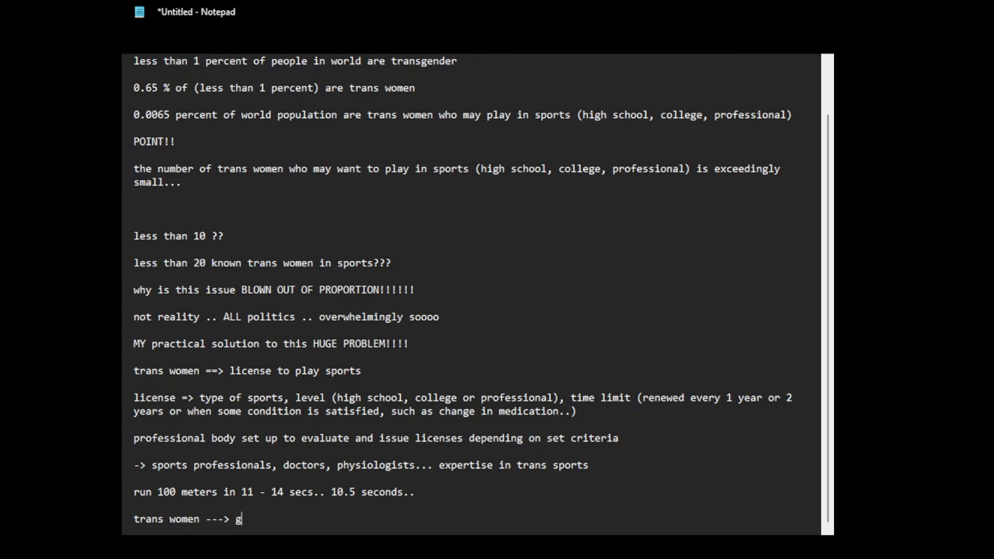
text(enetics)
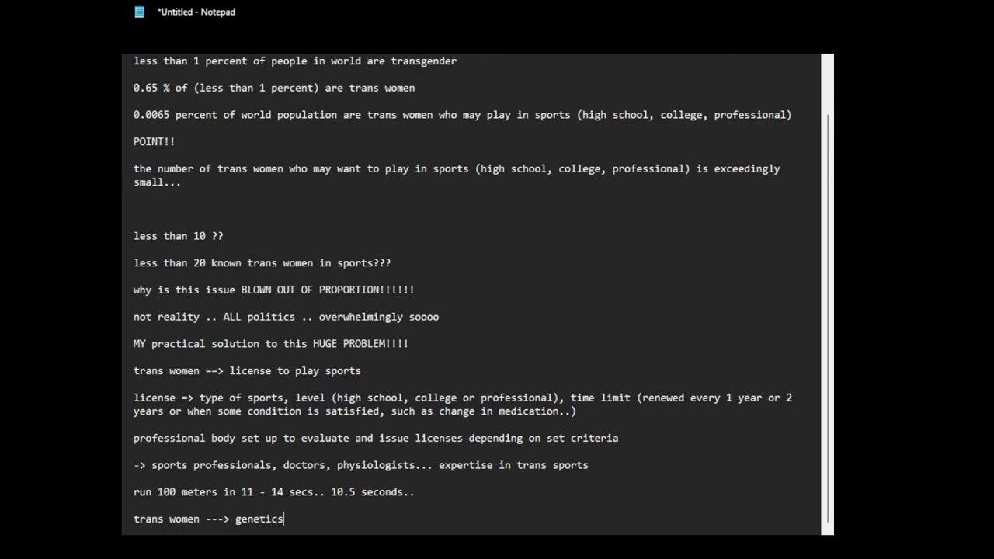
text(, eth)
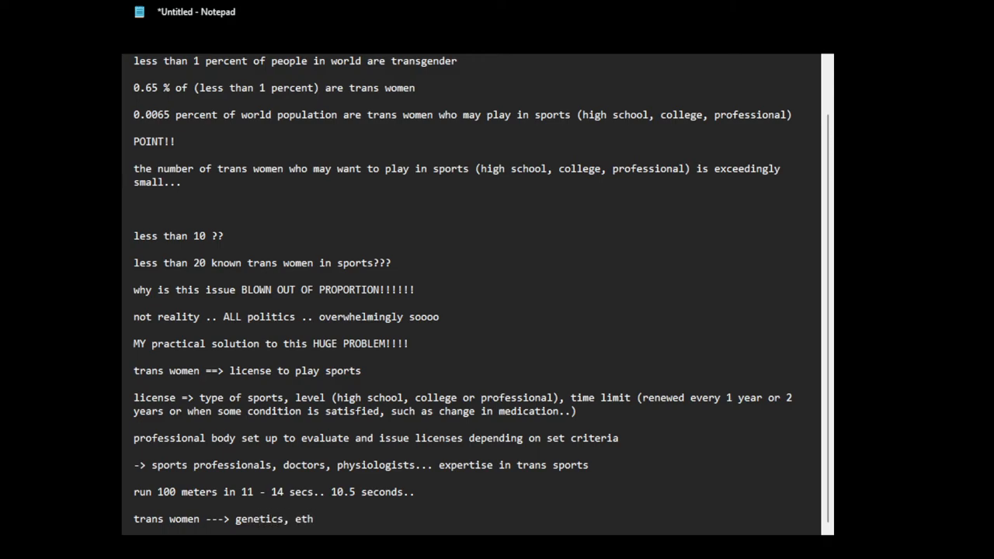
text(nicity, age)
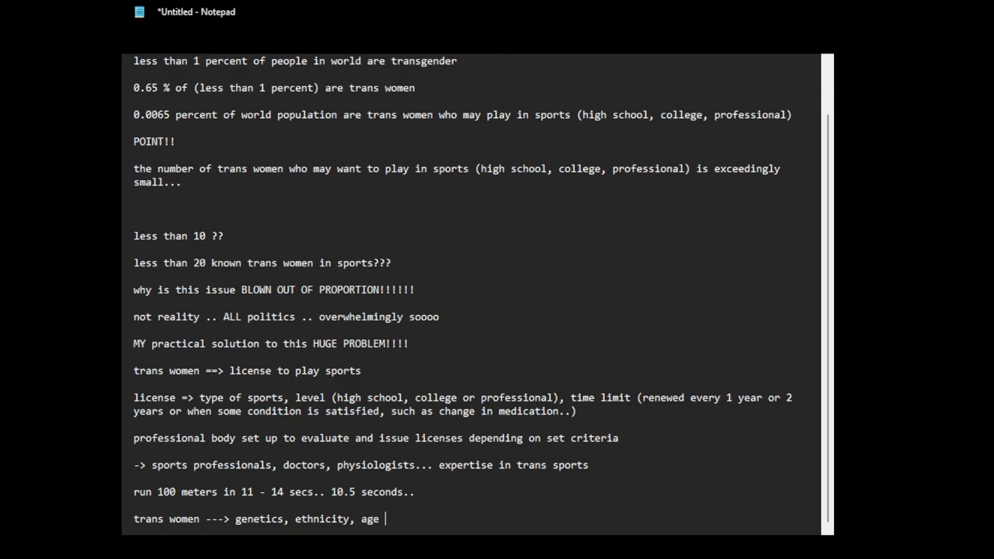
text(of transi)
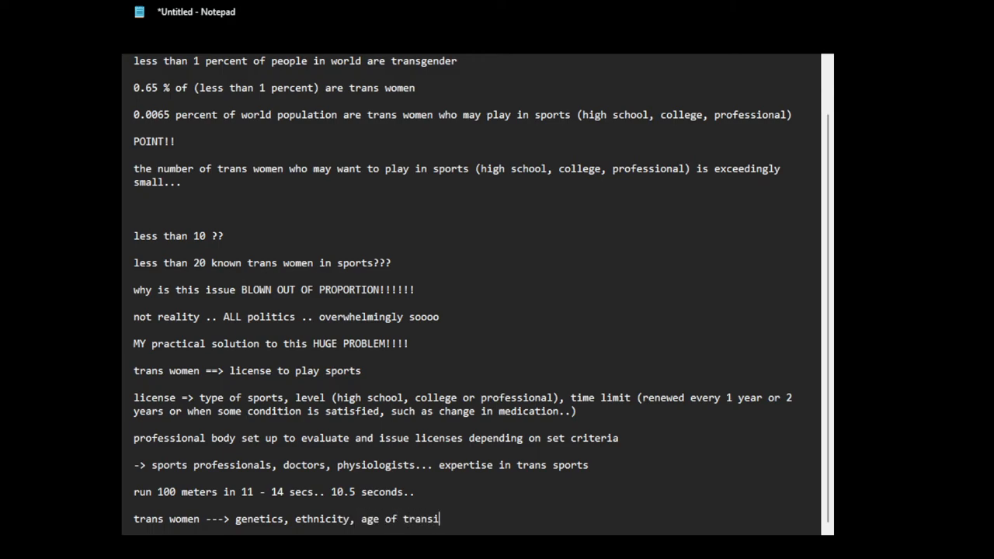
text(tion,)
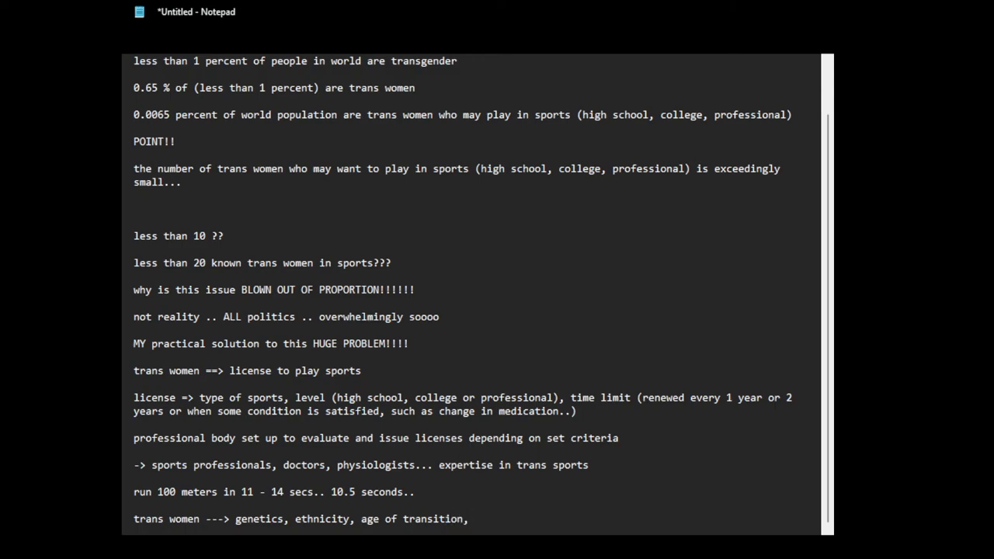
text(nutri)
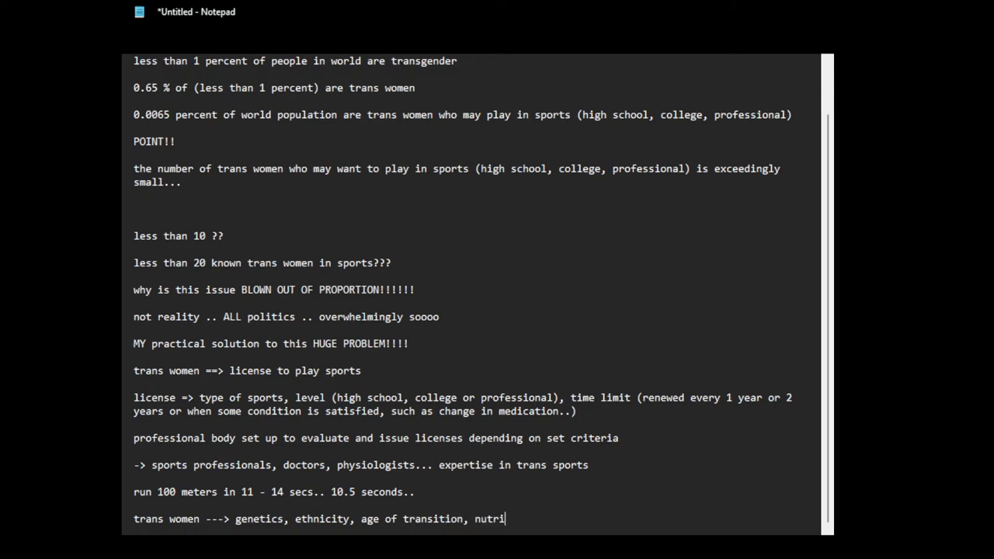
text(tion..)
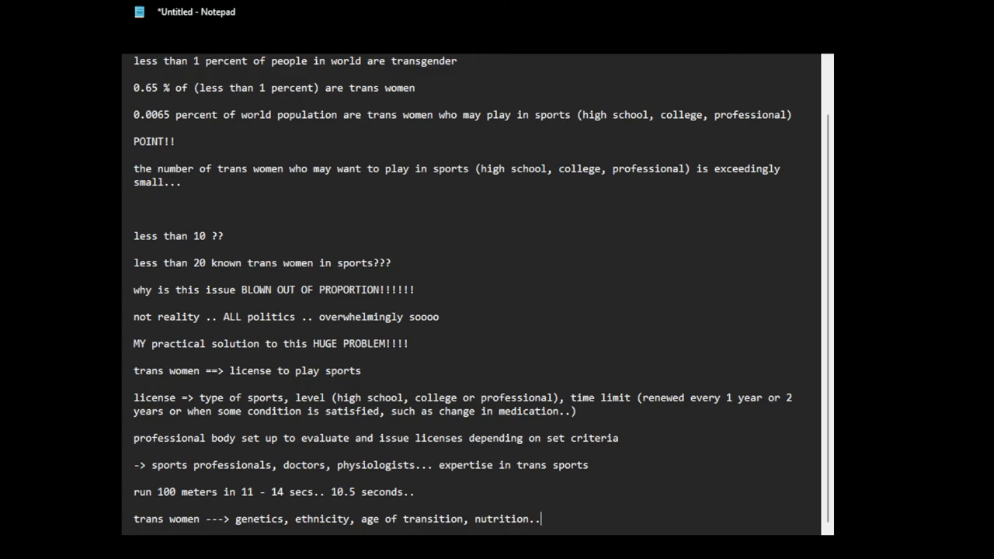
text(medication..)
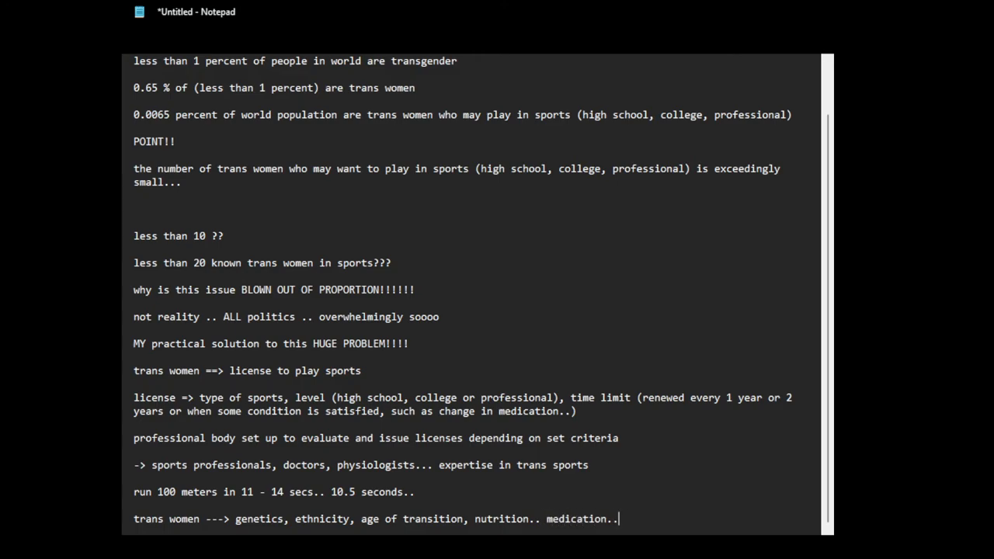
text(length of hr)
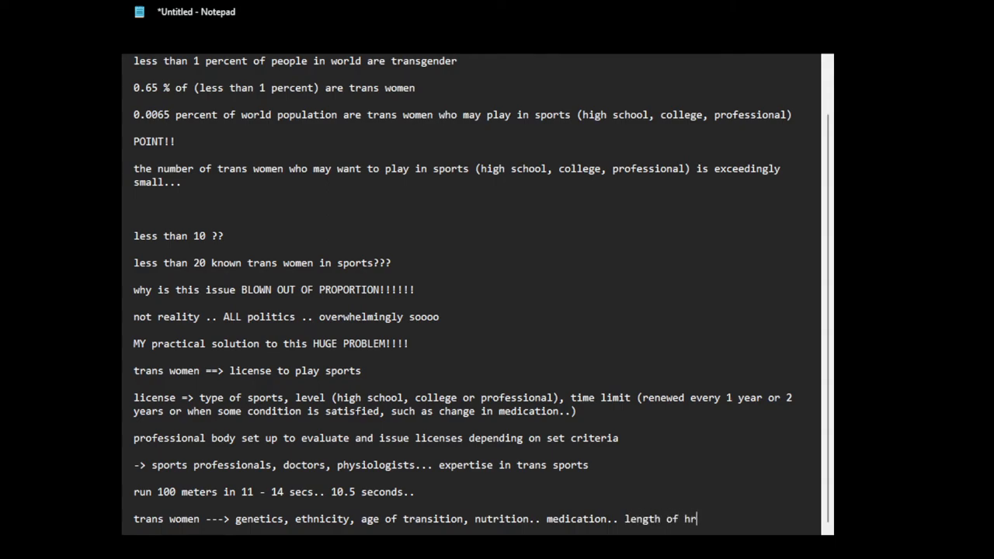
text(t..)
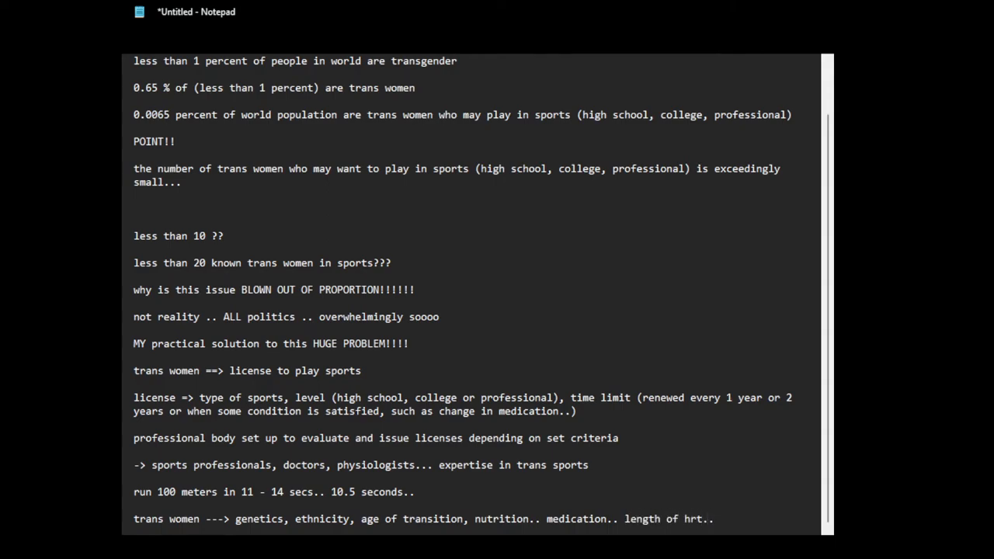